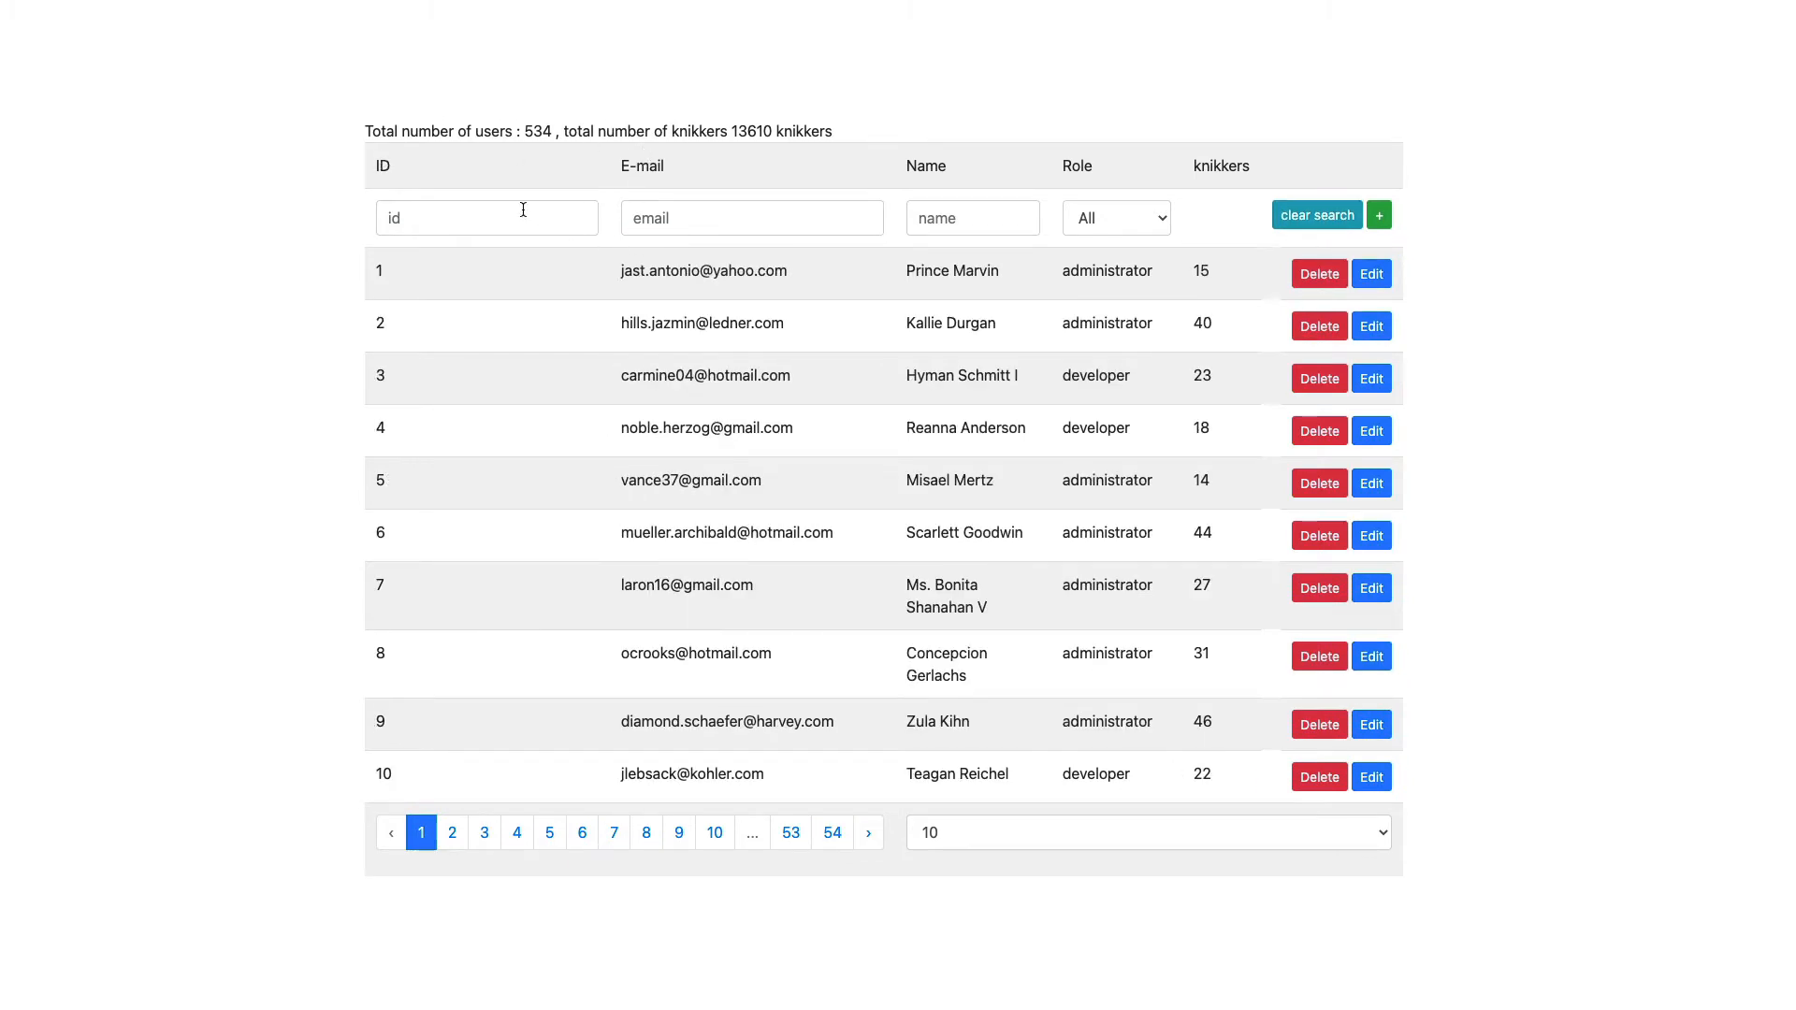
- Filter users by e-mail containing 'gmail', then clear the search
click(752, 218)
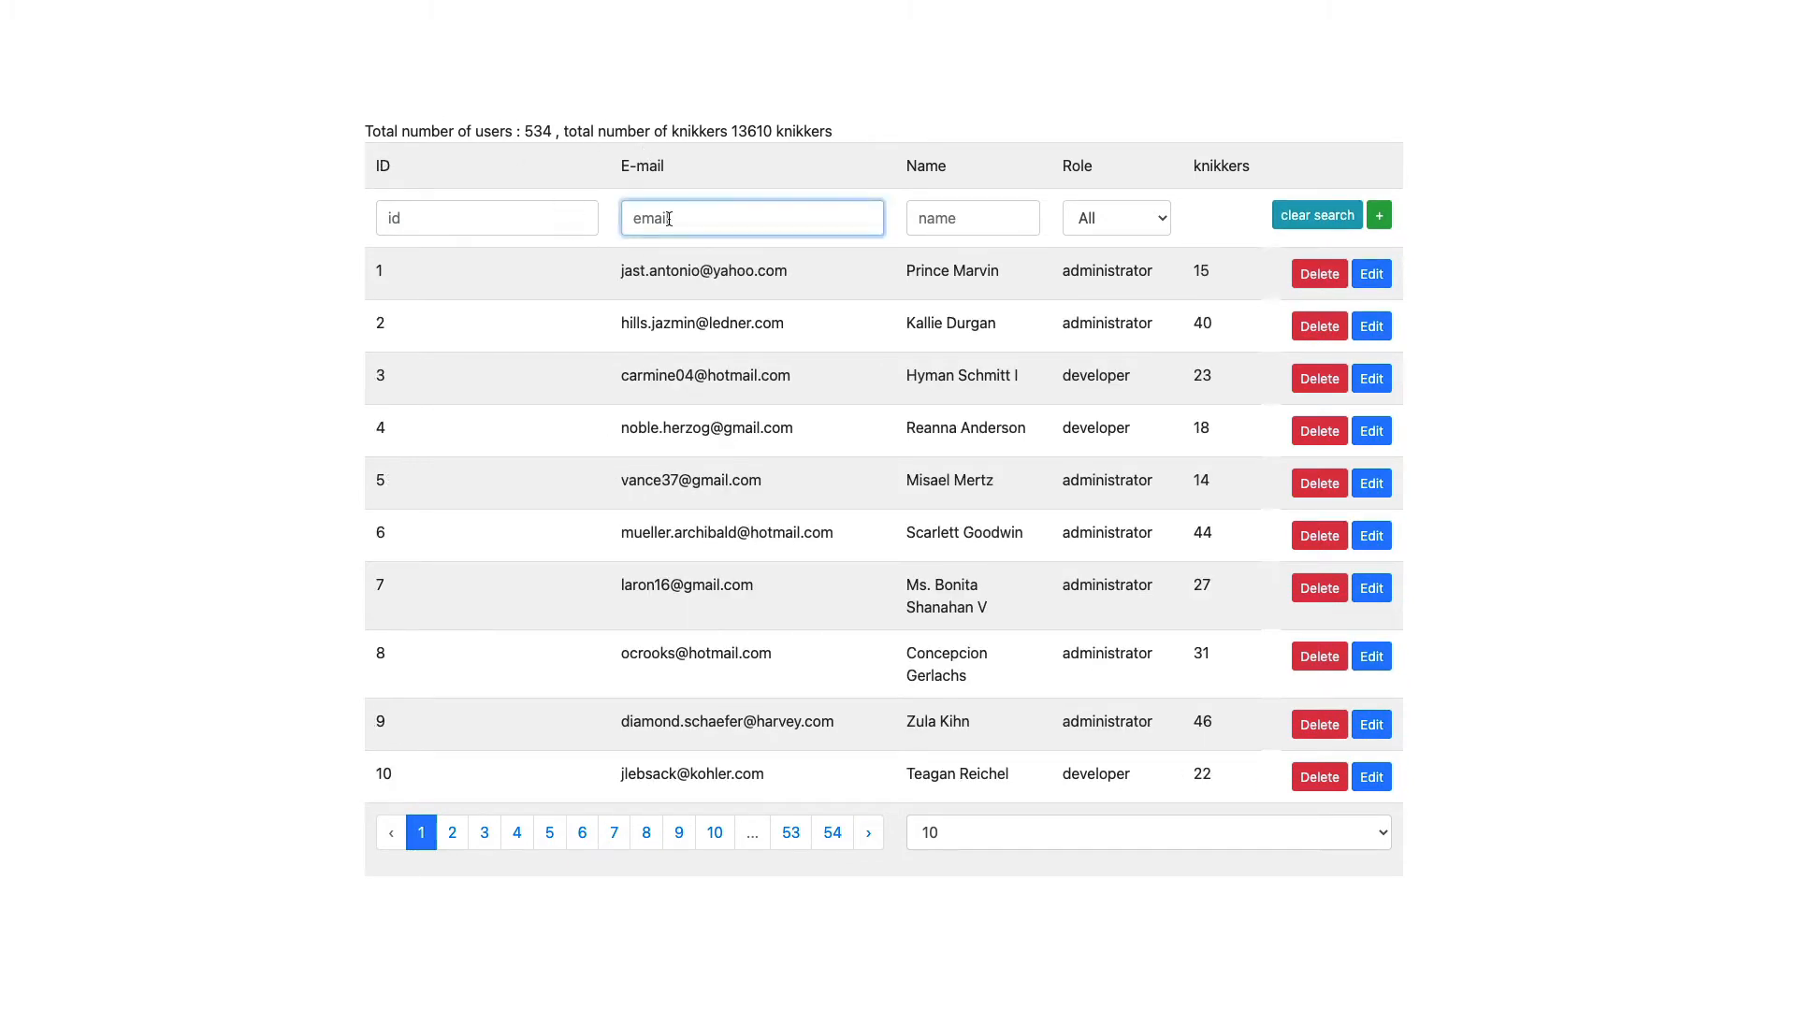
text(gmail)
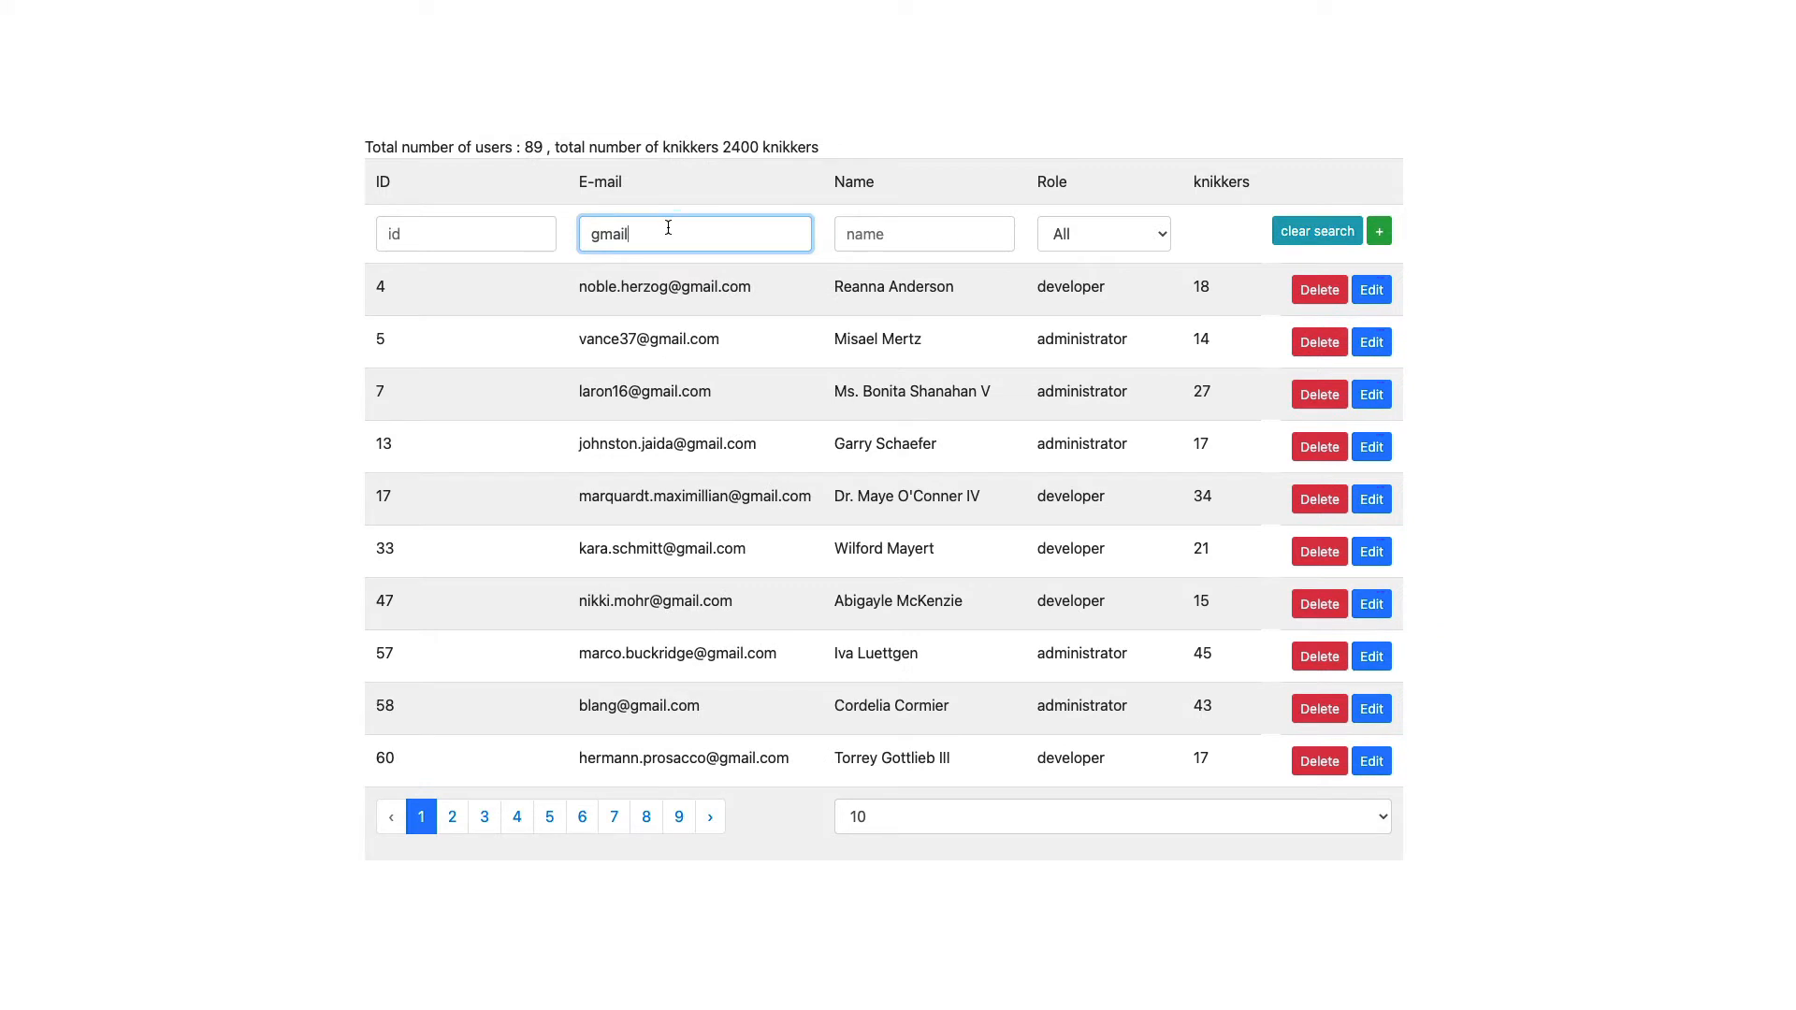
click(1317, 231)
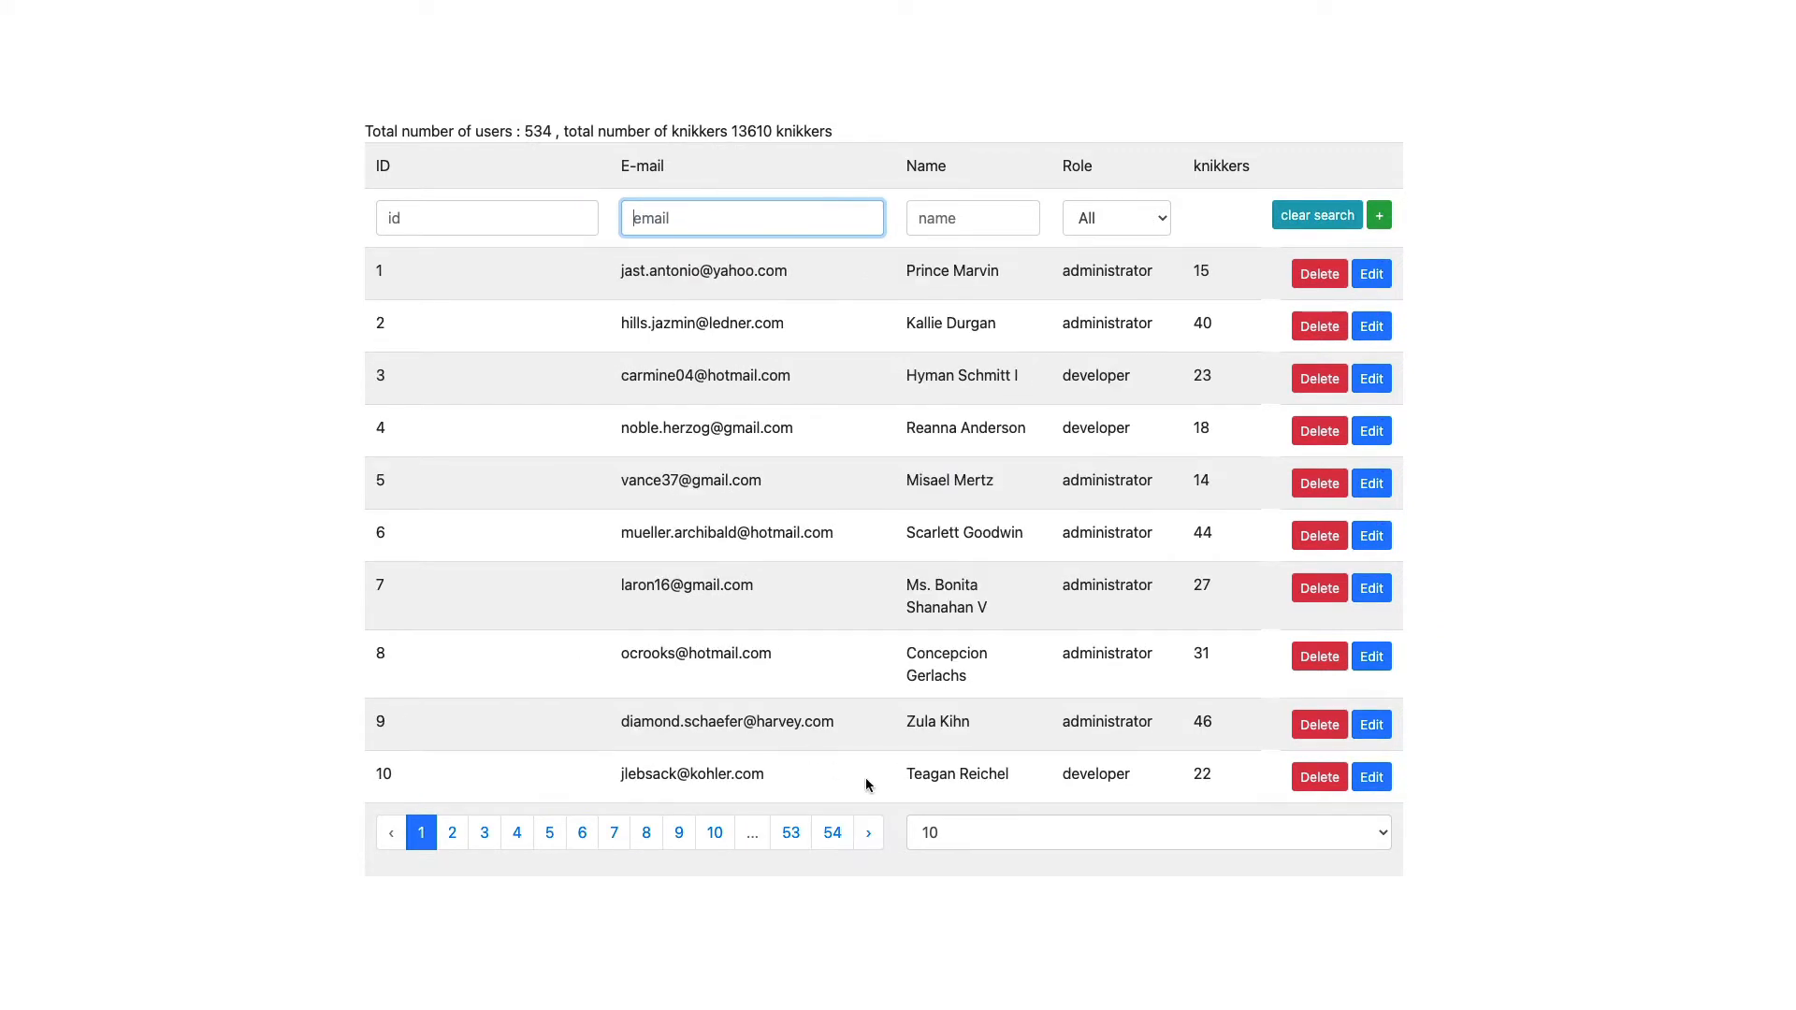
- Show five users per page and filter e-mails by 'delta'
click(1149, 833)
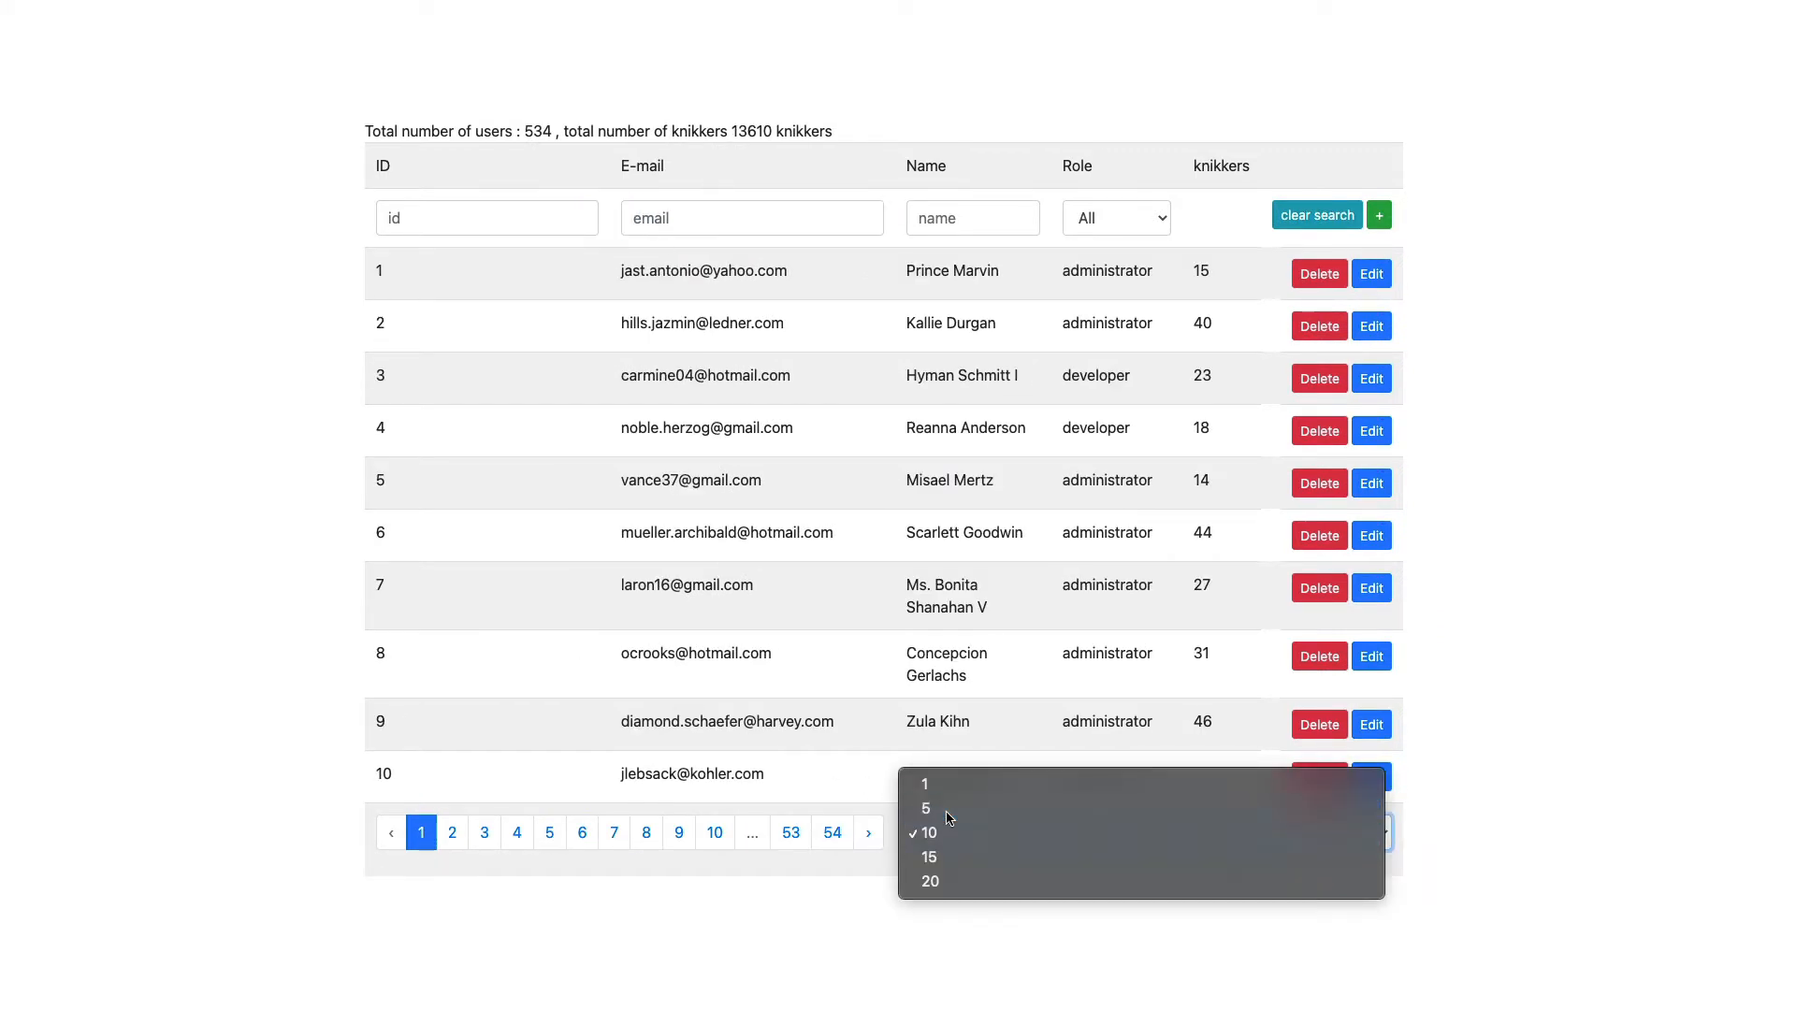
click(925, 808)
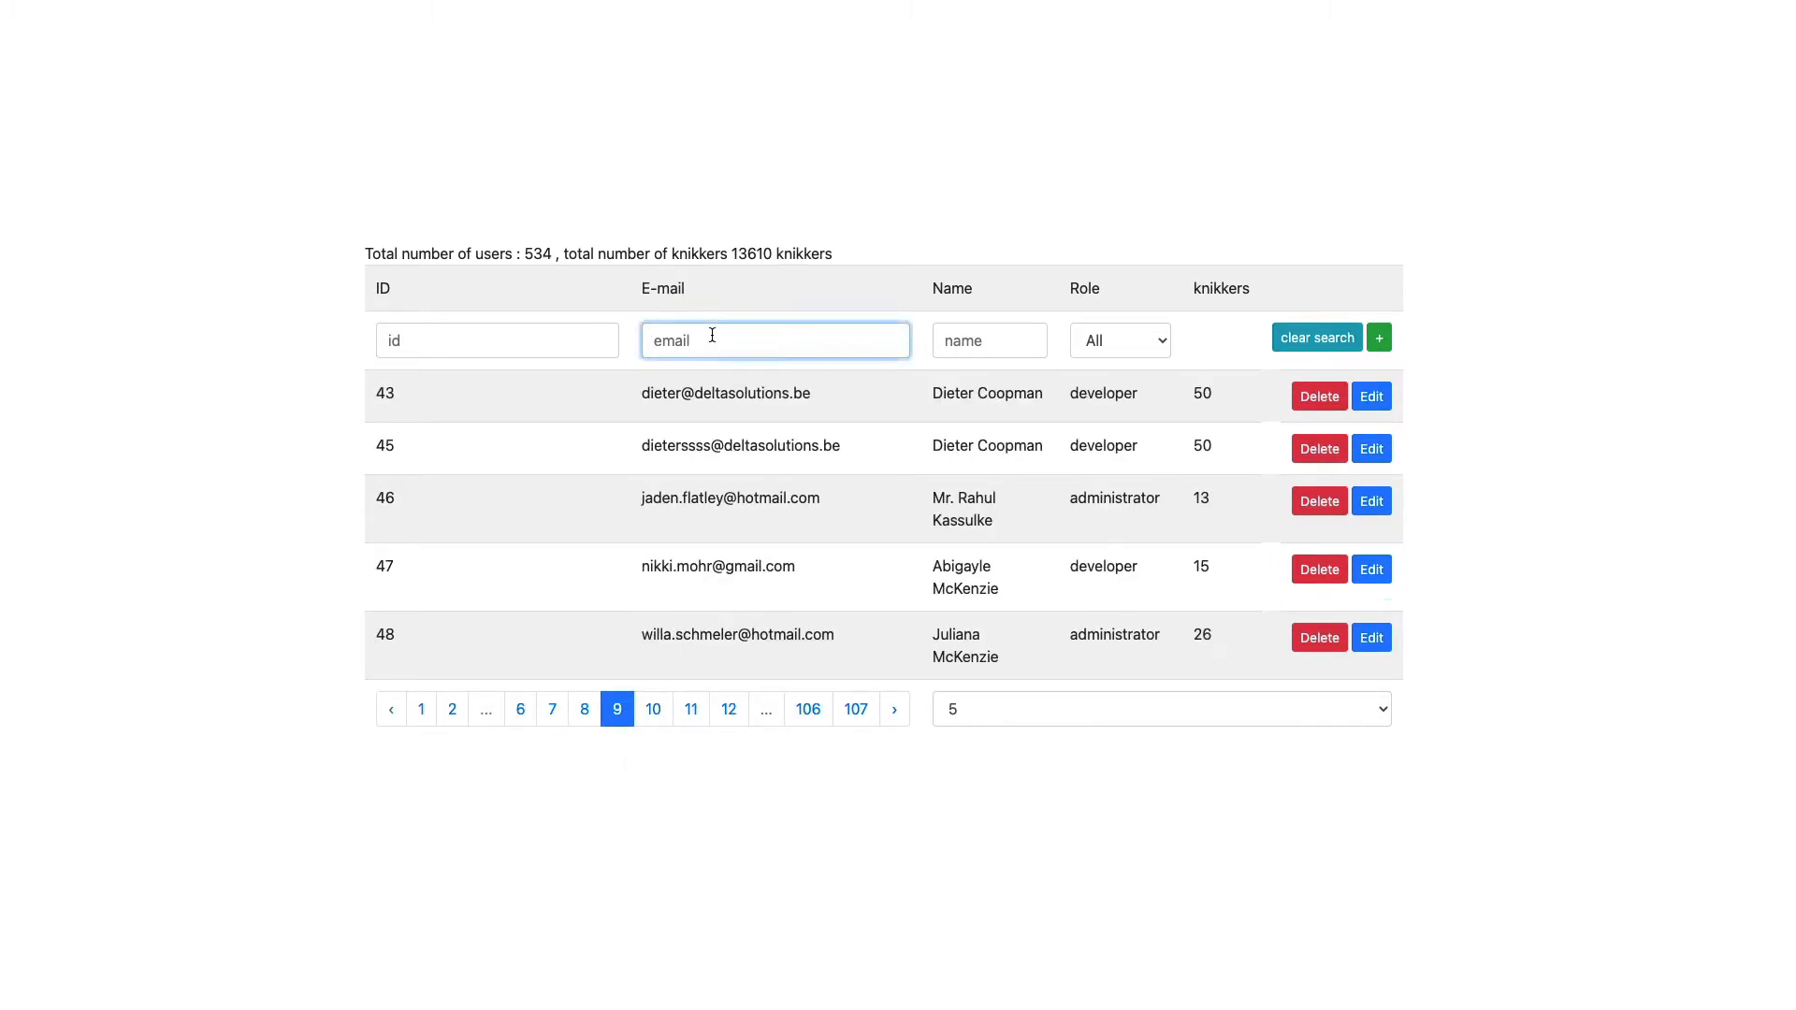
text(delta)
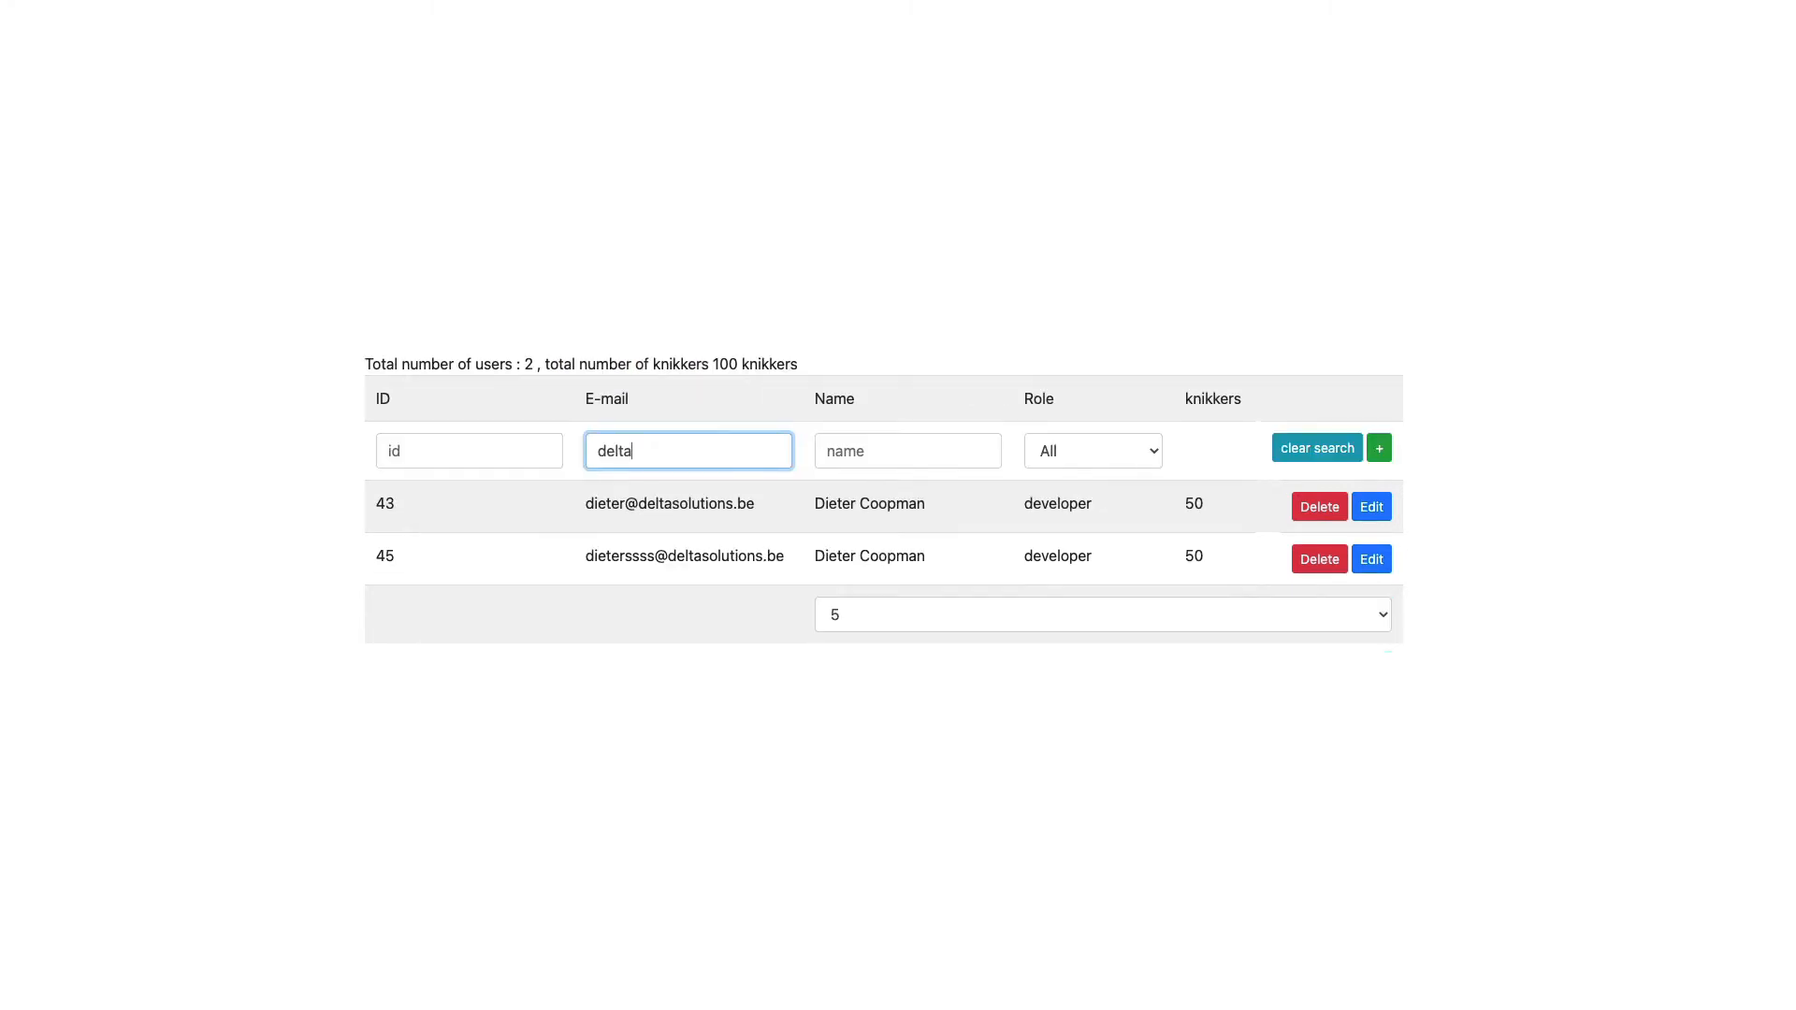
mouse_move(1243, 441)
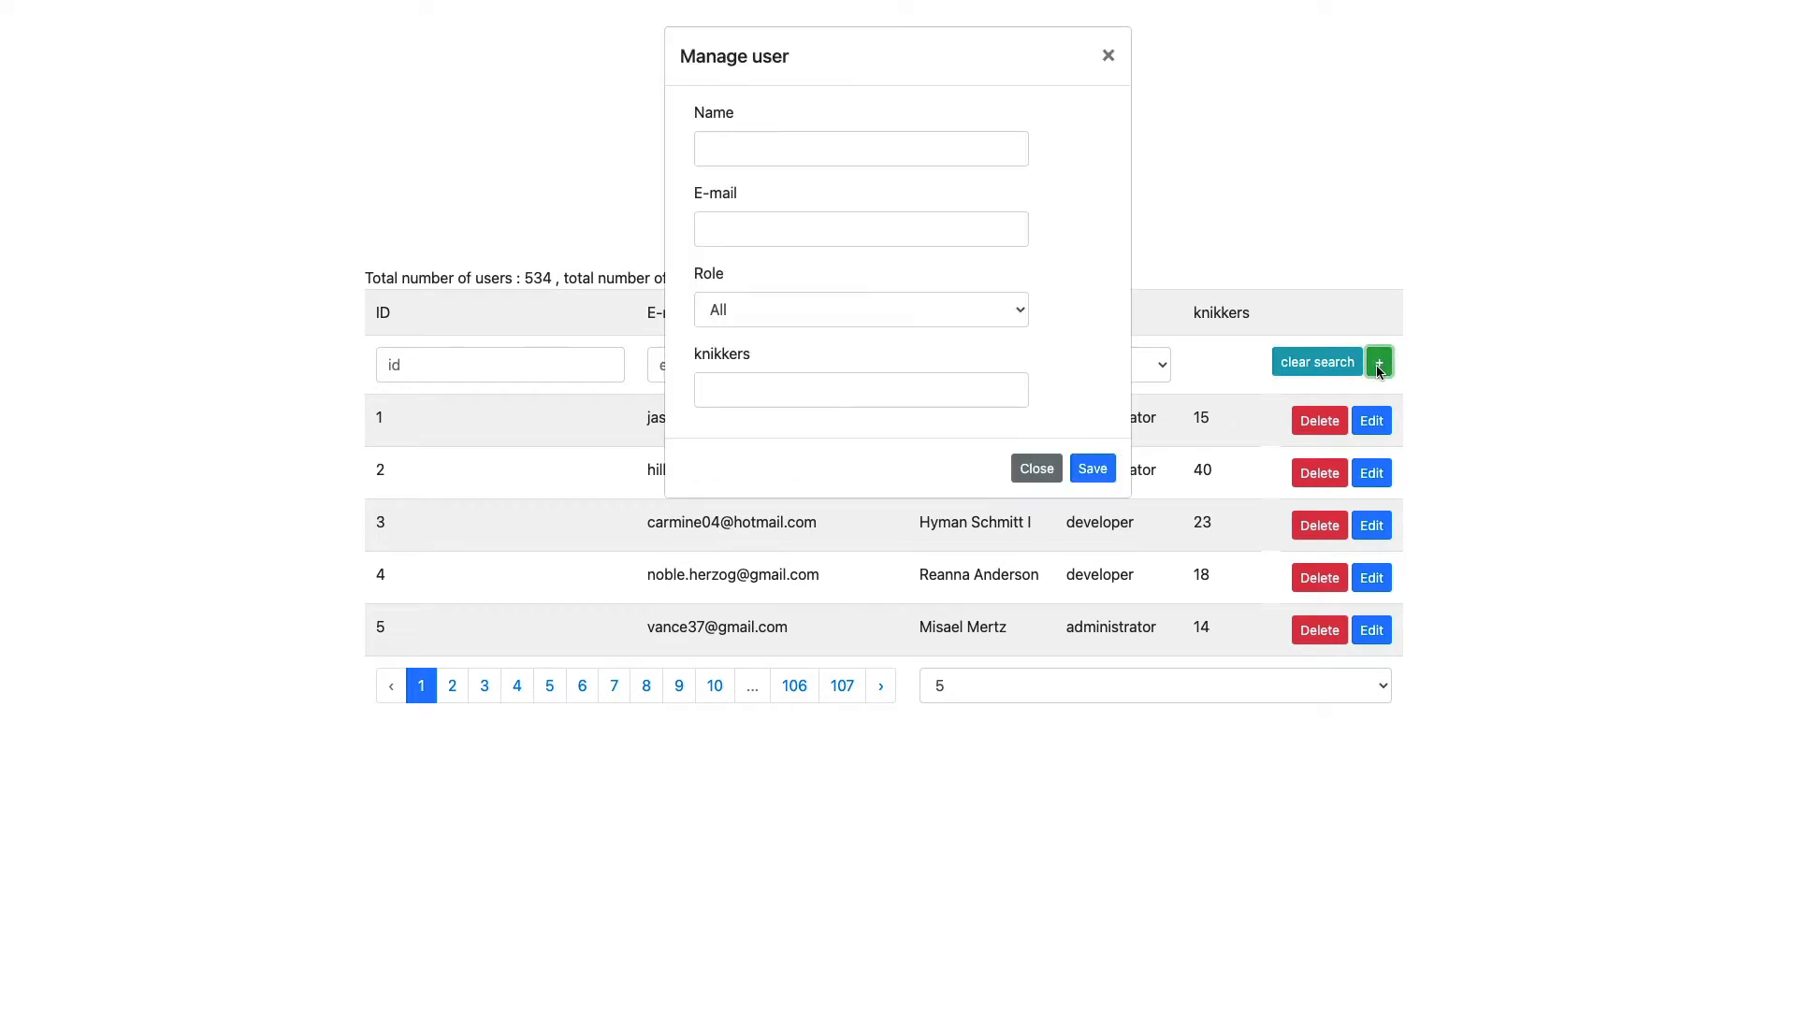
text(Demo)
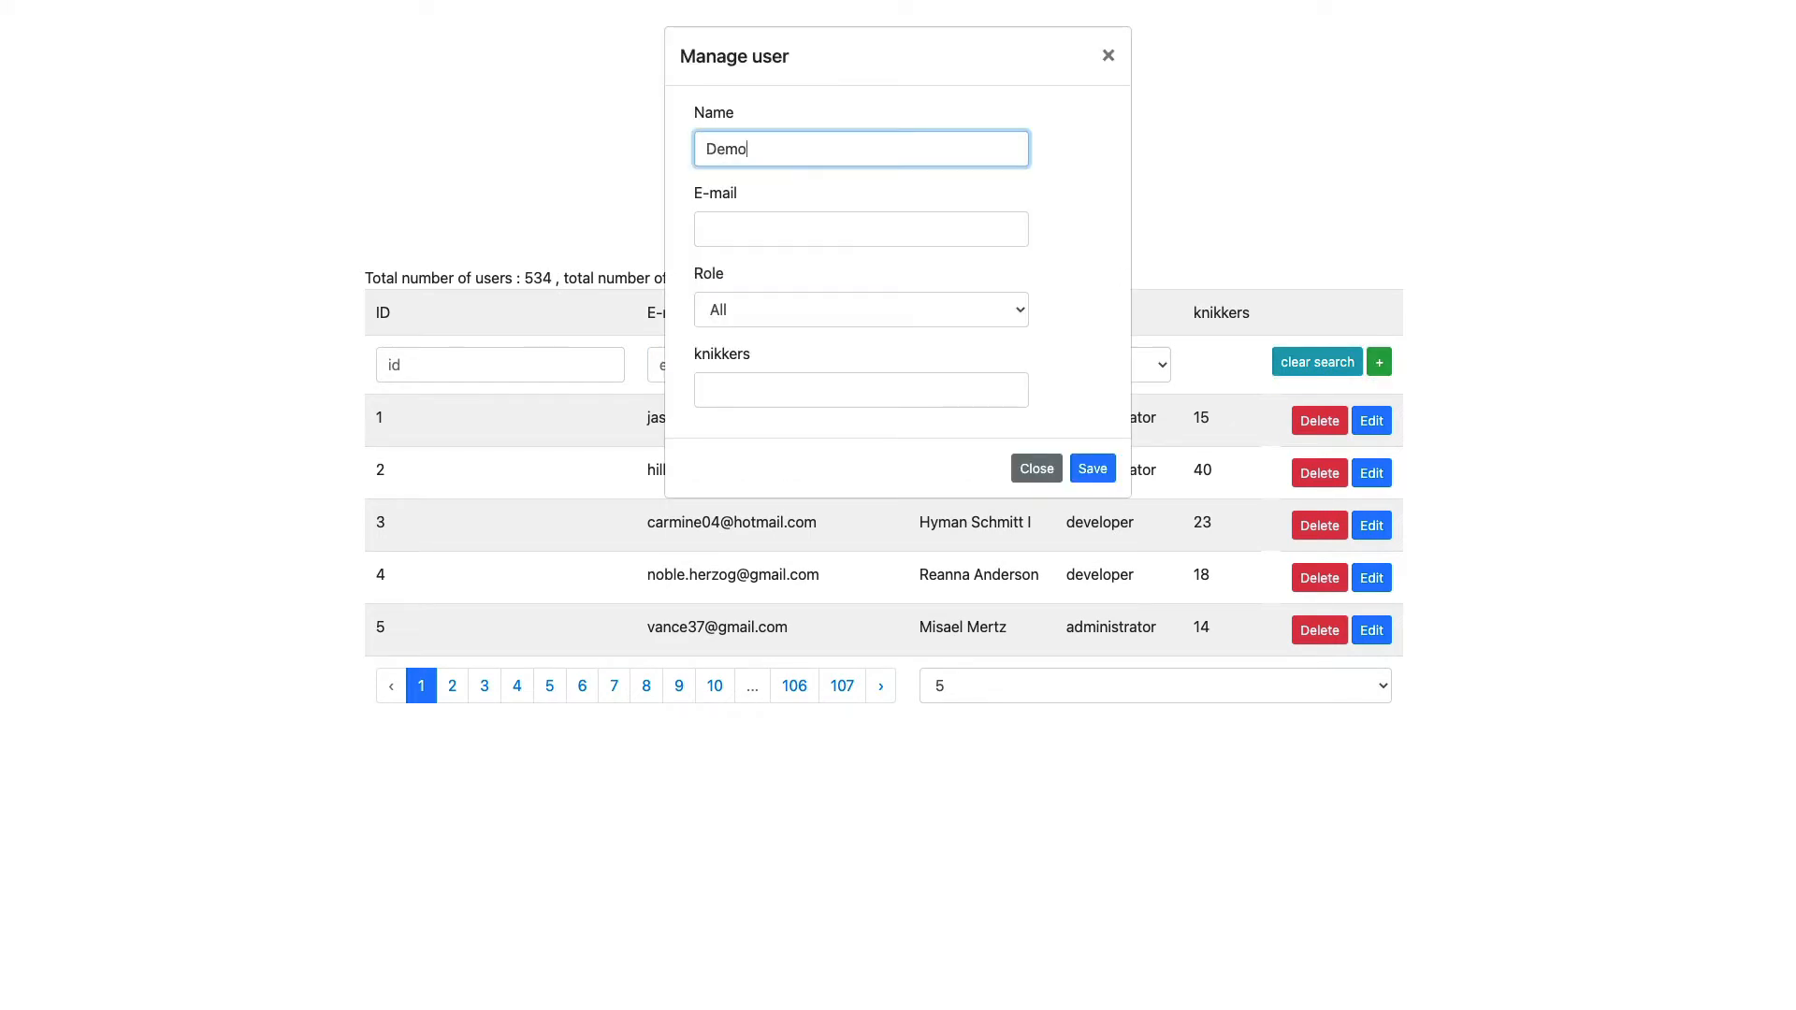
text(d)
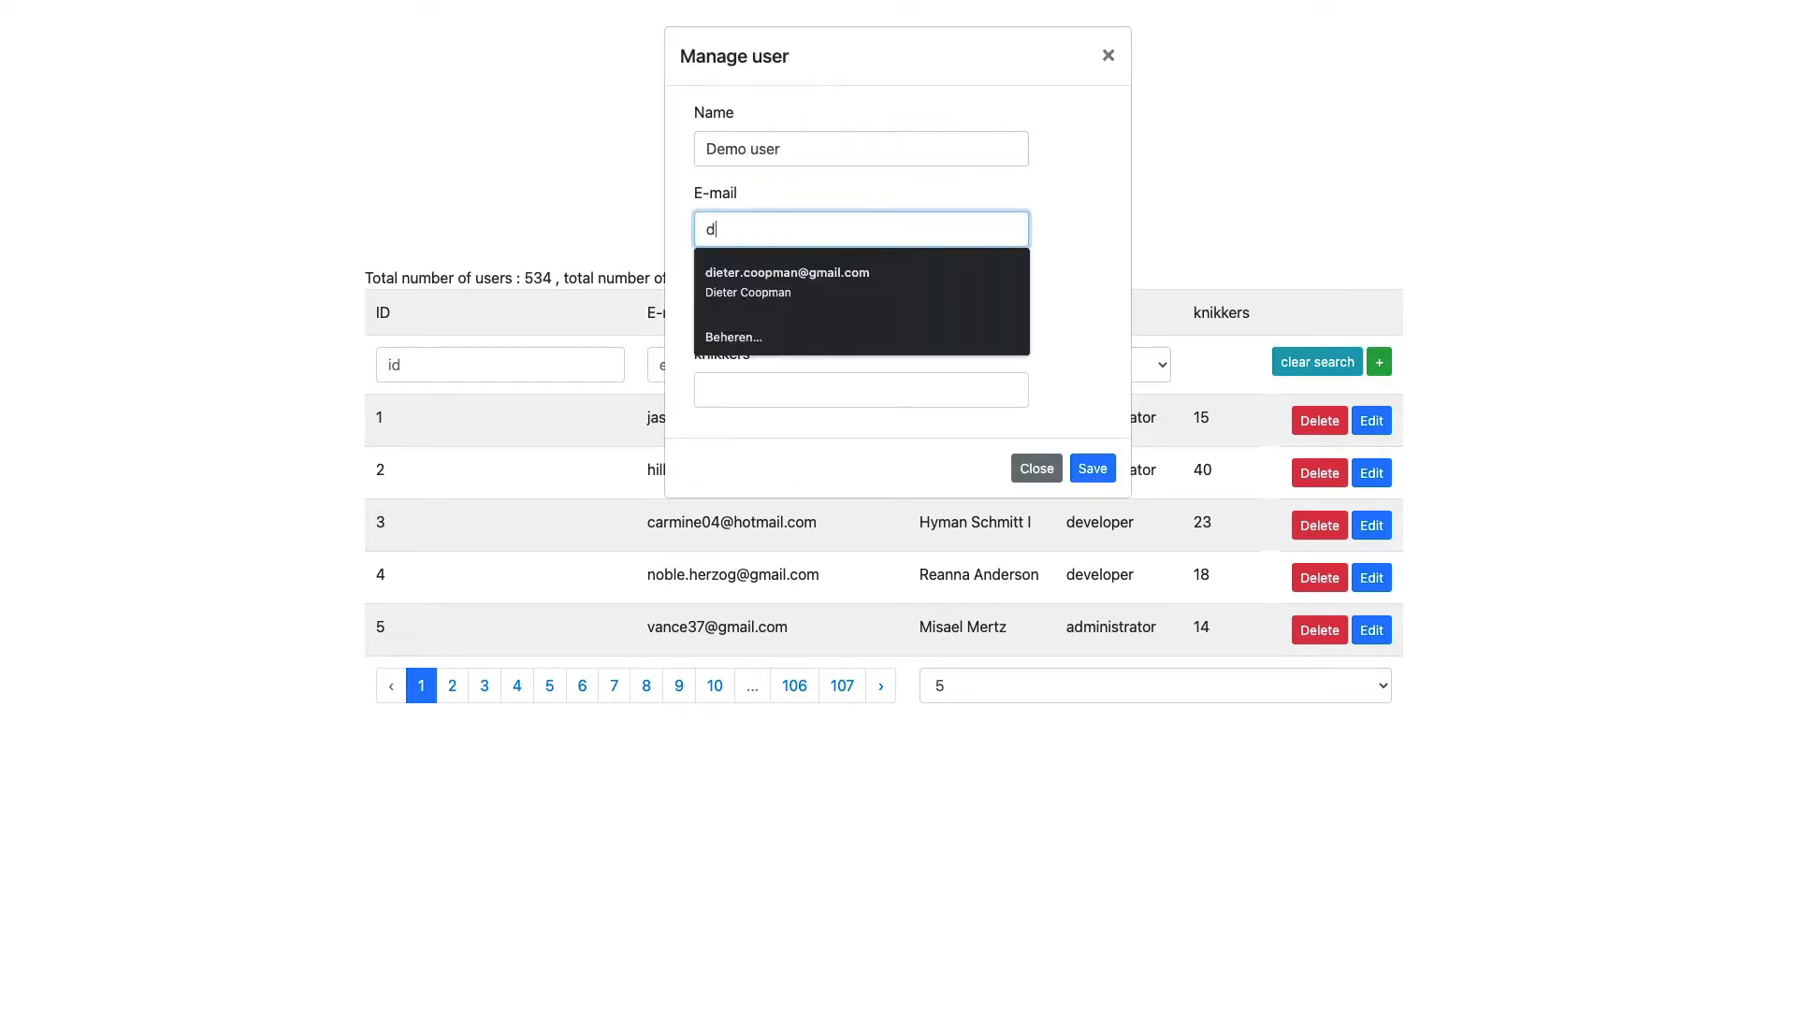
text(emo@demo.c)
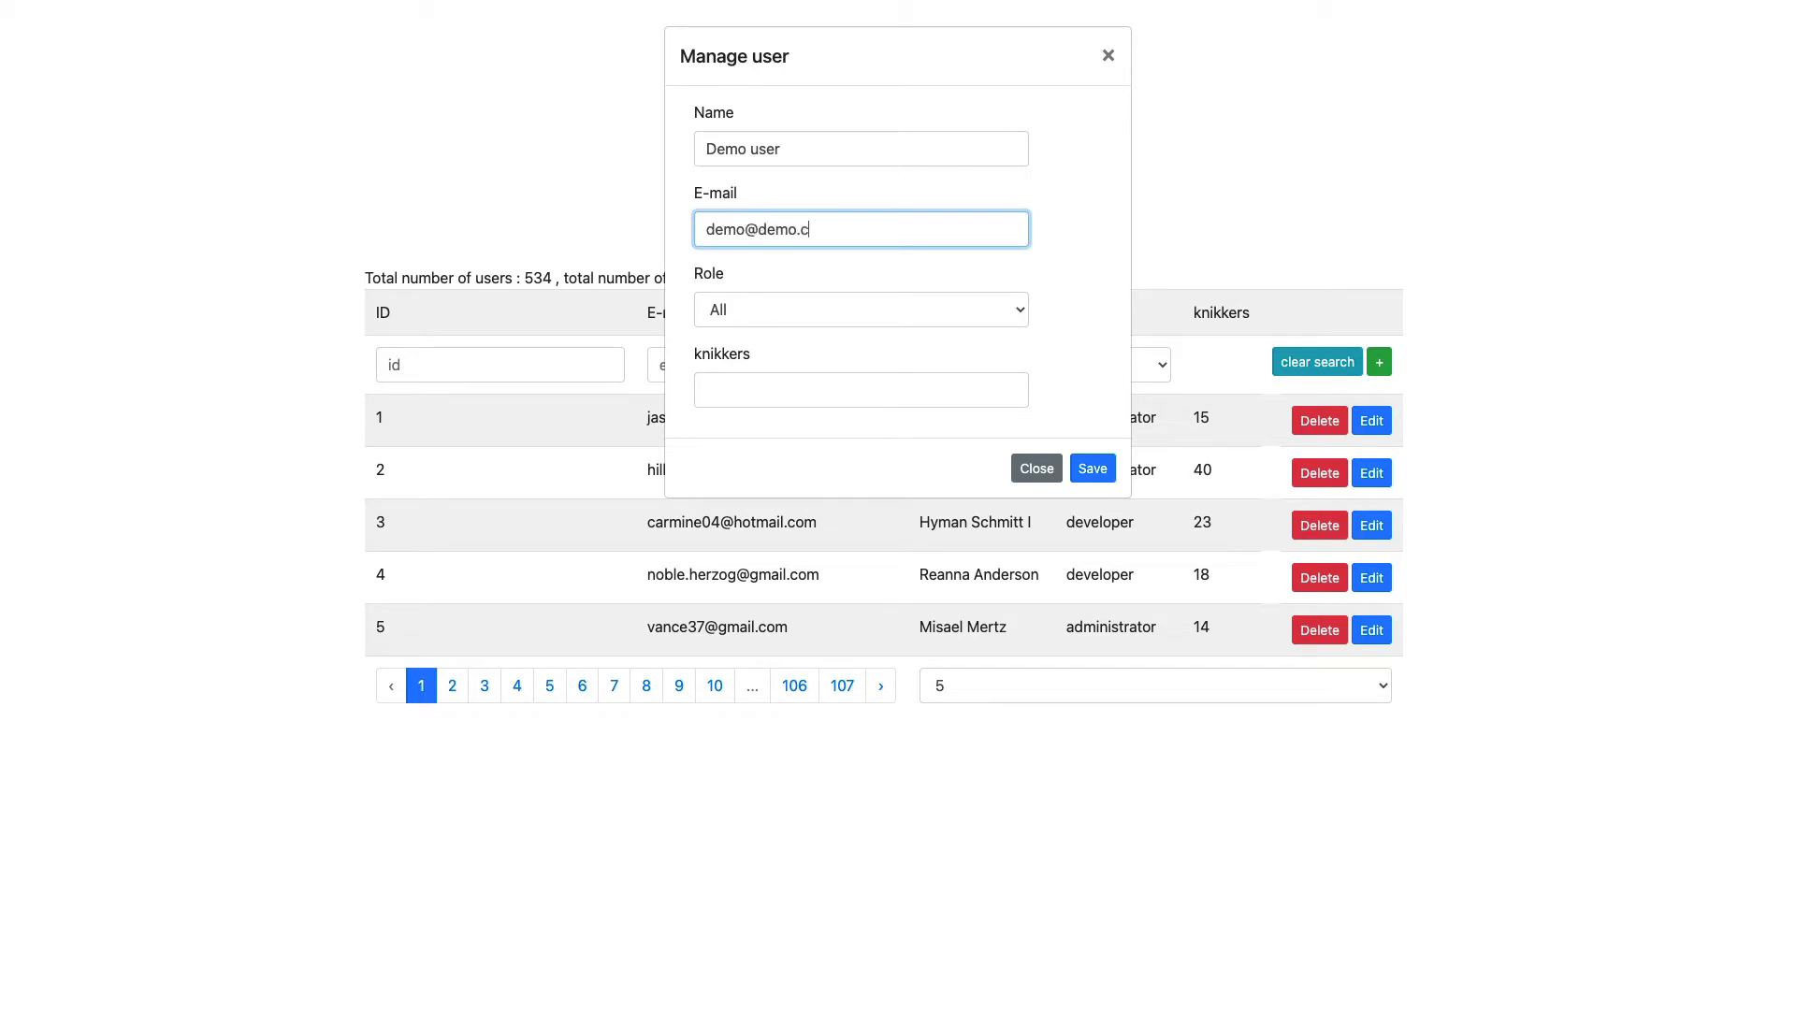
click(861, 310)
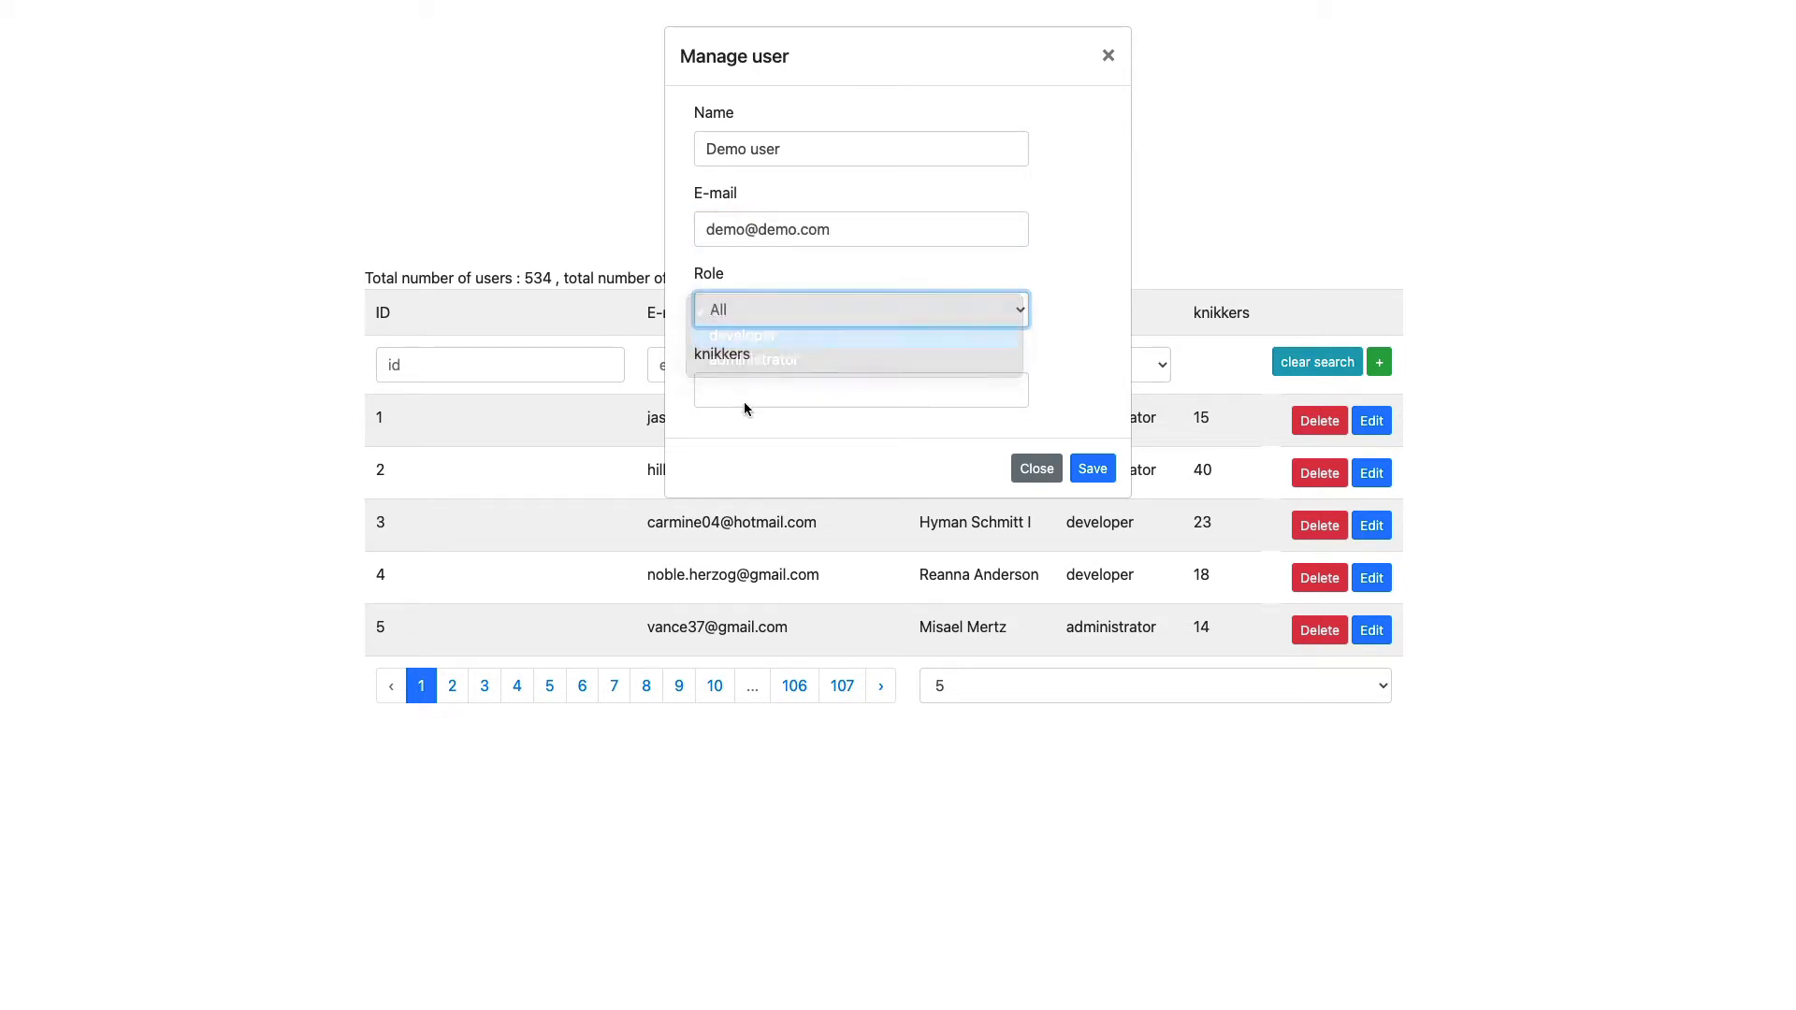
click(739, 334)
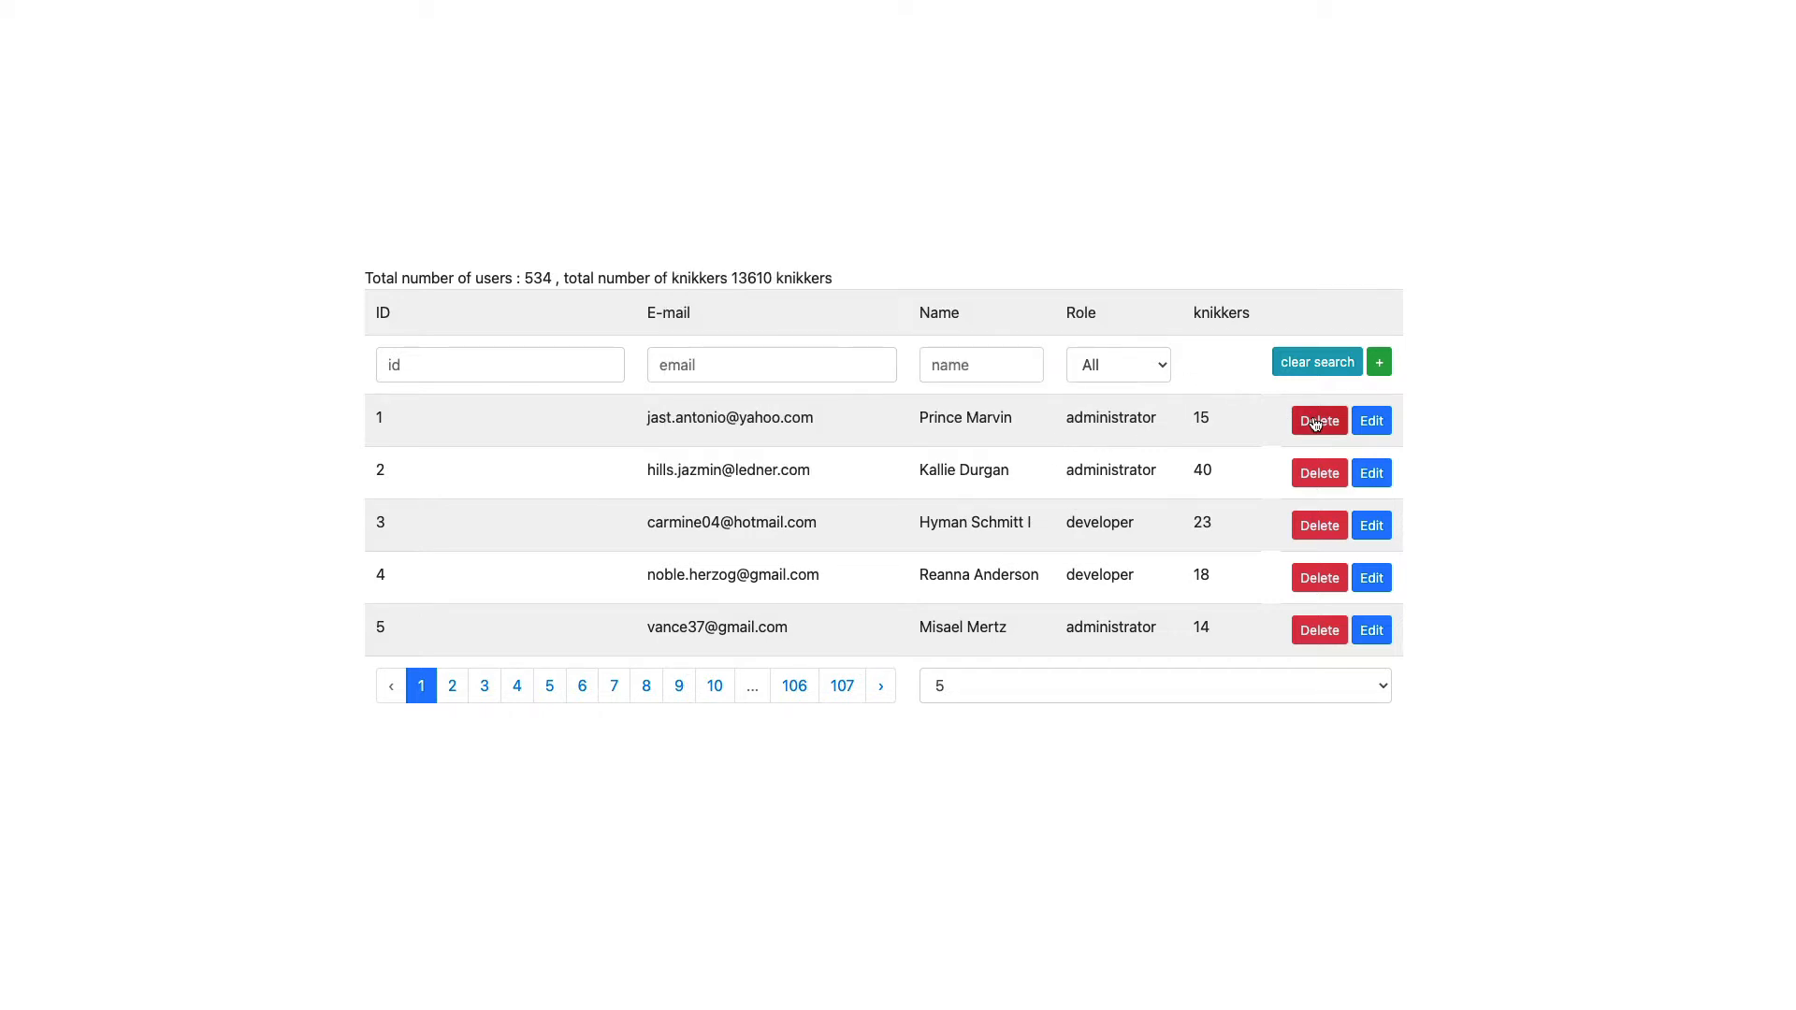
- Delete the first user and re-save user 3's details unchanged
click(1318, 420)
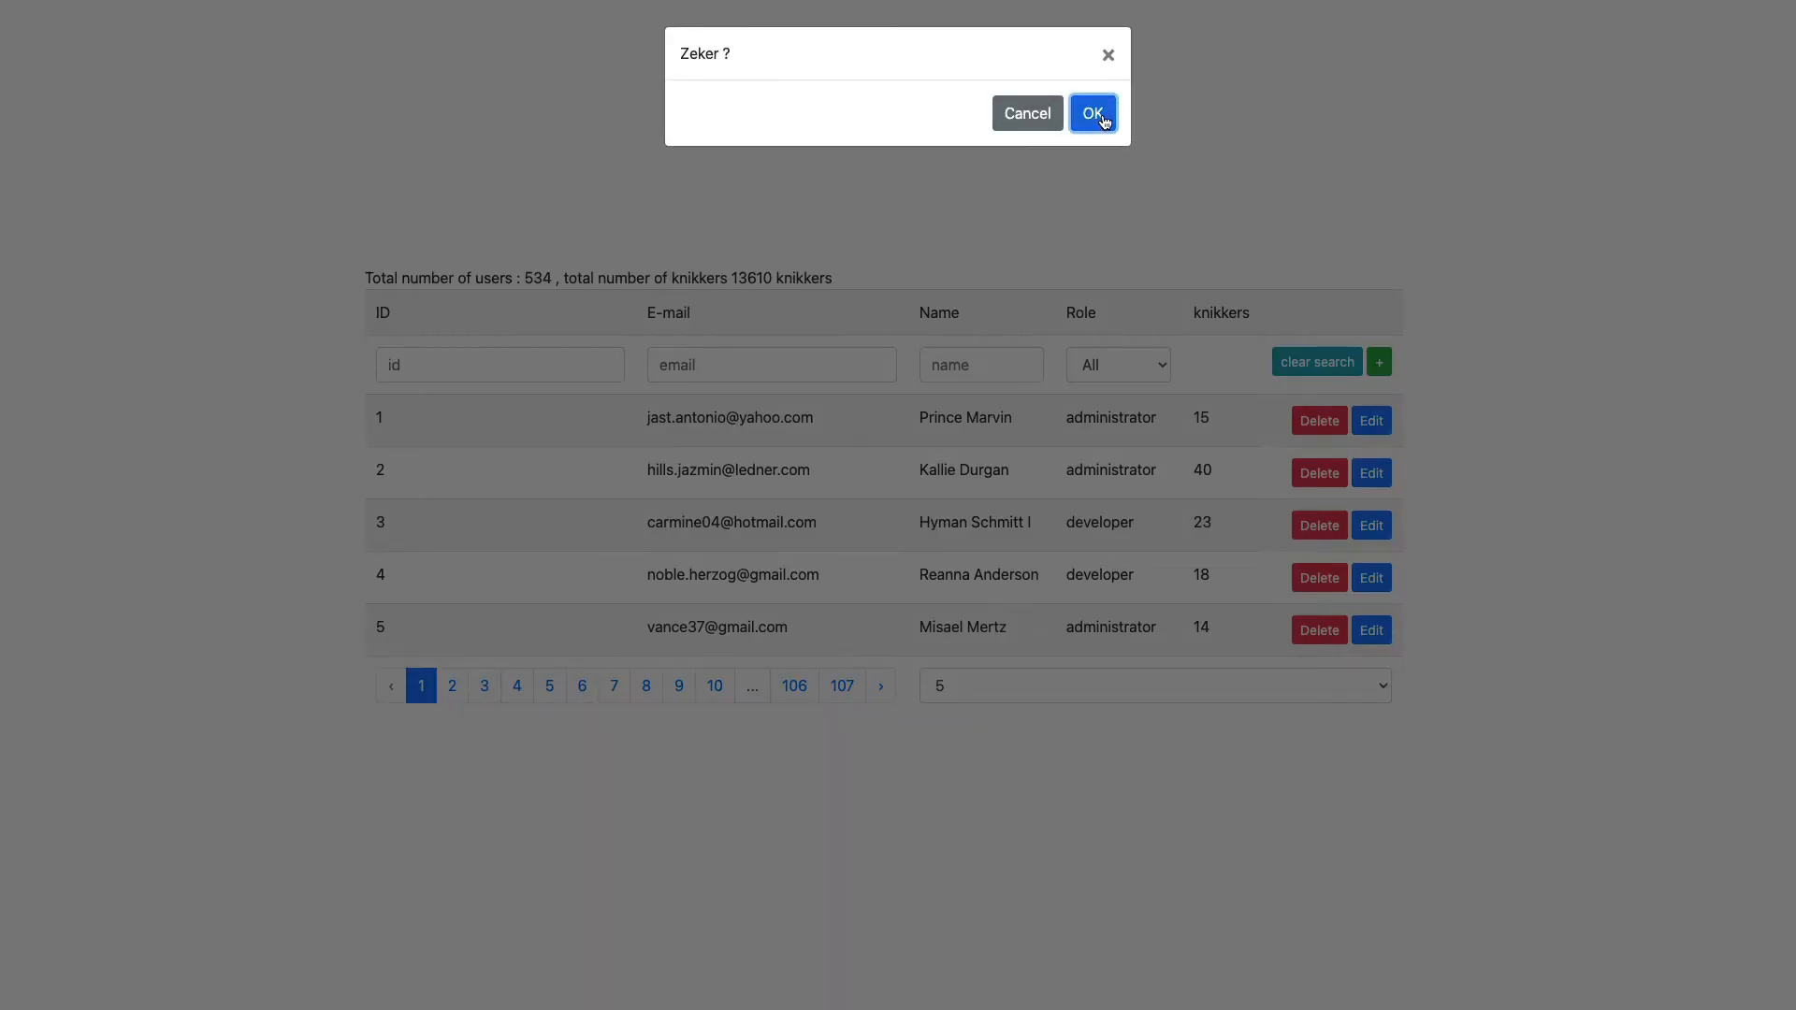
click(1092, 112)
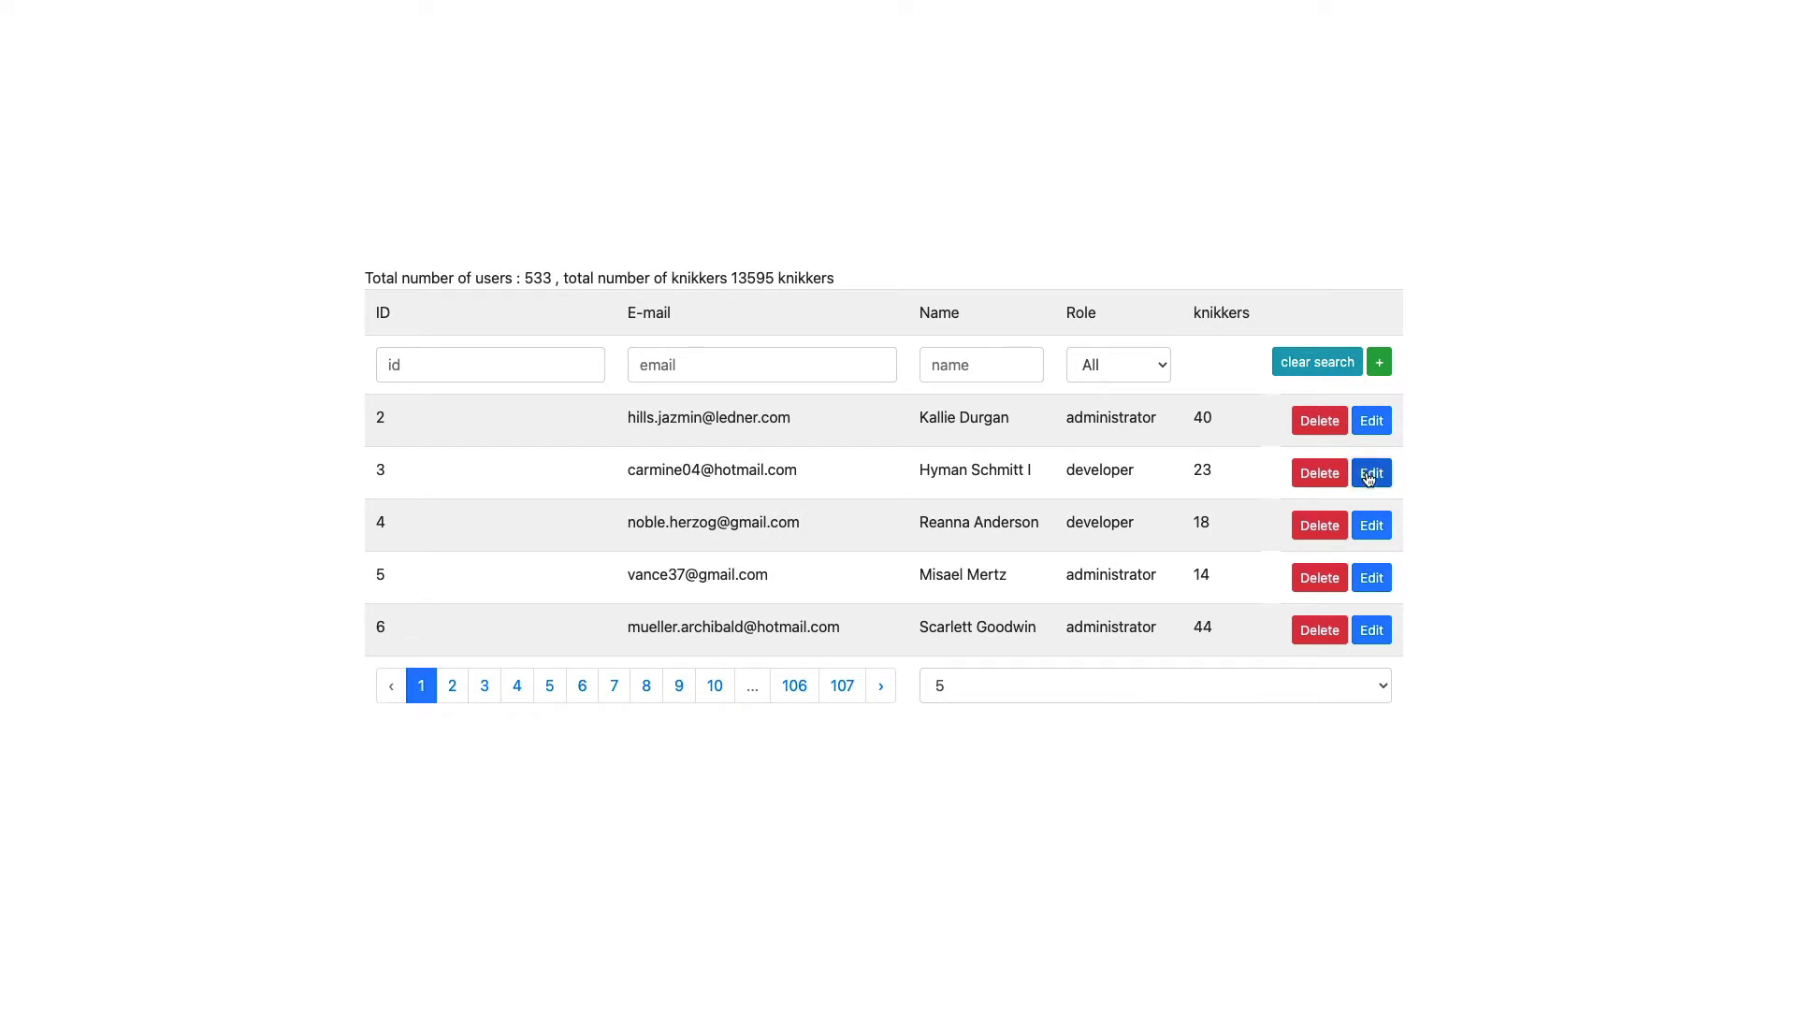
click(1371, 474)
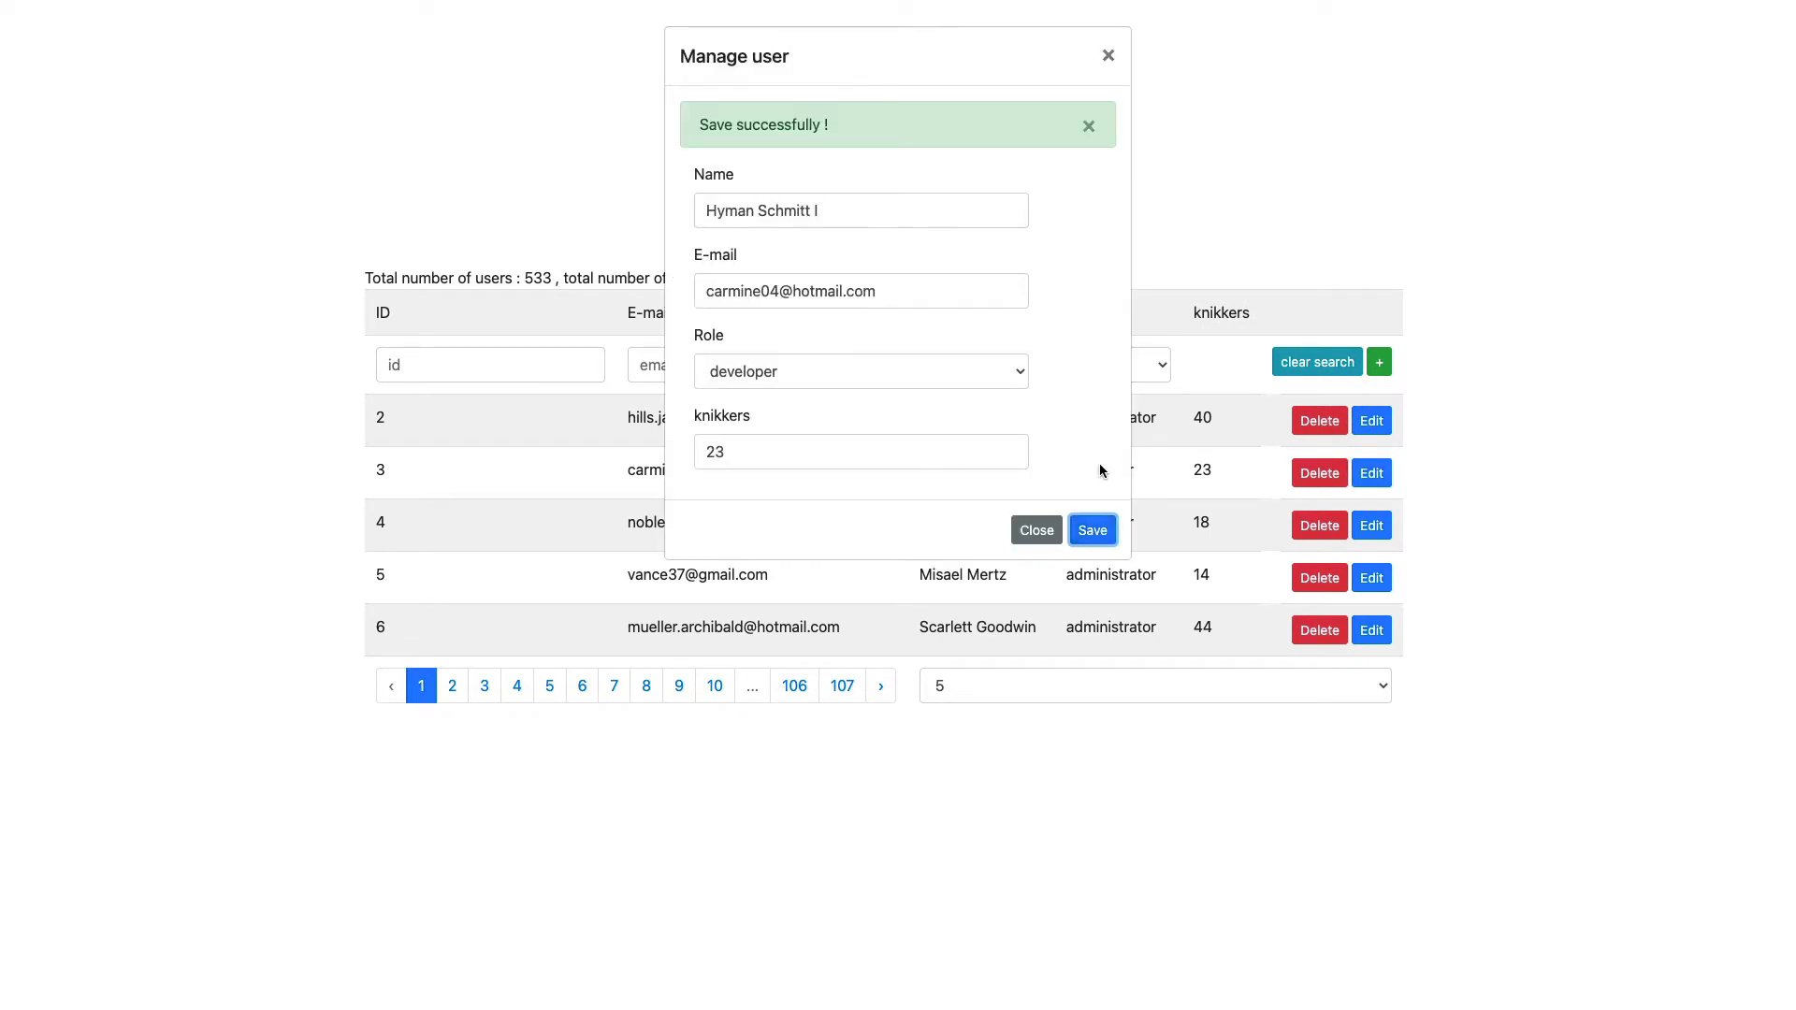
click(1088, 125)
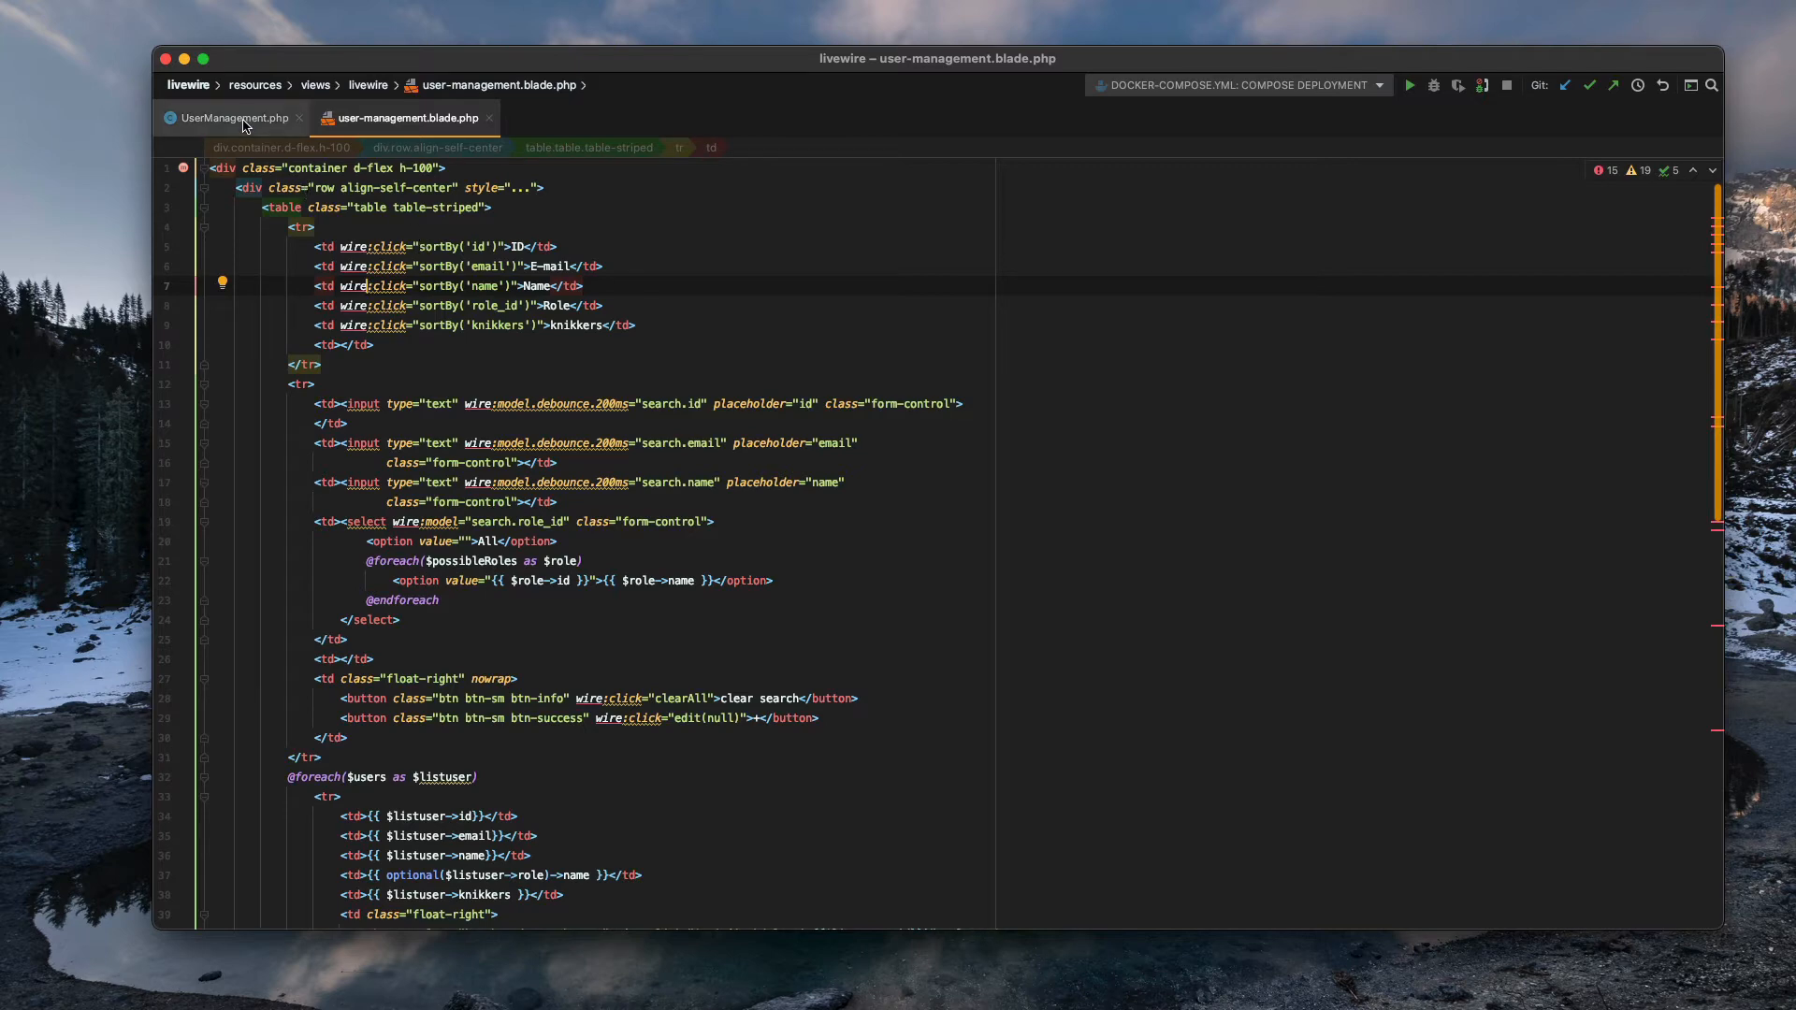
- Switch the editor to the UserManagement.php component class
click(232, 117)
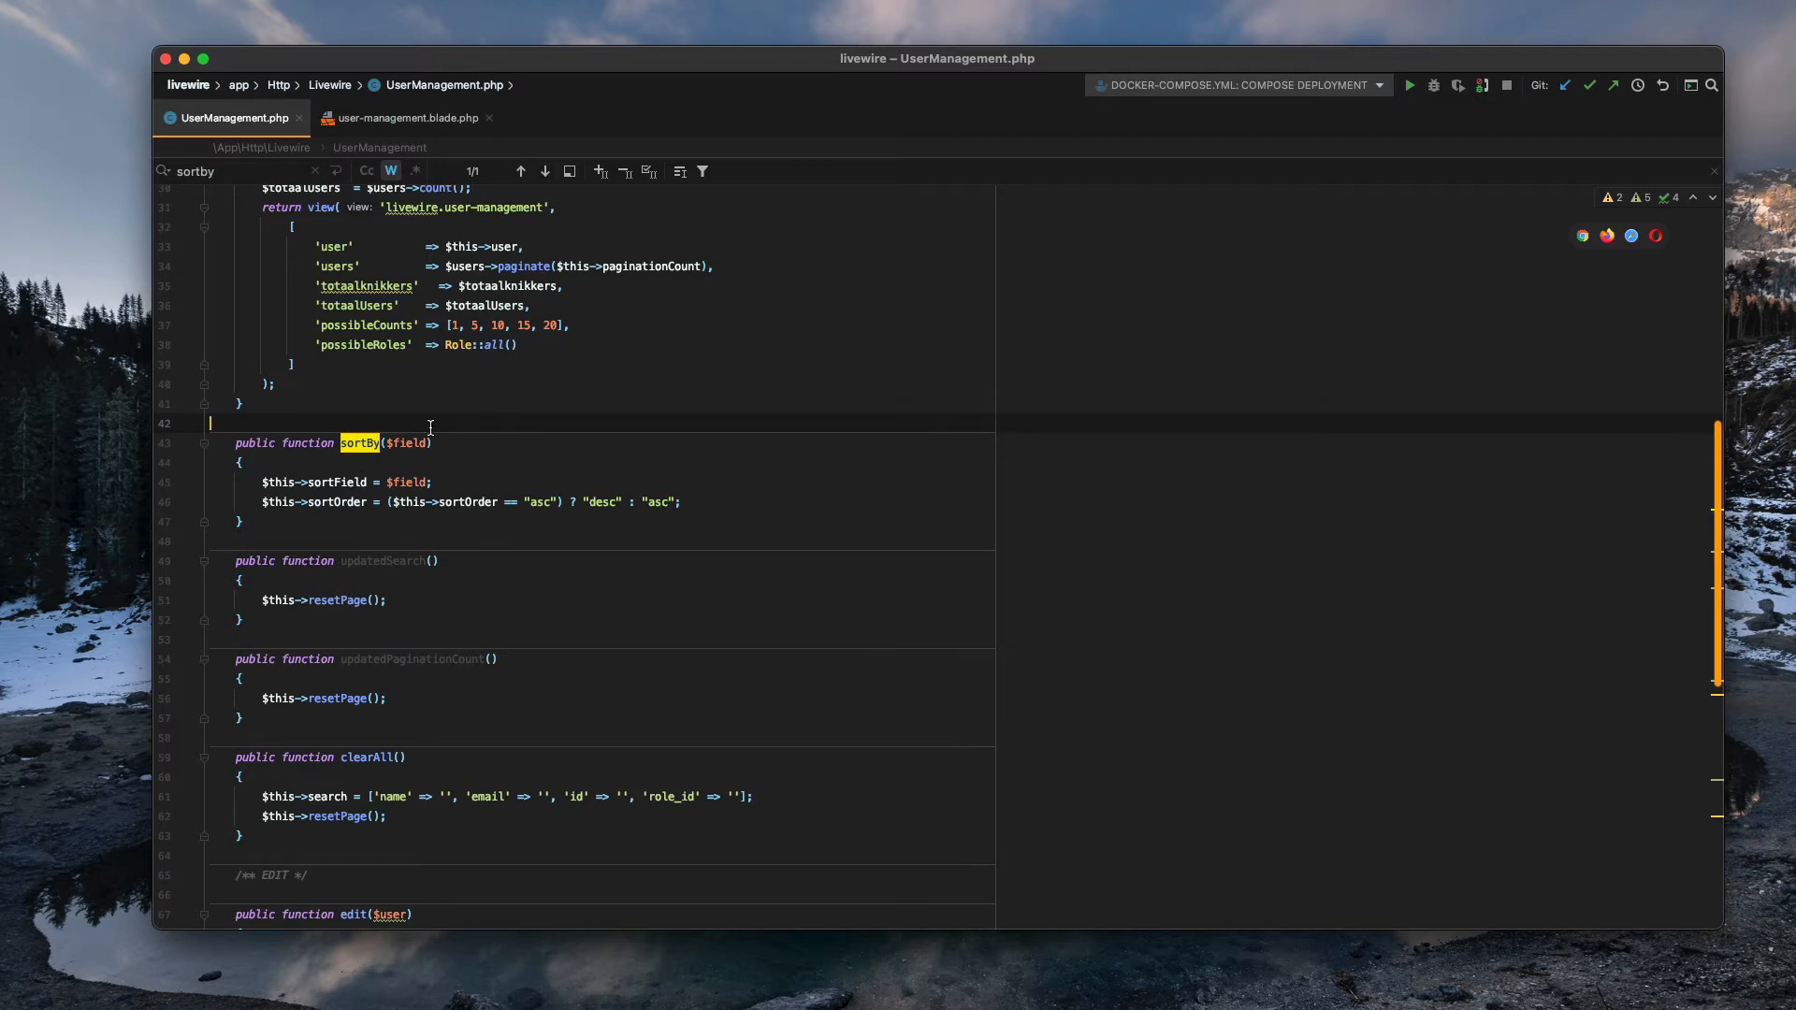
mouse_move(408, 502)
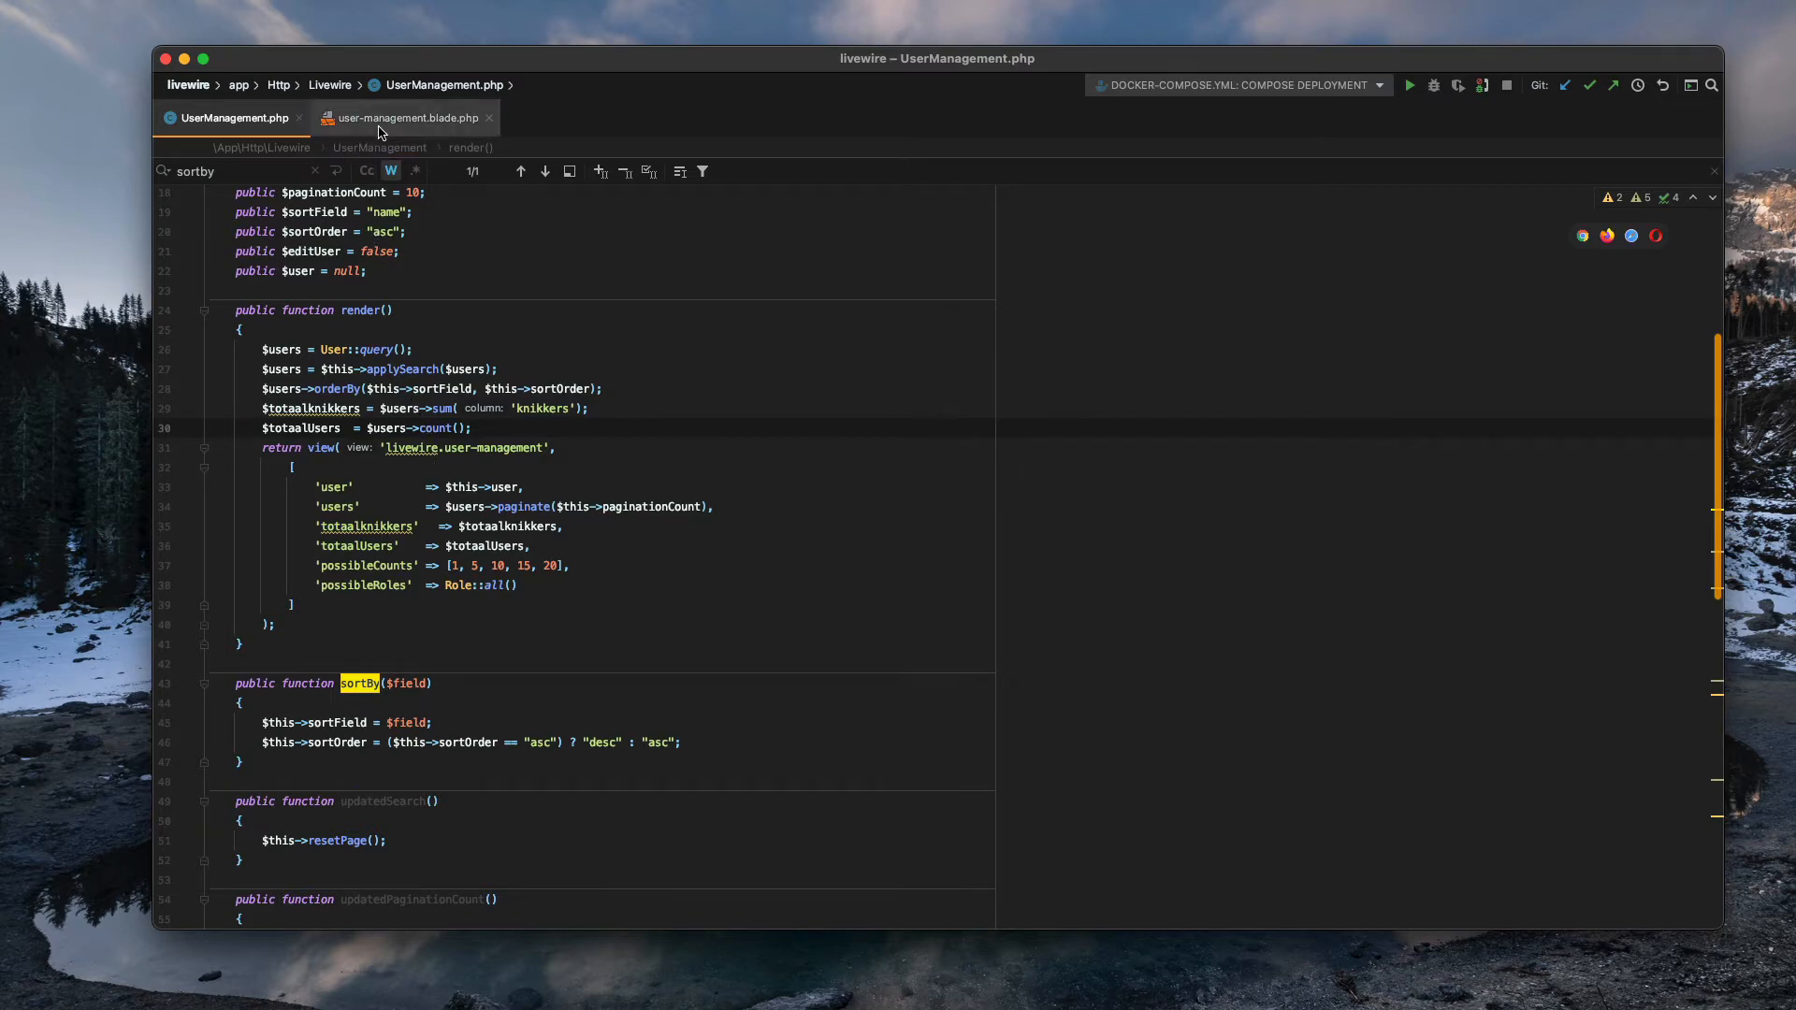
click(405, 118)
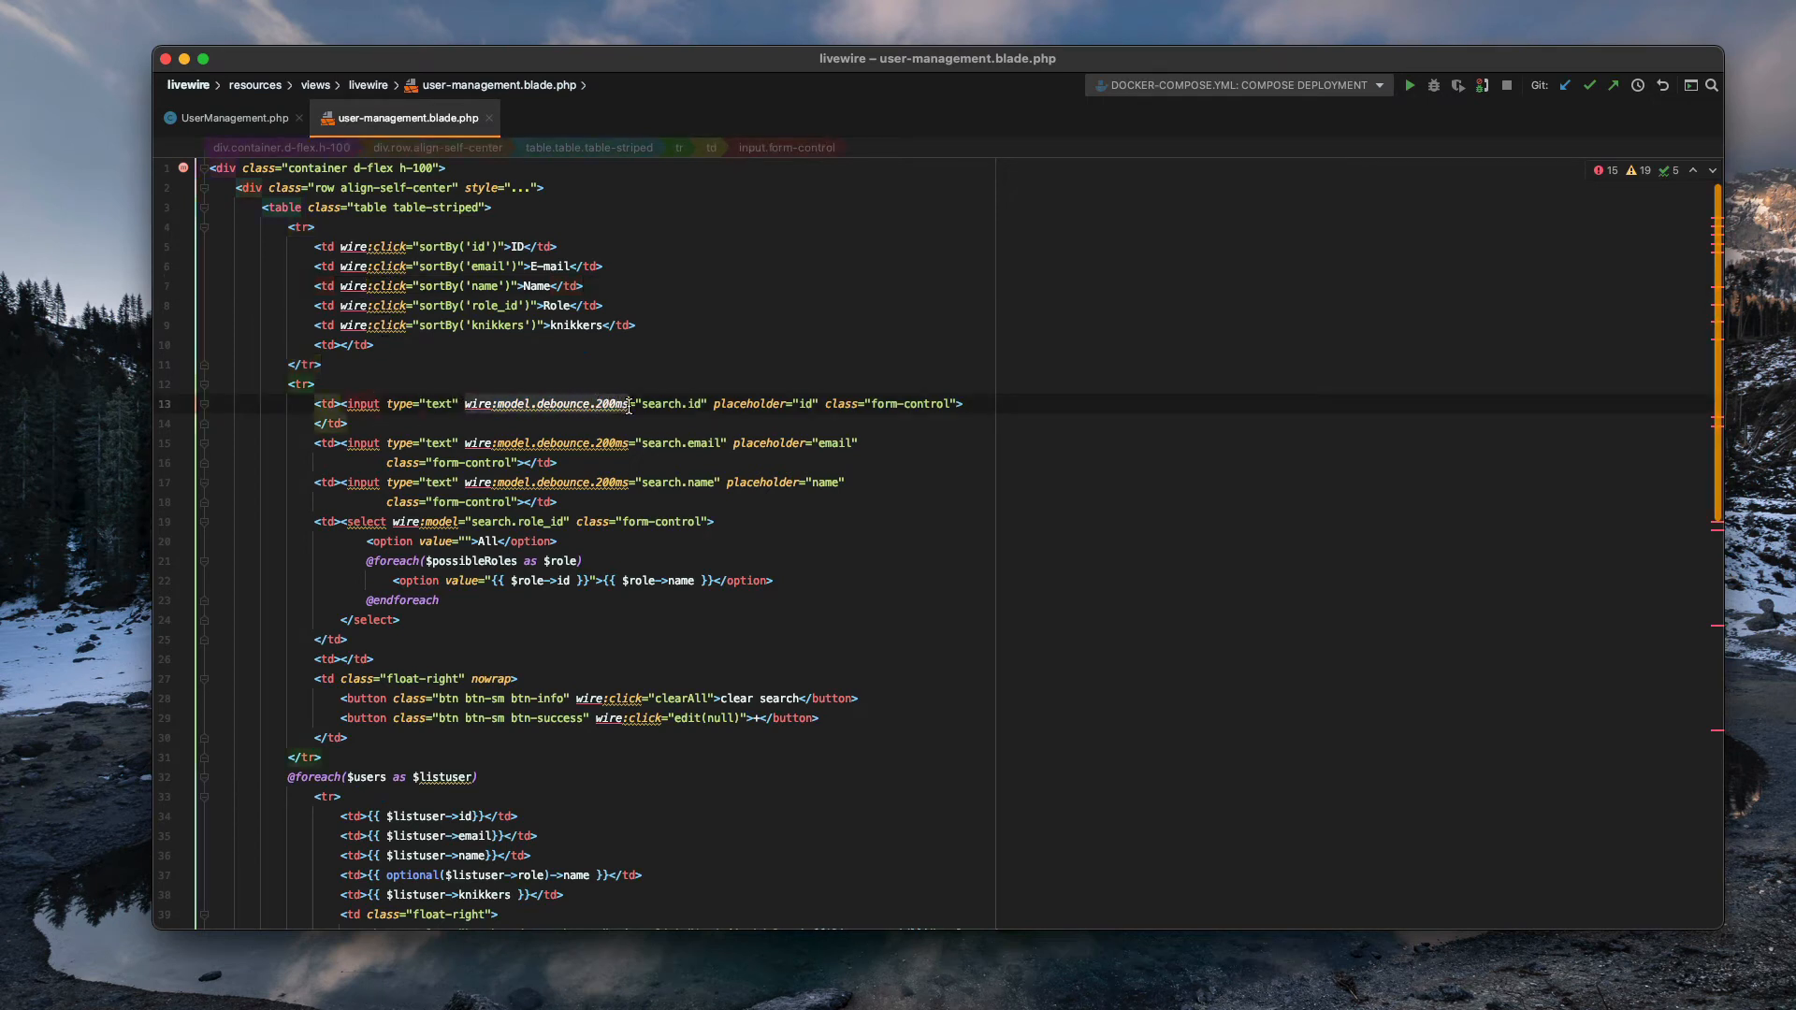
mouse_move(678, 404)
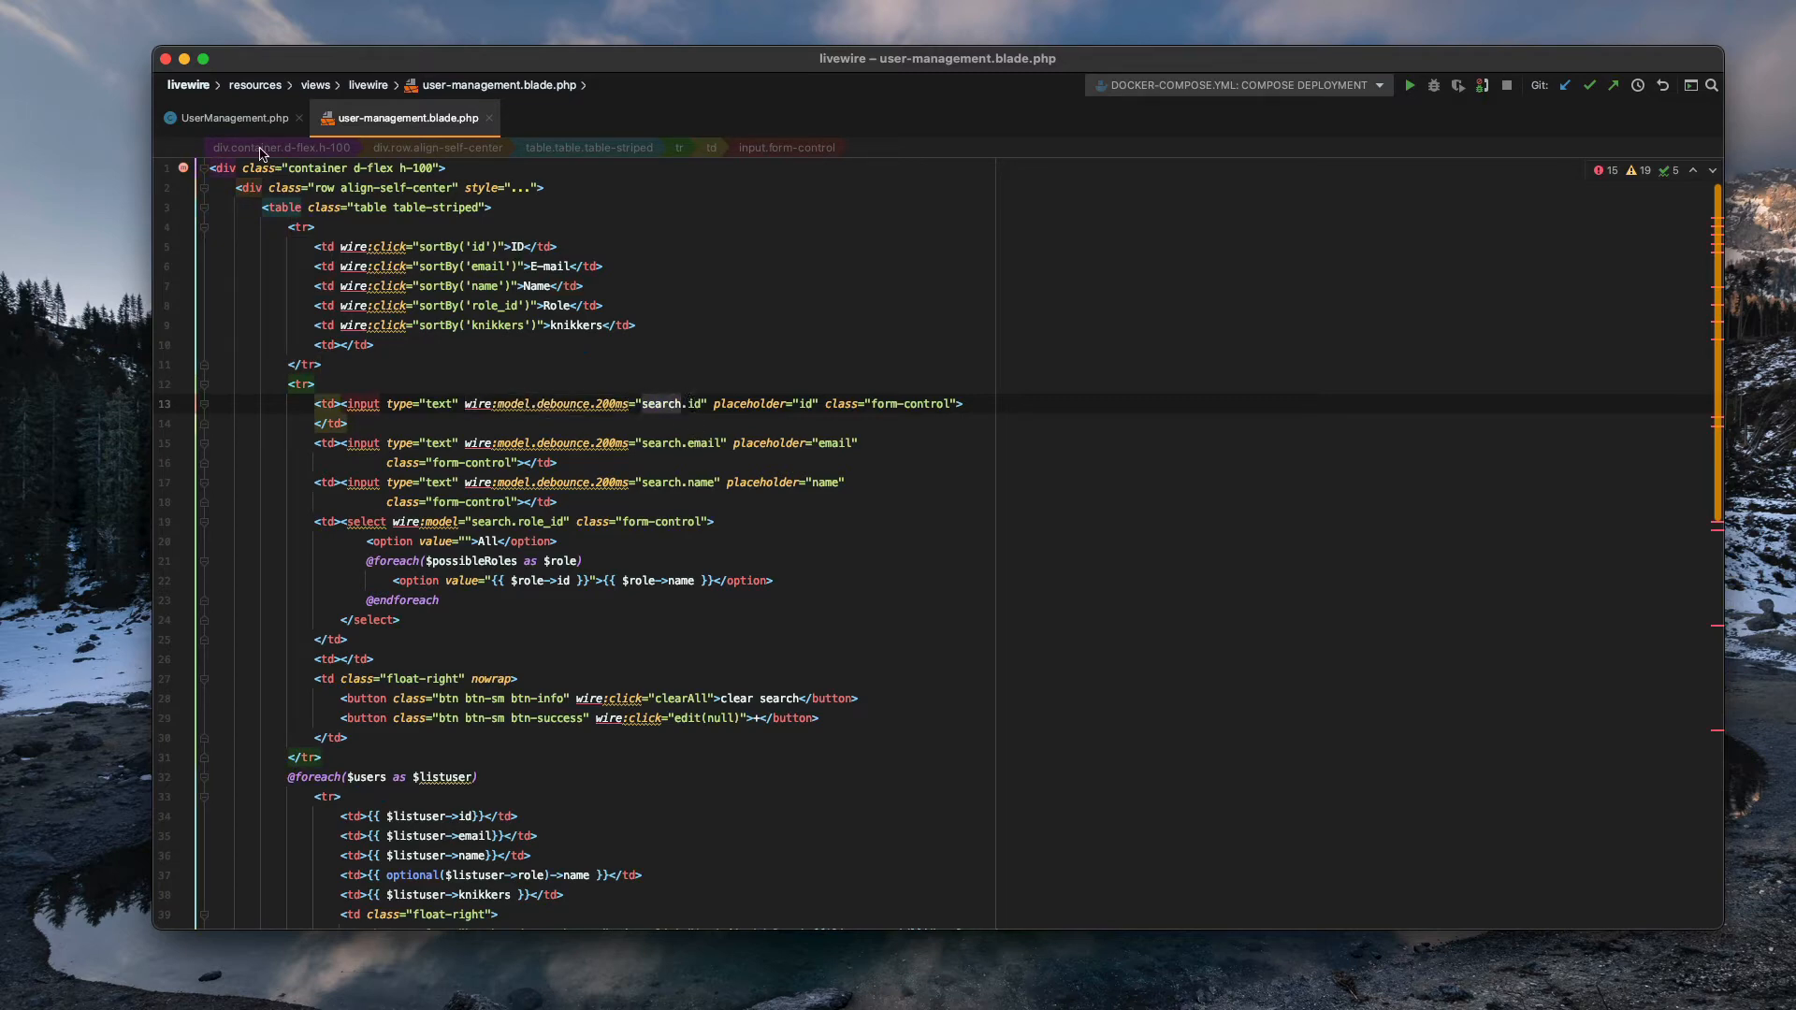
click(232, 117)
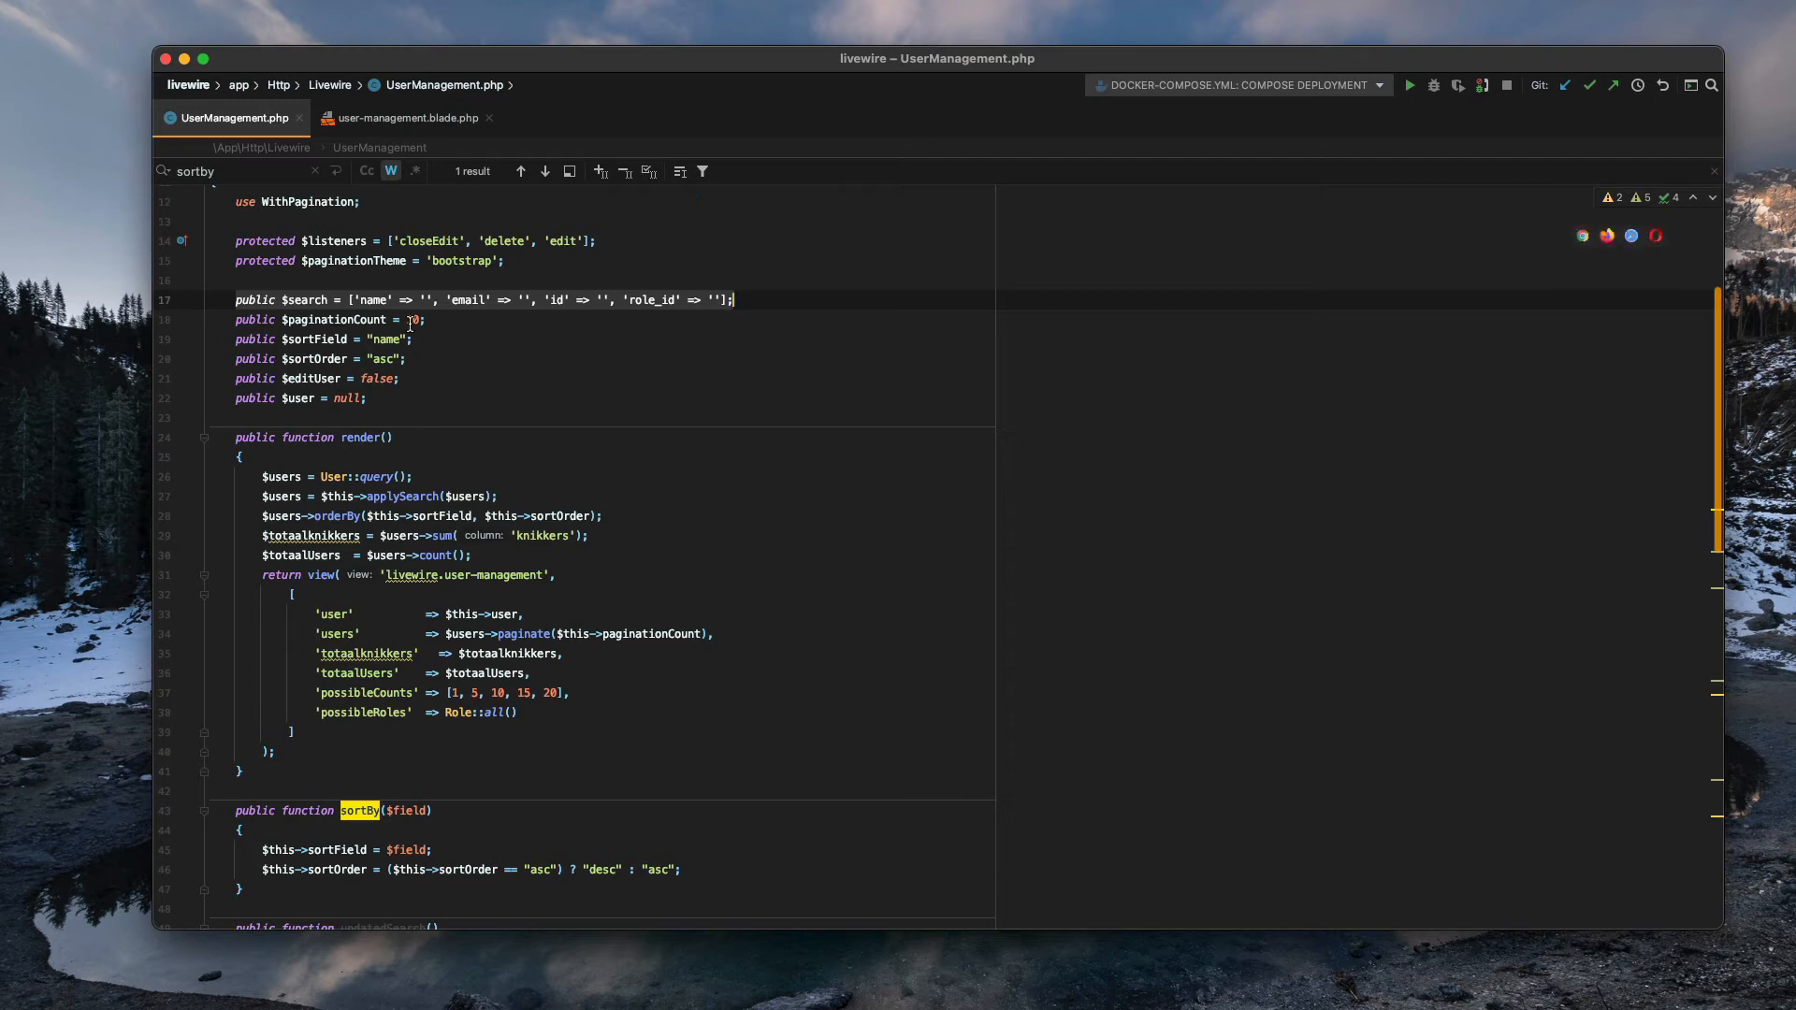
scroll(down, 3)
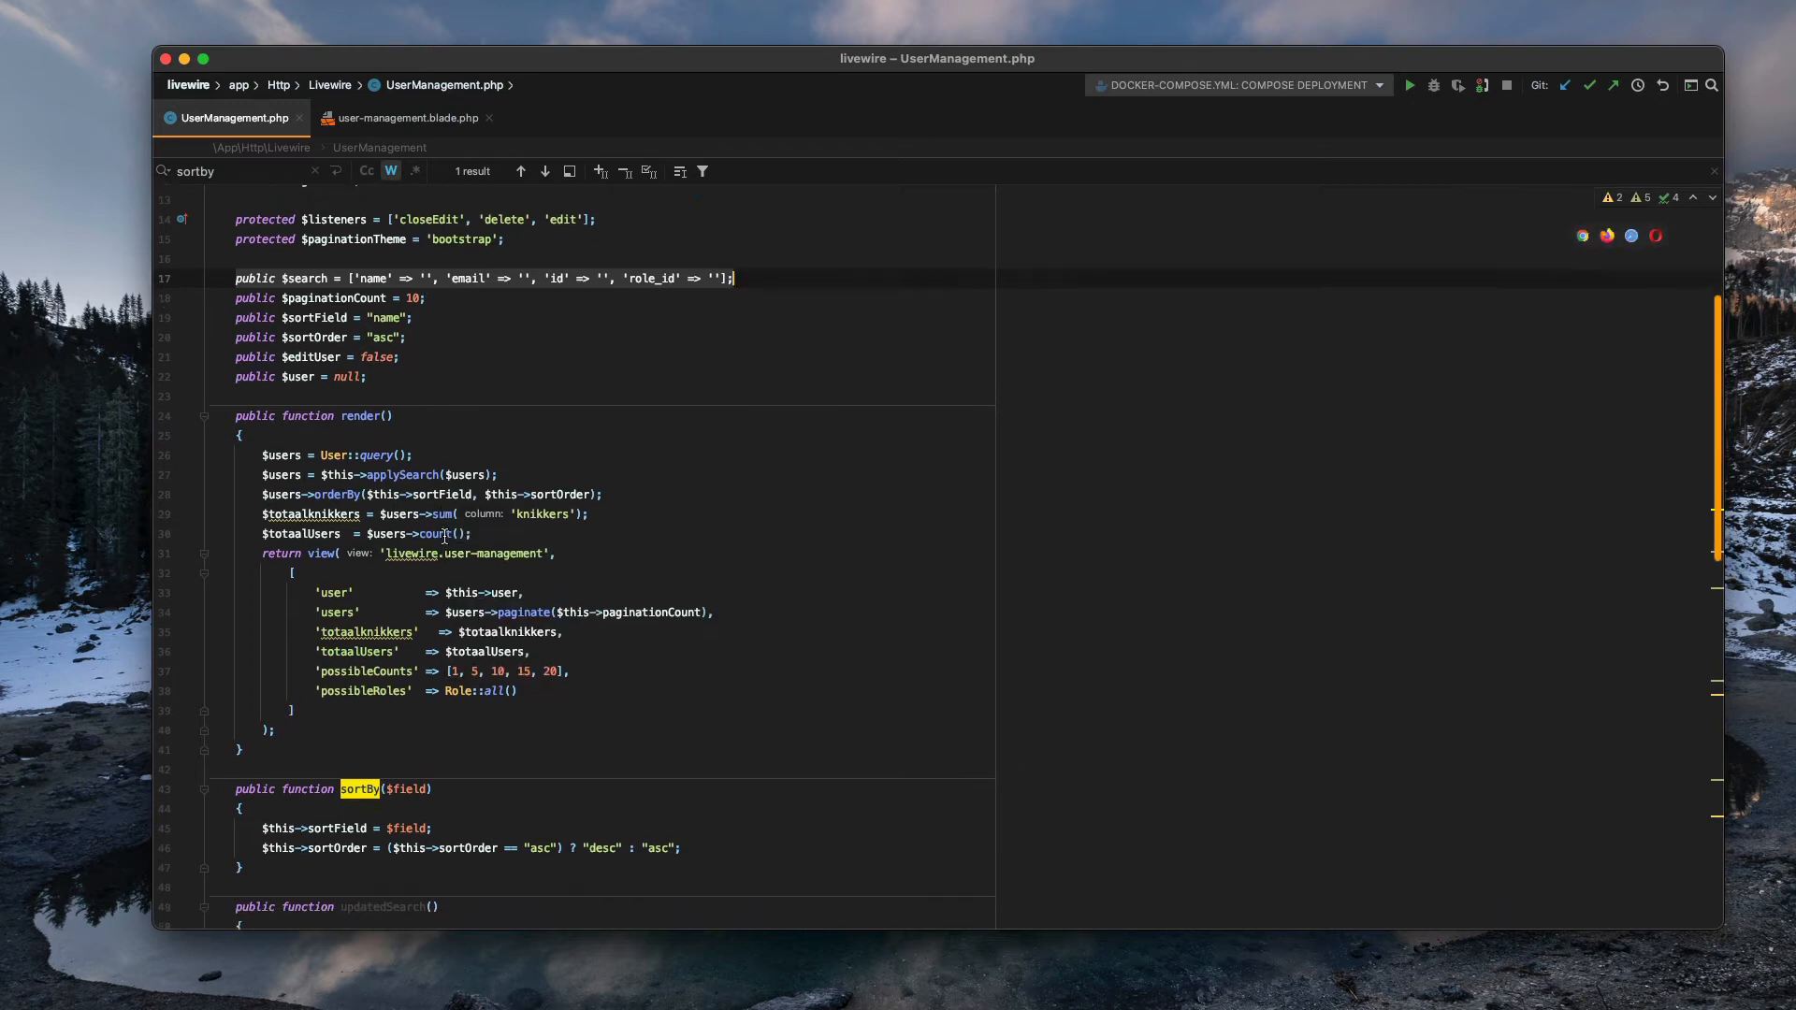
scroll(down, 3)
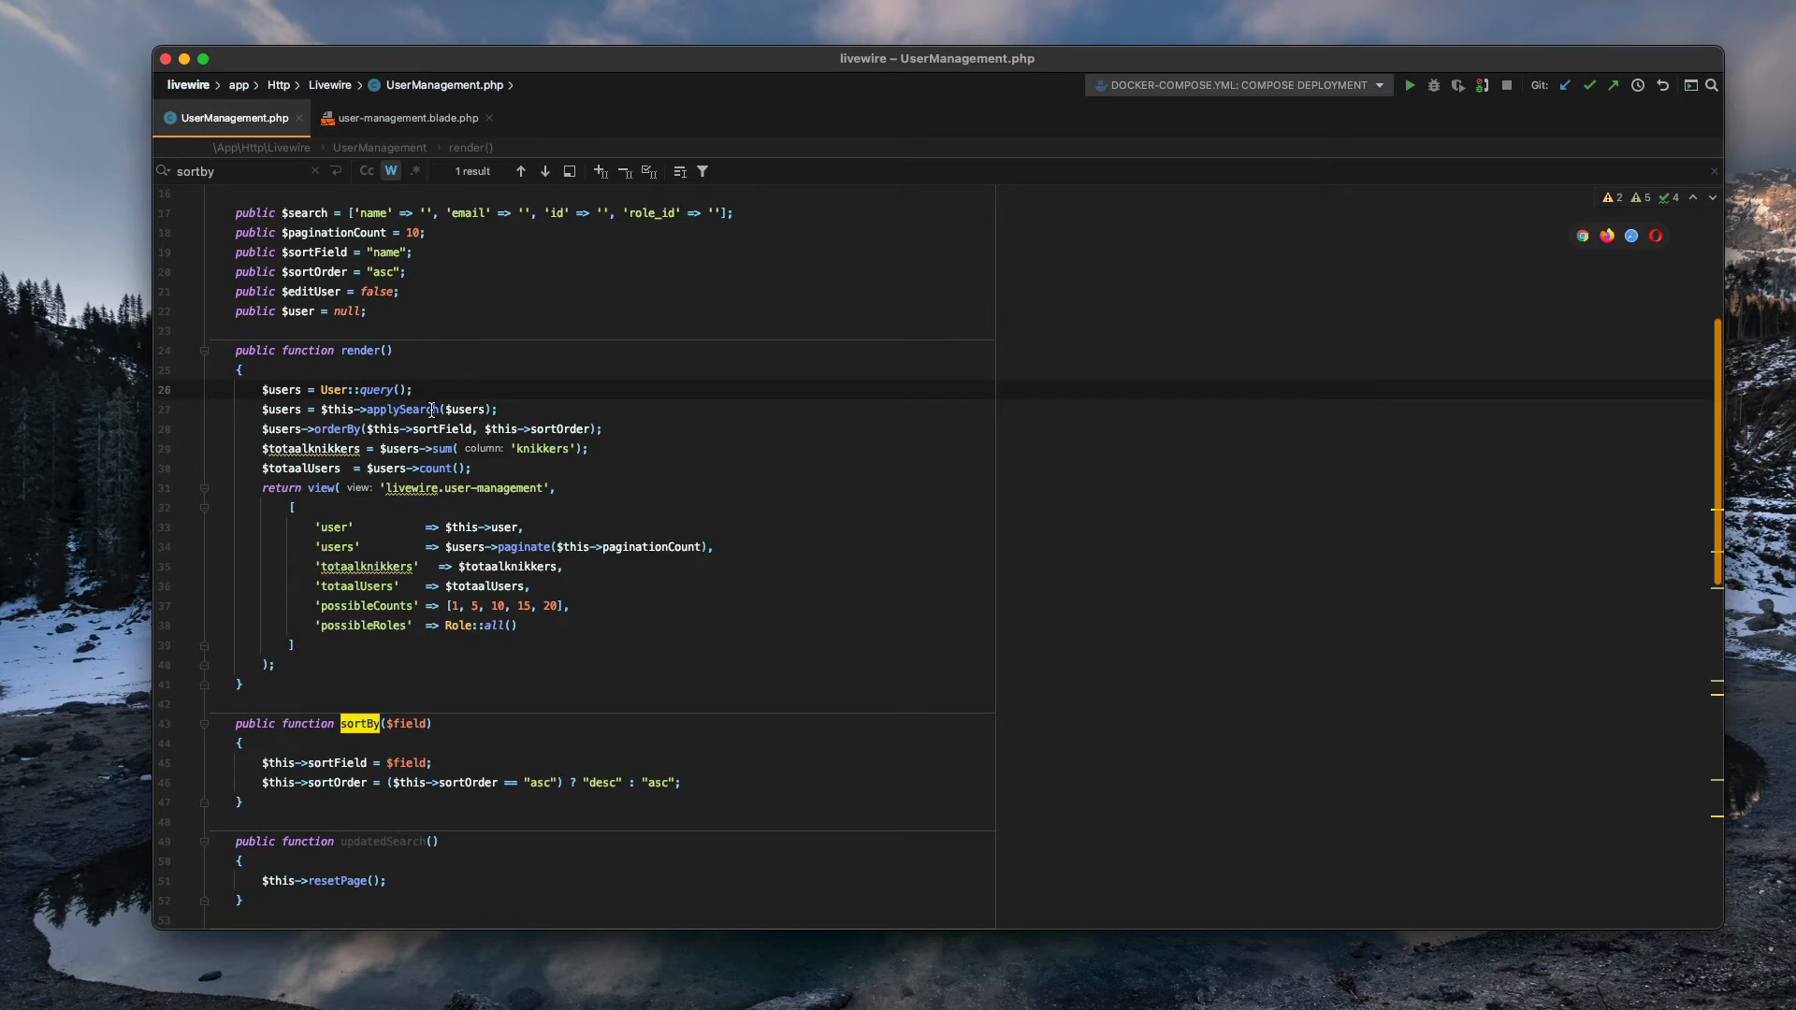
scroll(down, 3)
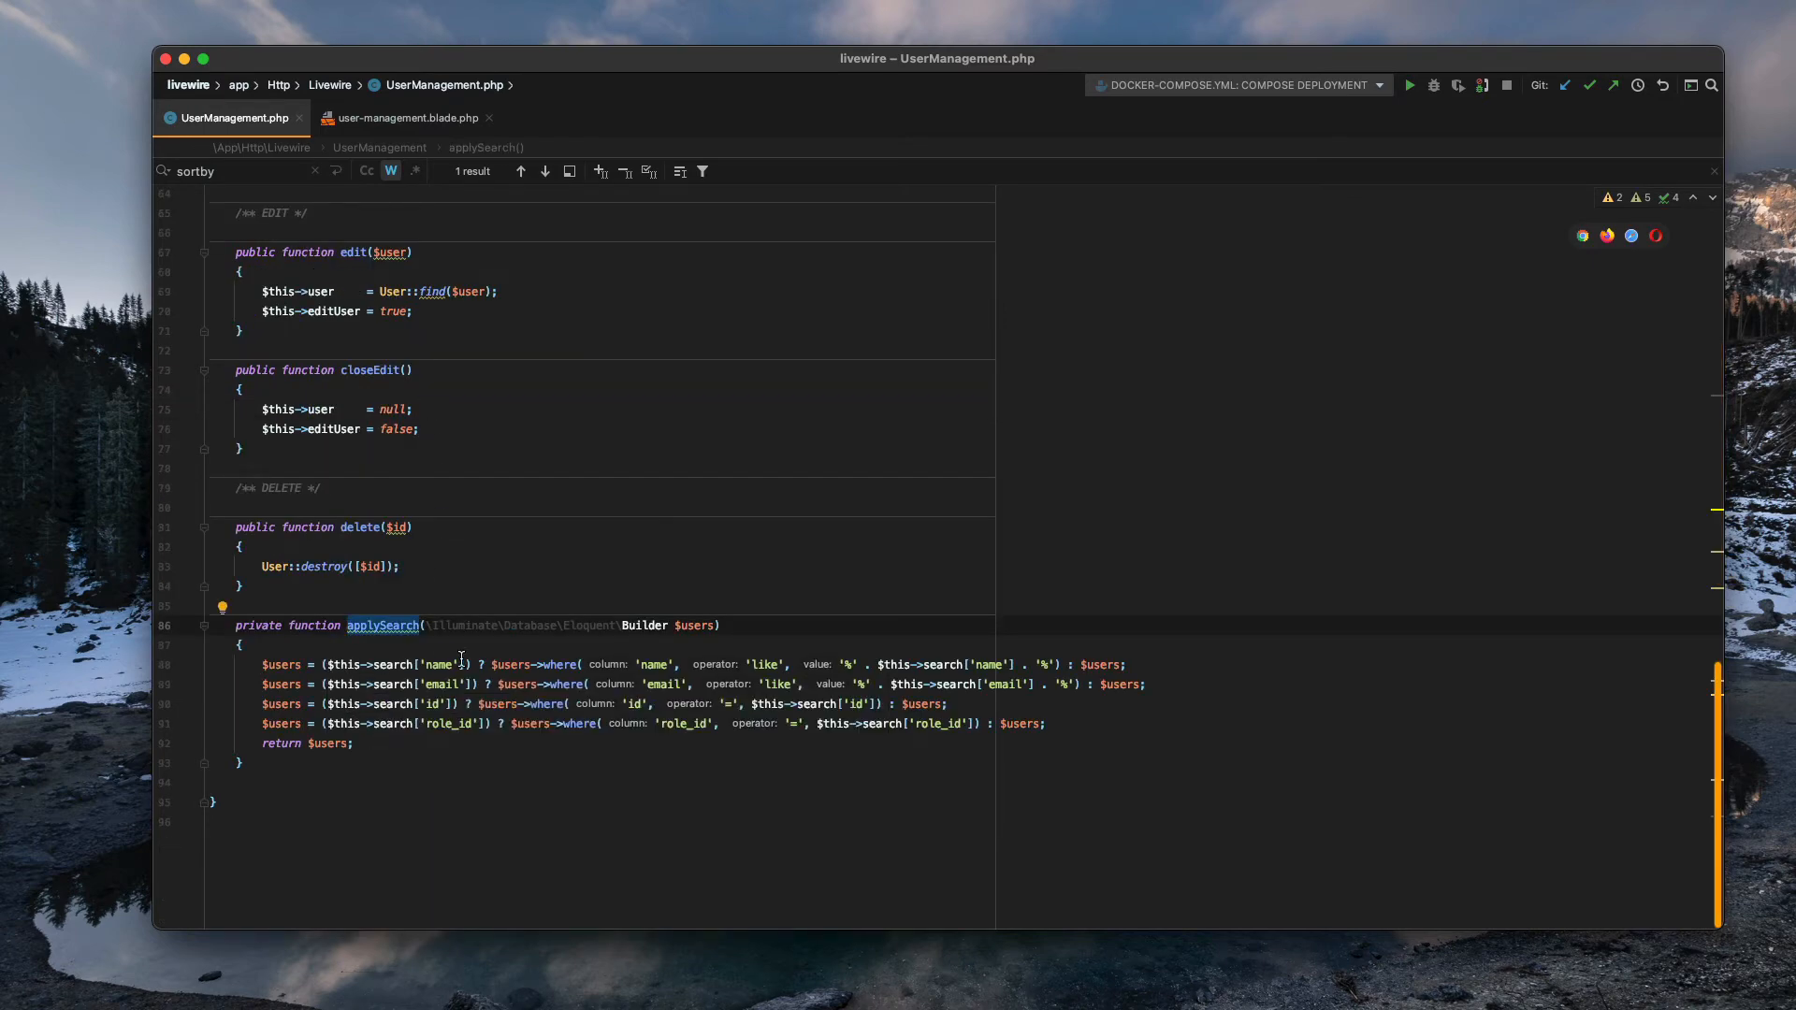
mouse_move(580, 650)
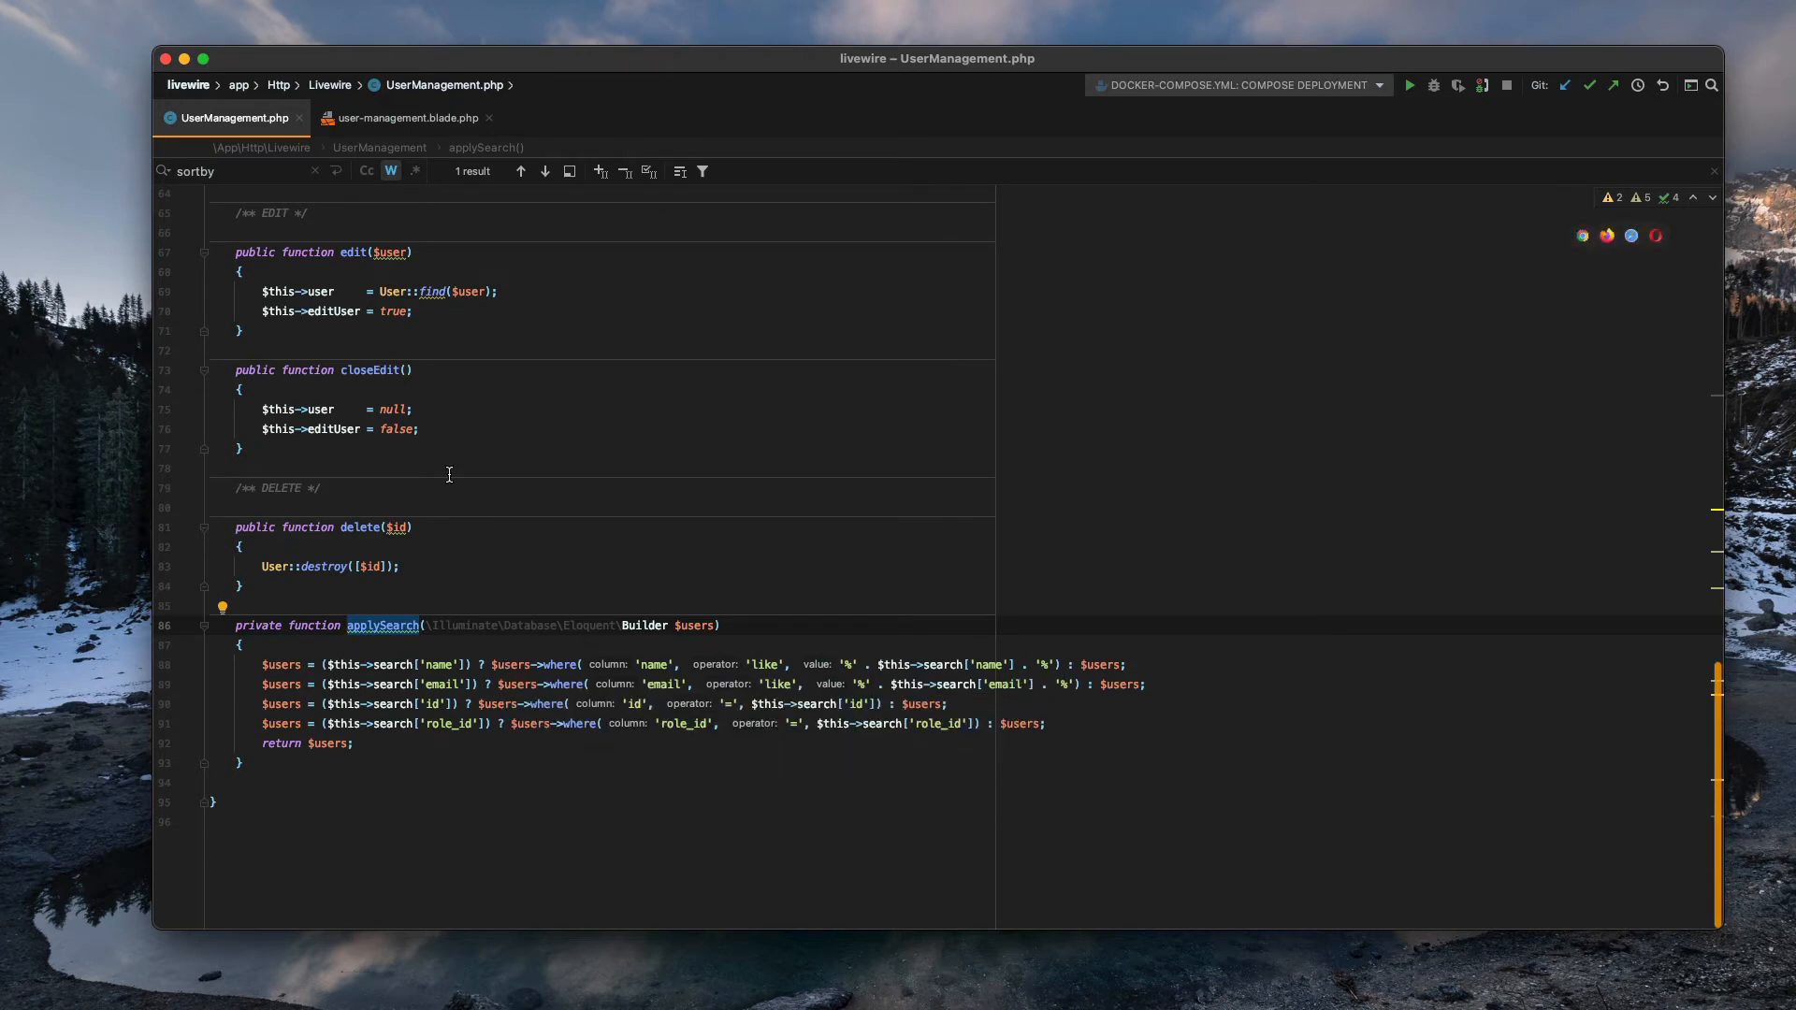
mouse_move(328, 650)
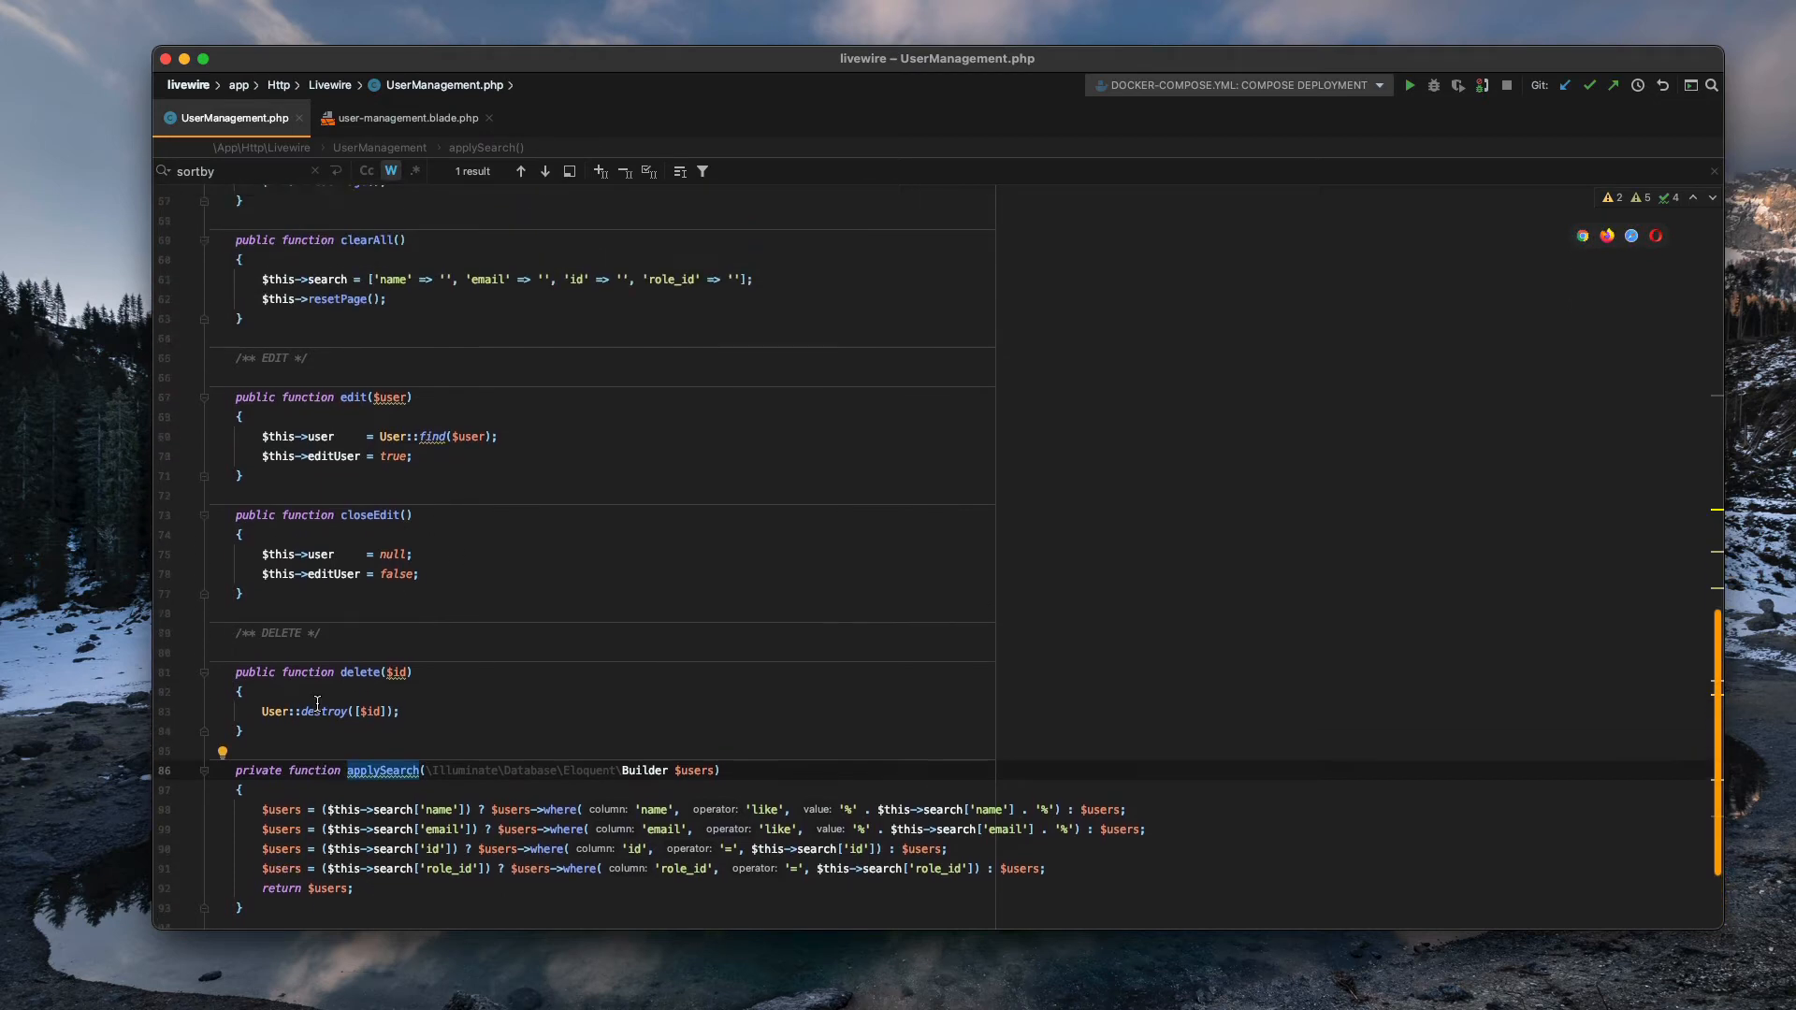
scroll(up, 3)
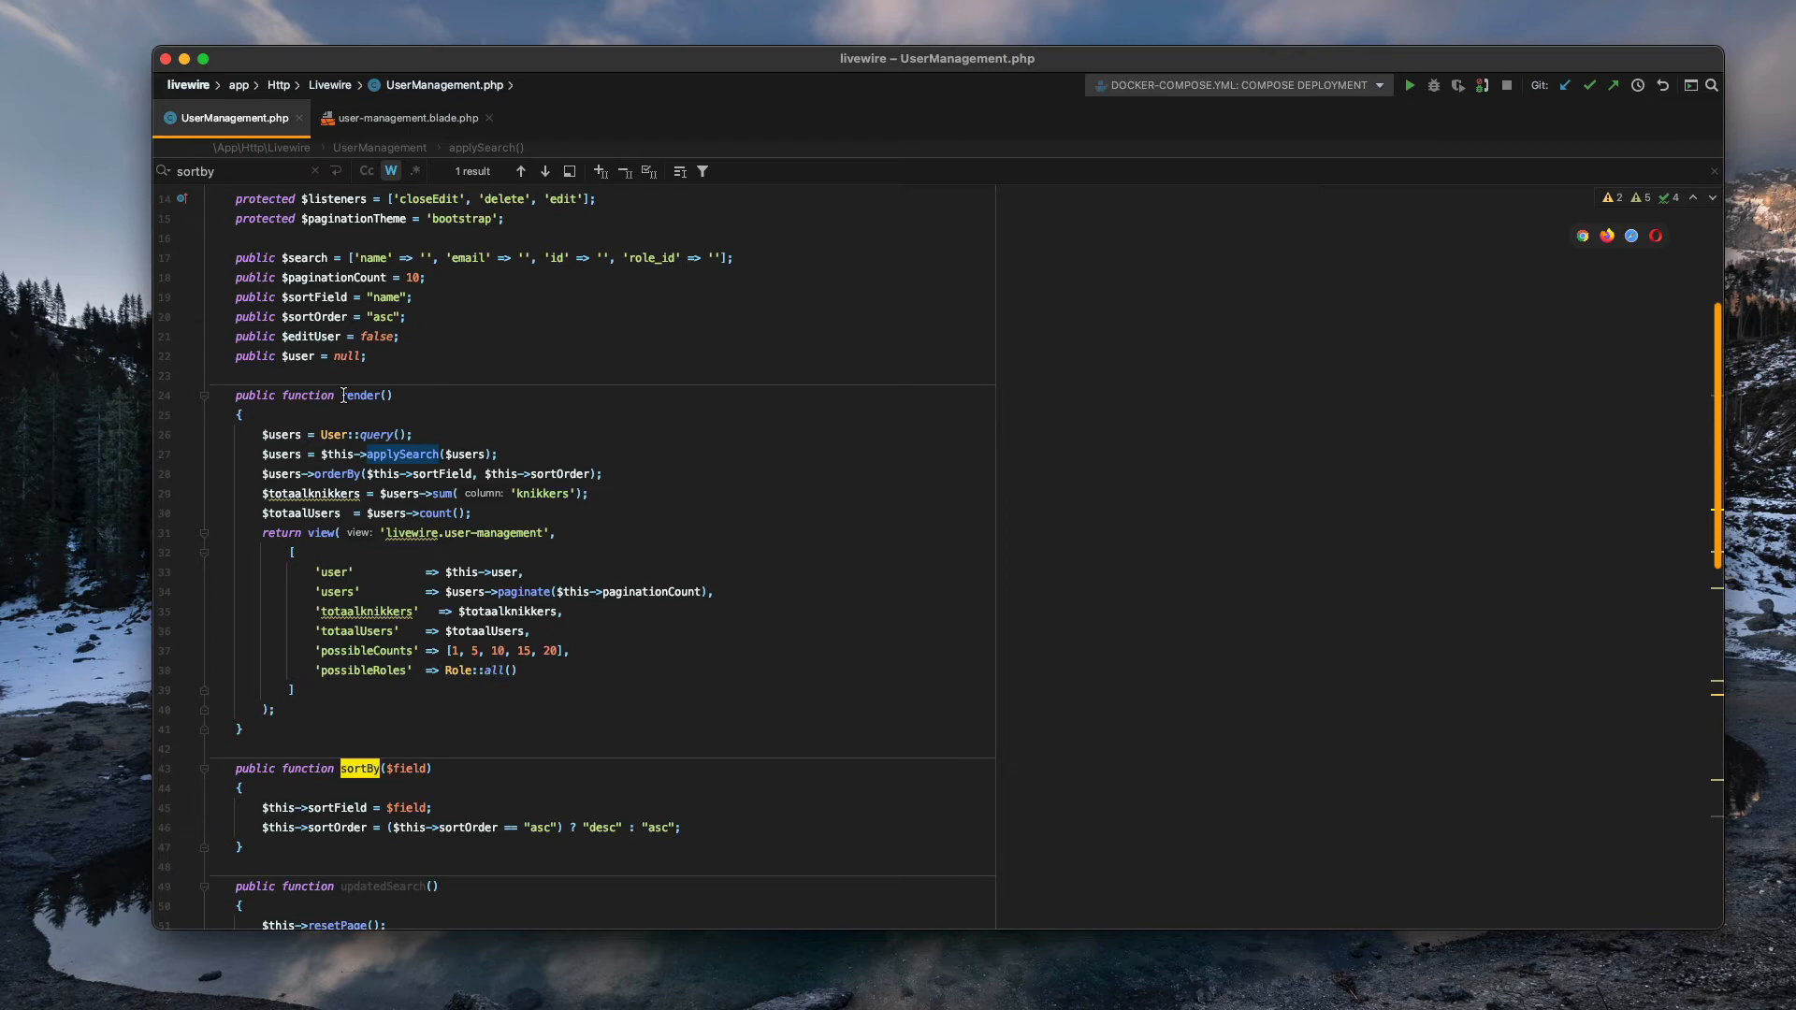
click(407, 117)
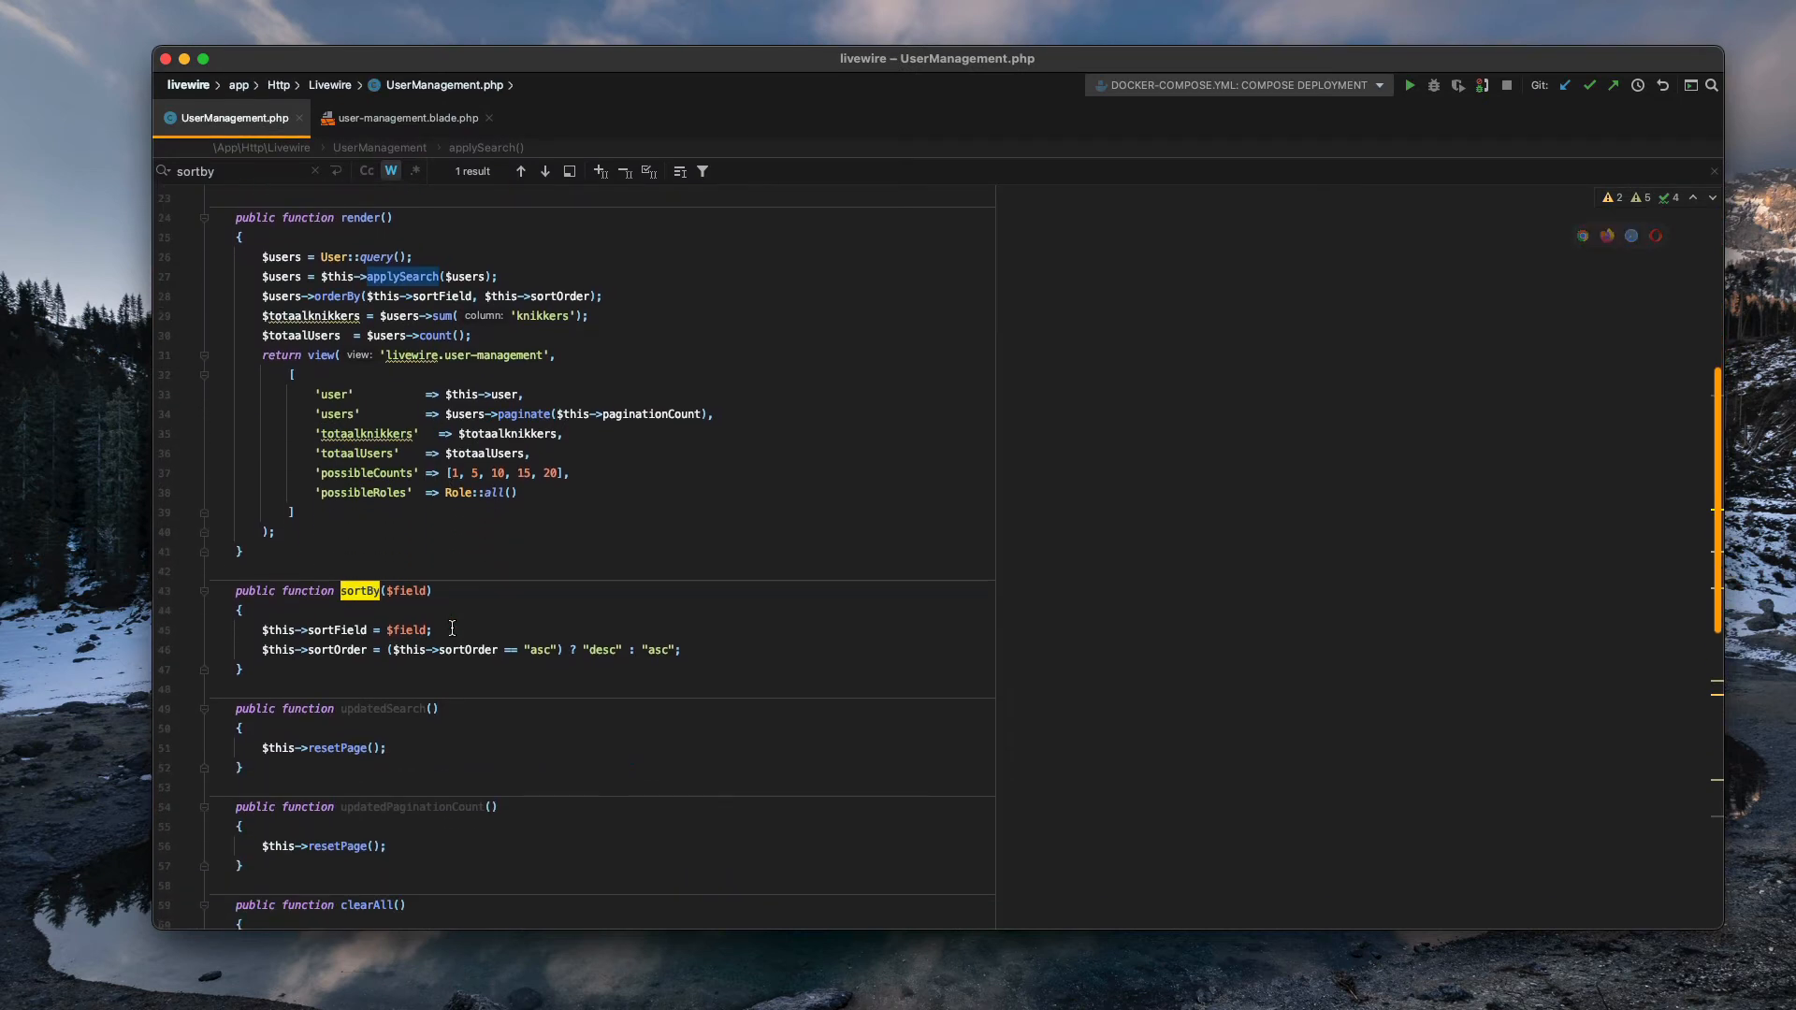
scroll(down, 3)
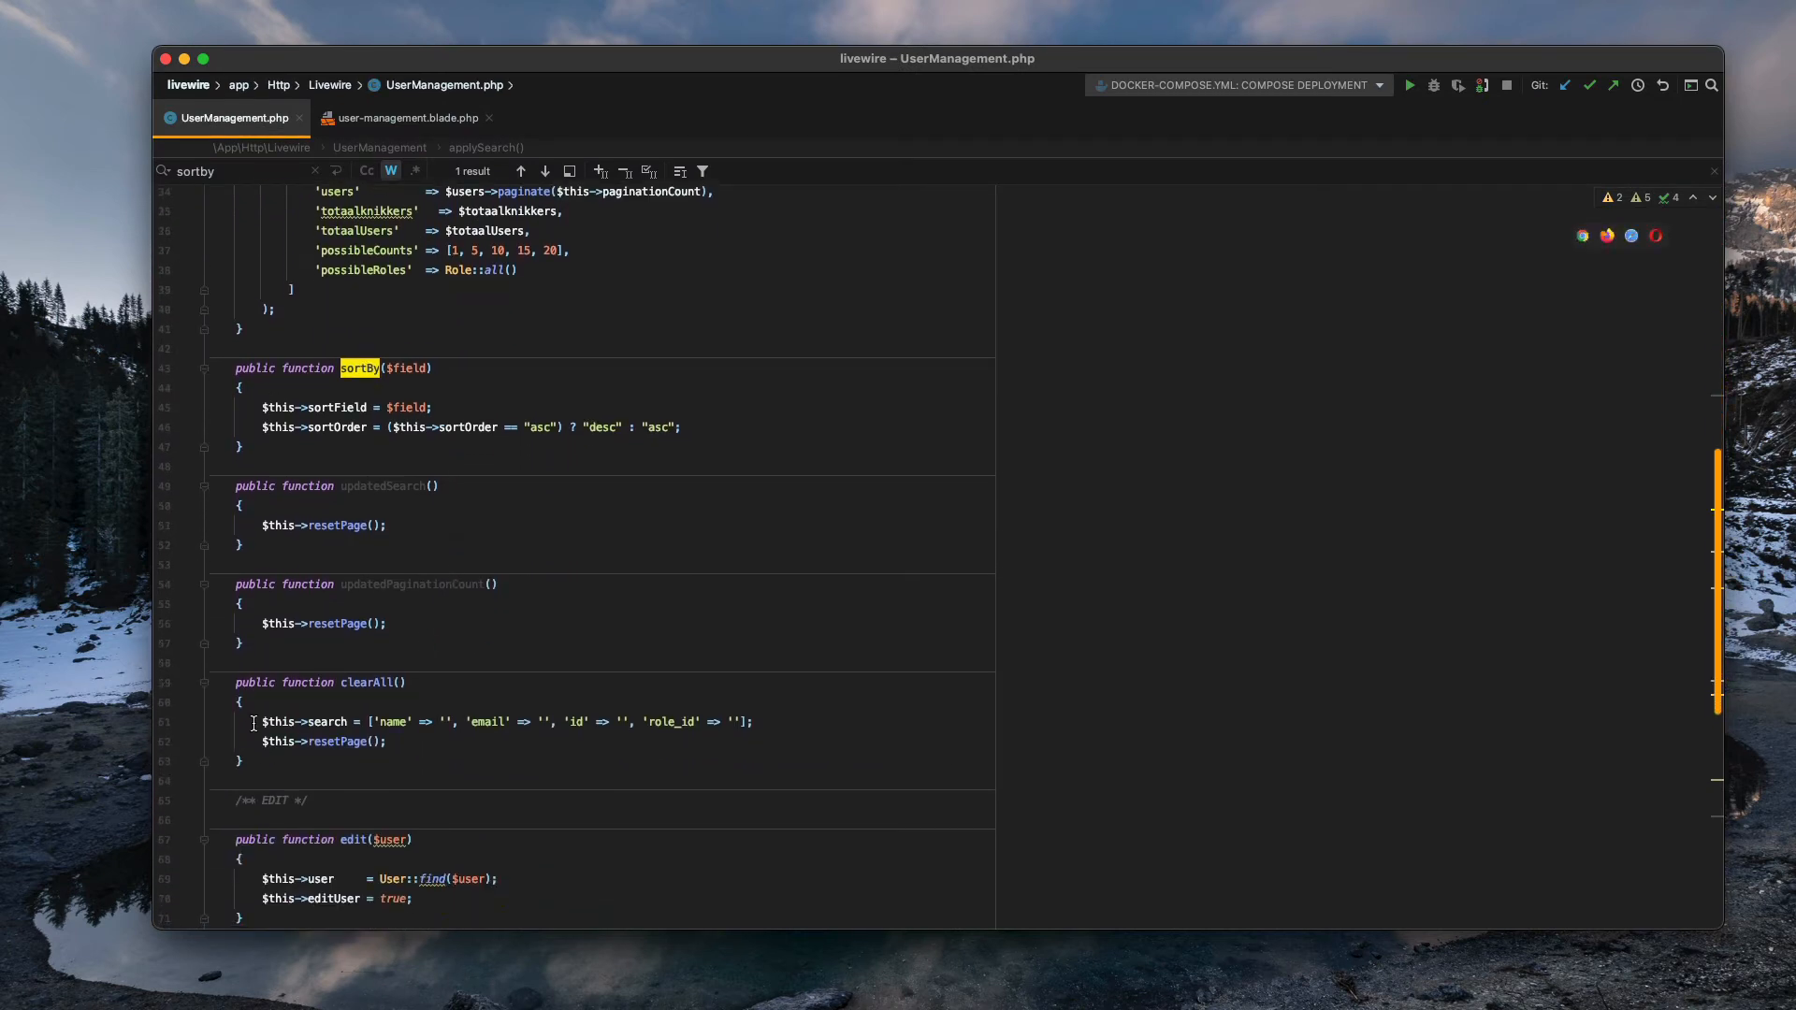
click(388, 742)
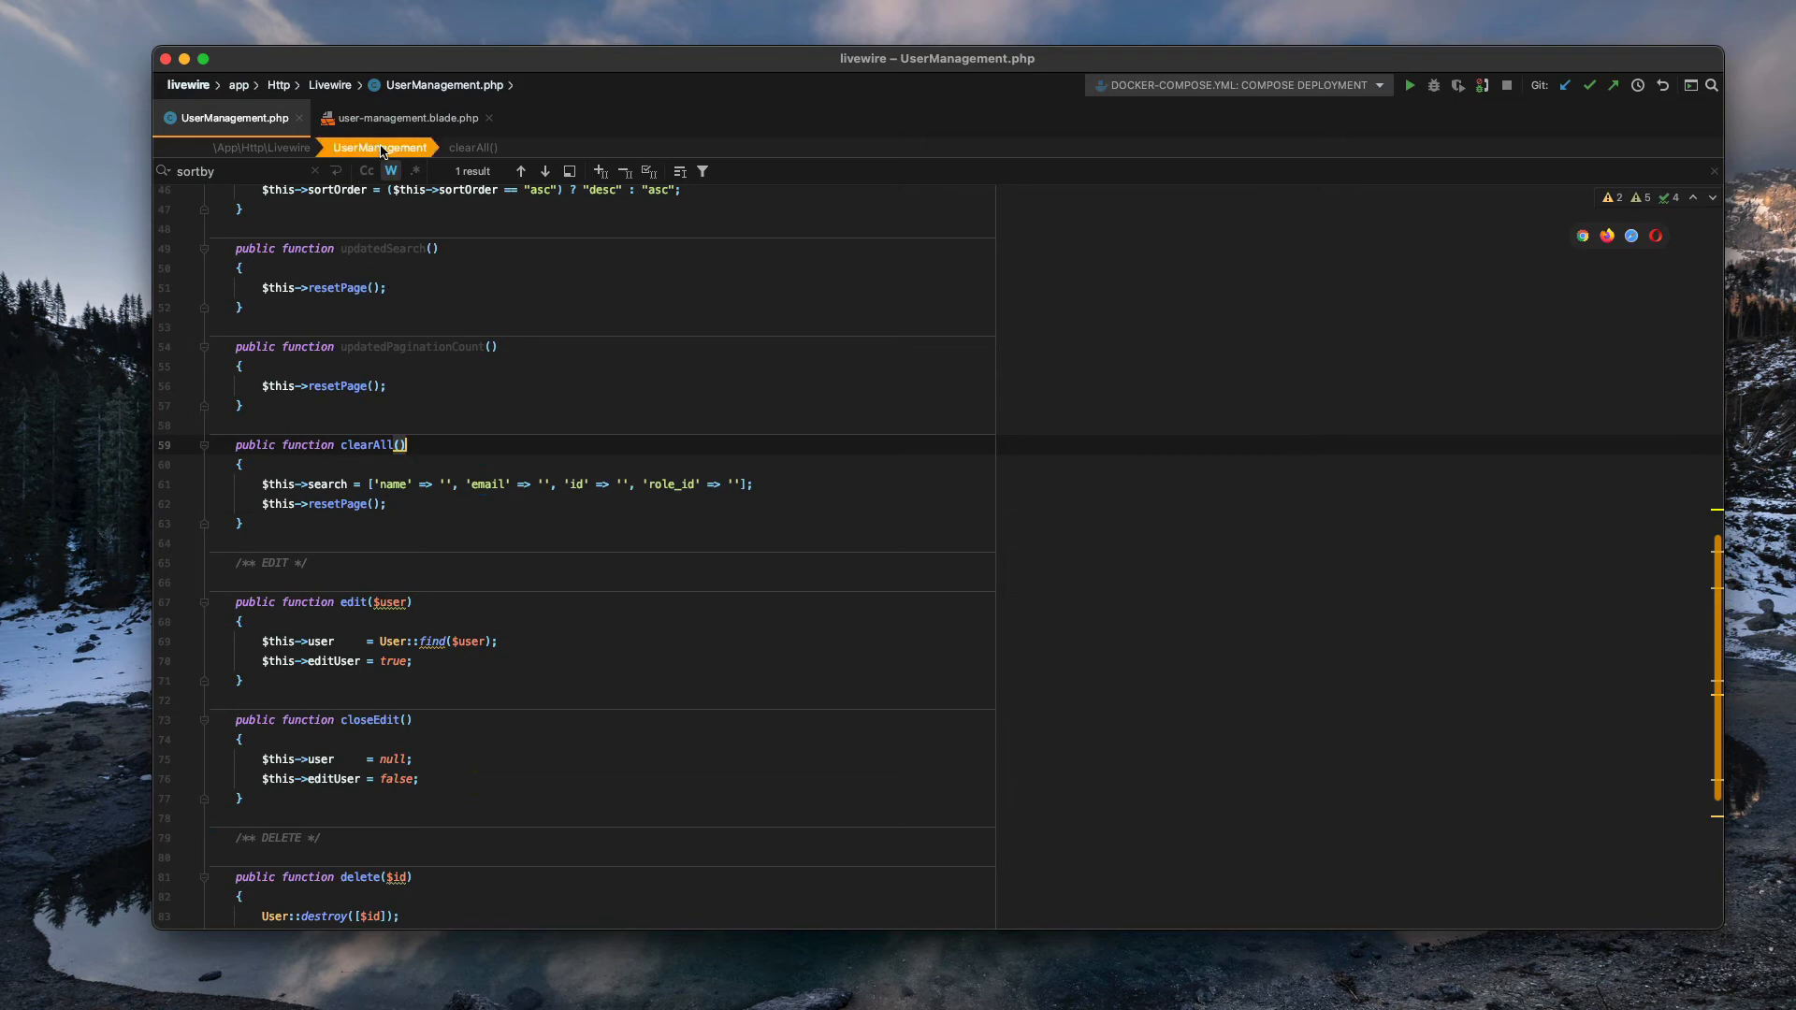
- Show user-management.blade.php, glance at UserManagement.php, then return to the Blade view
click(406, 117)
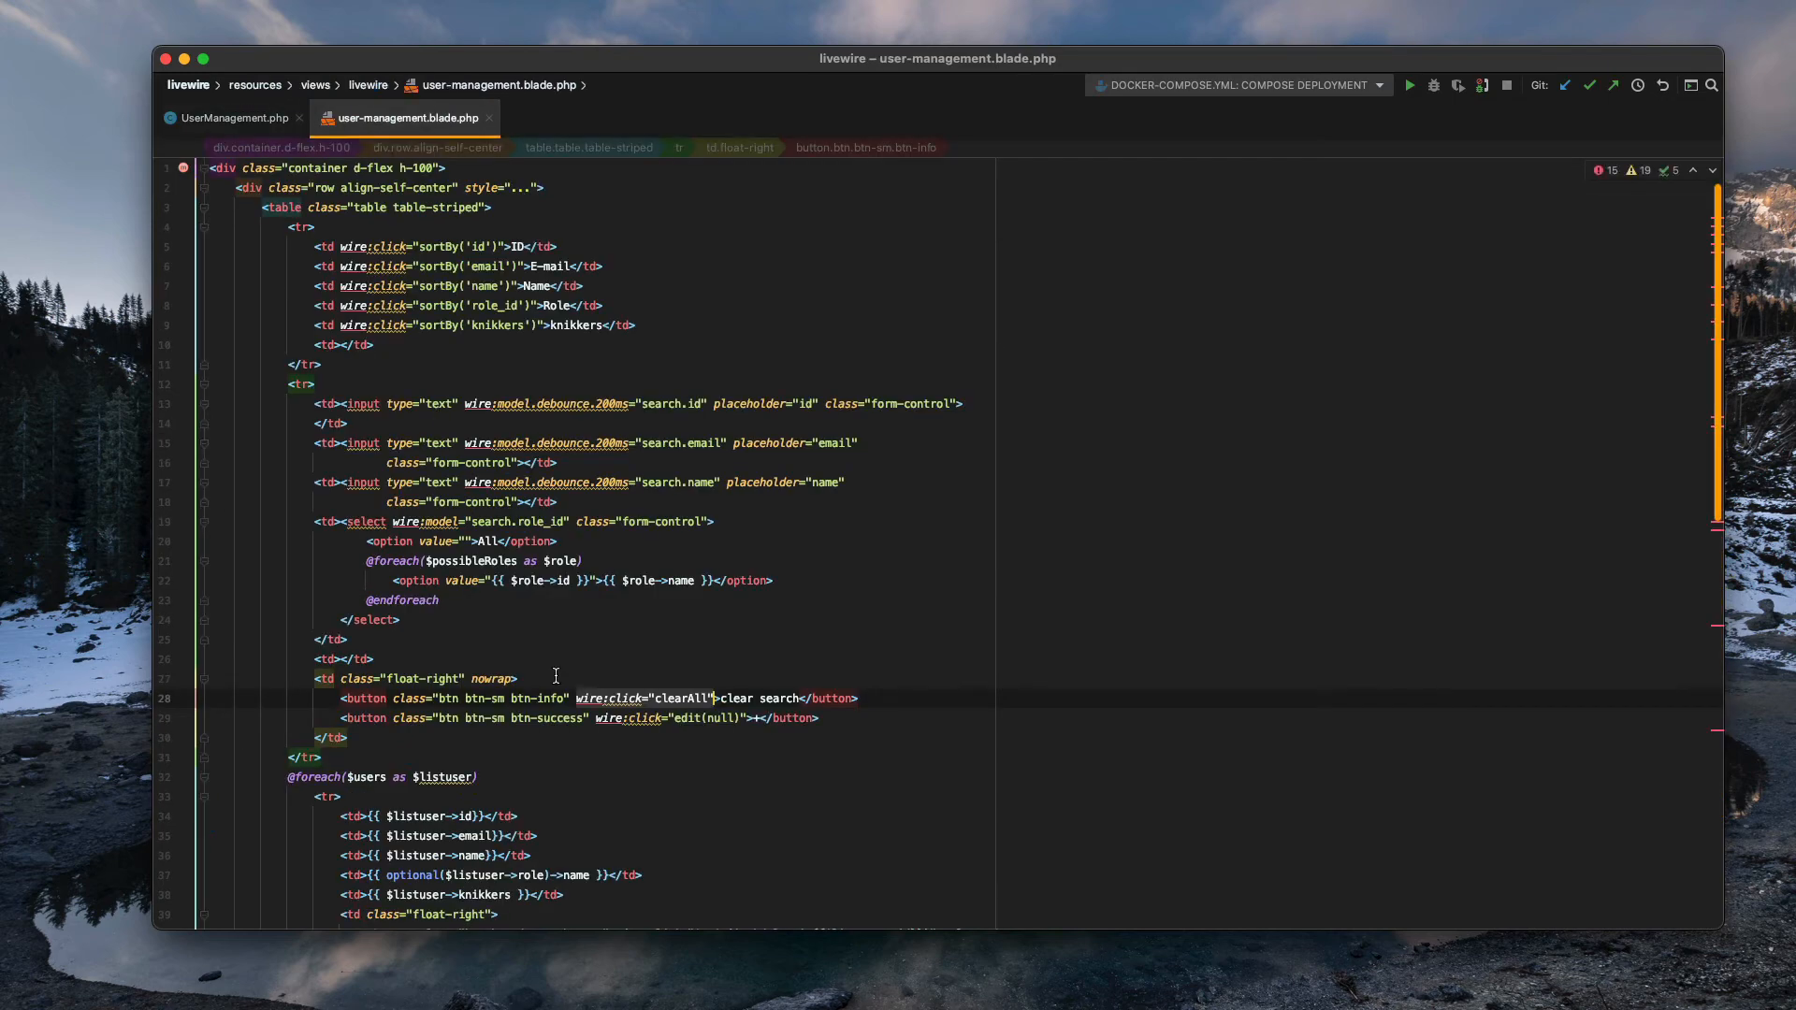
mouse_move(650, 720)
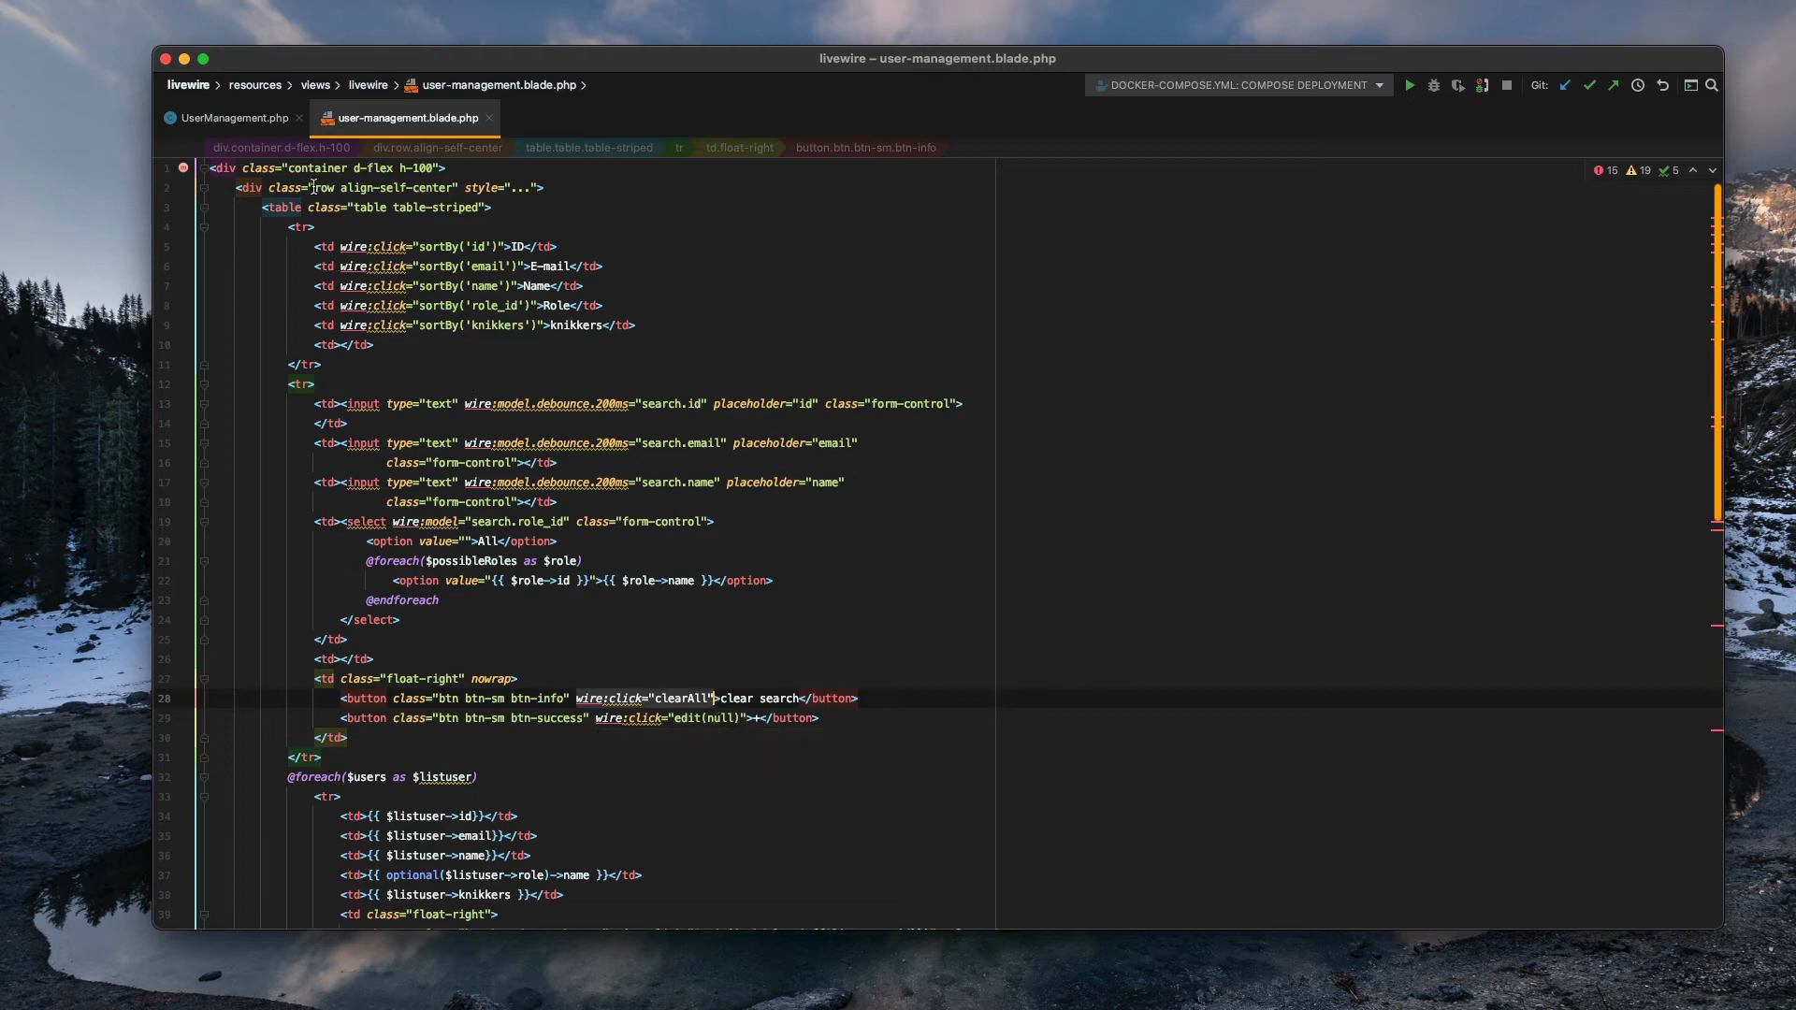
click(230, 118)
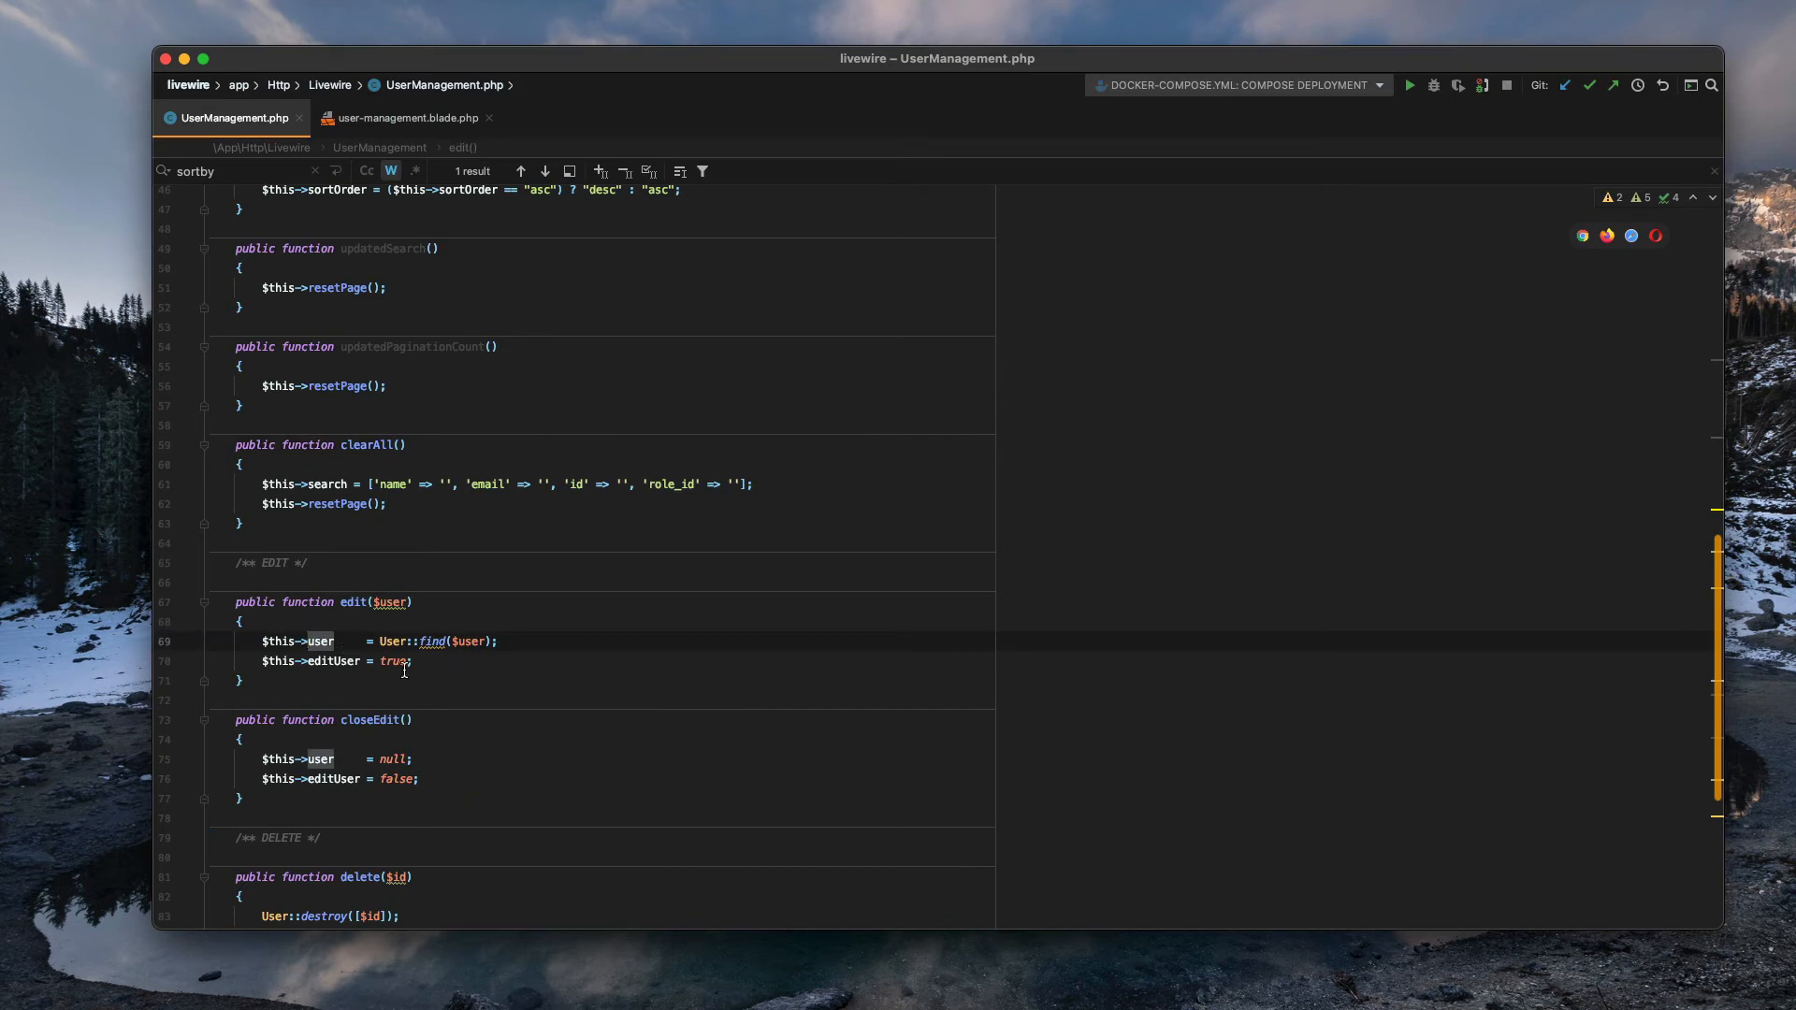
click(406, 118)
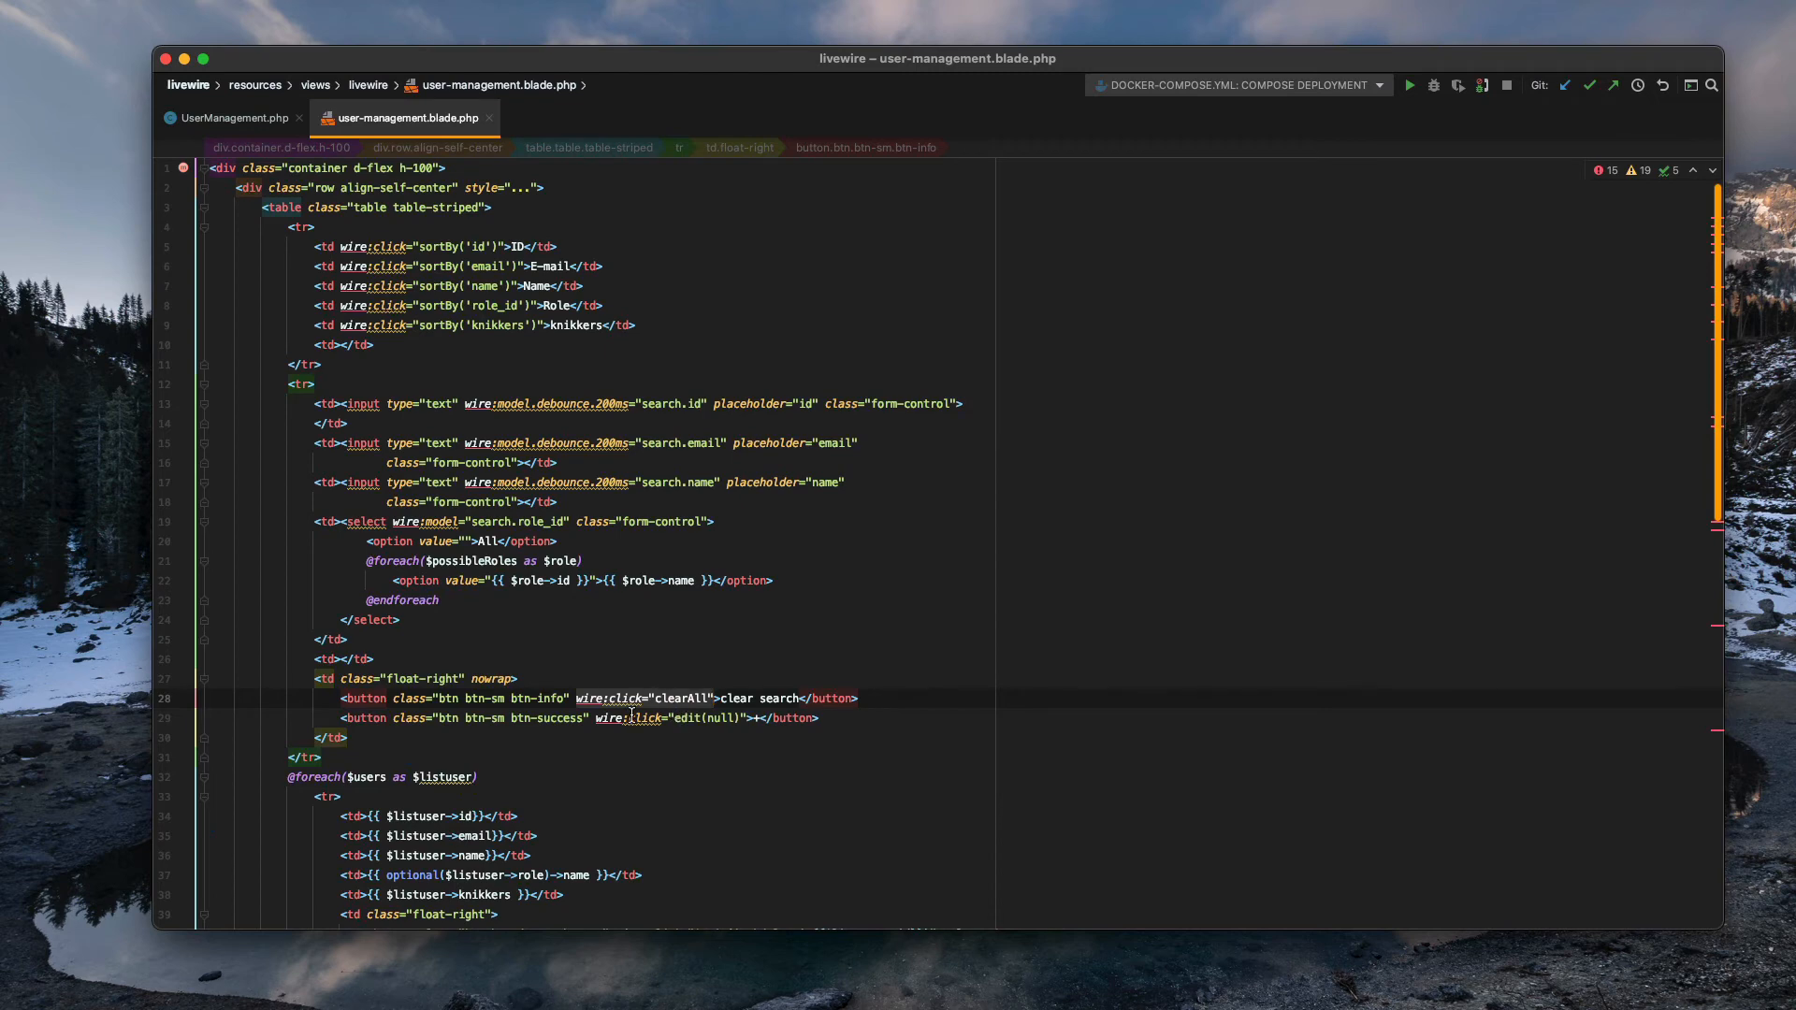
scroll(down, 3)
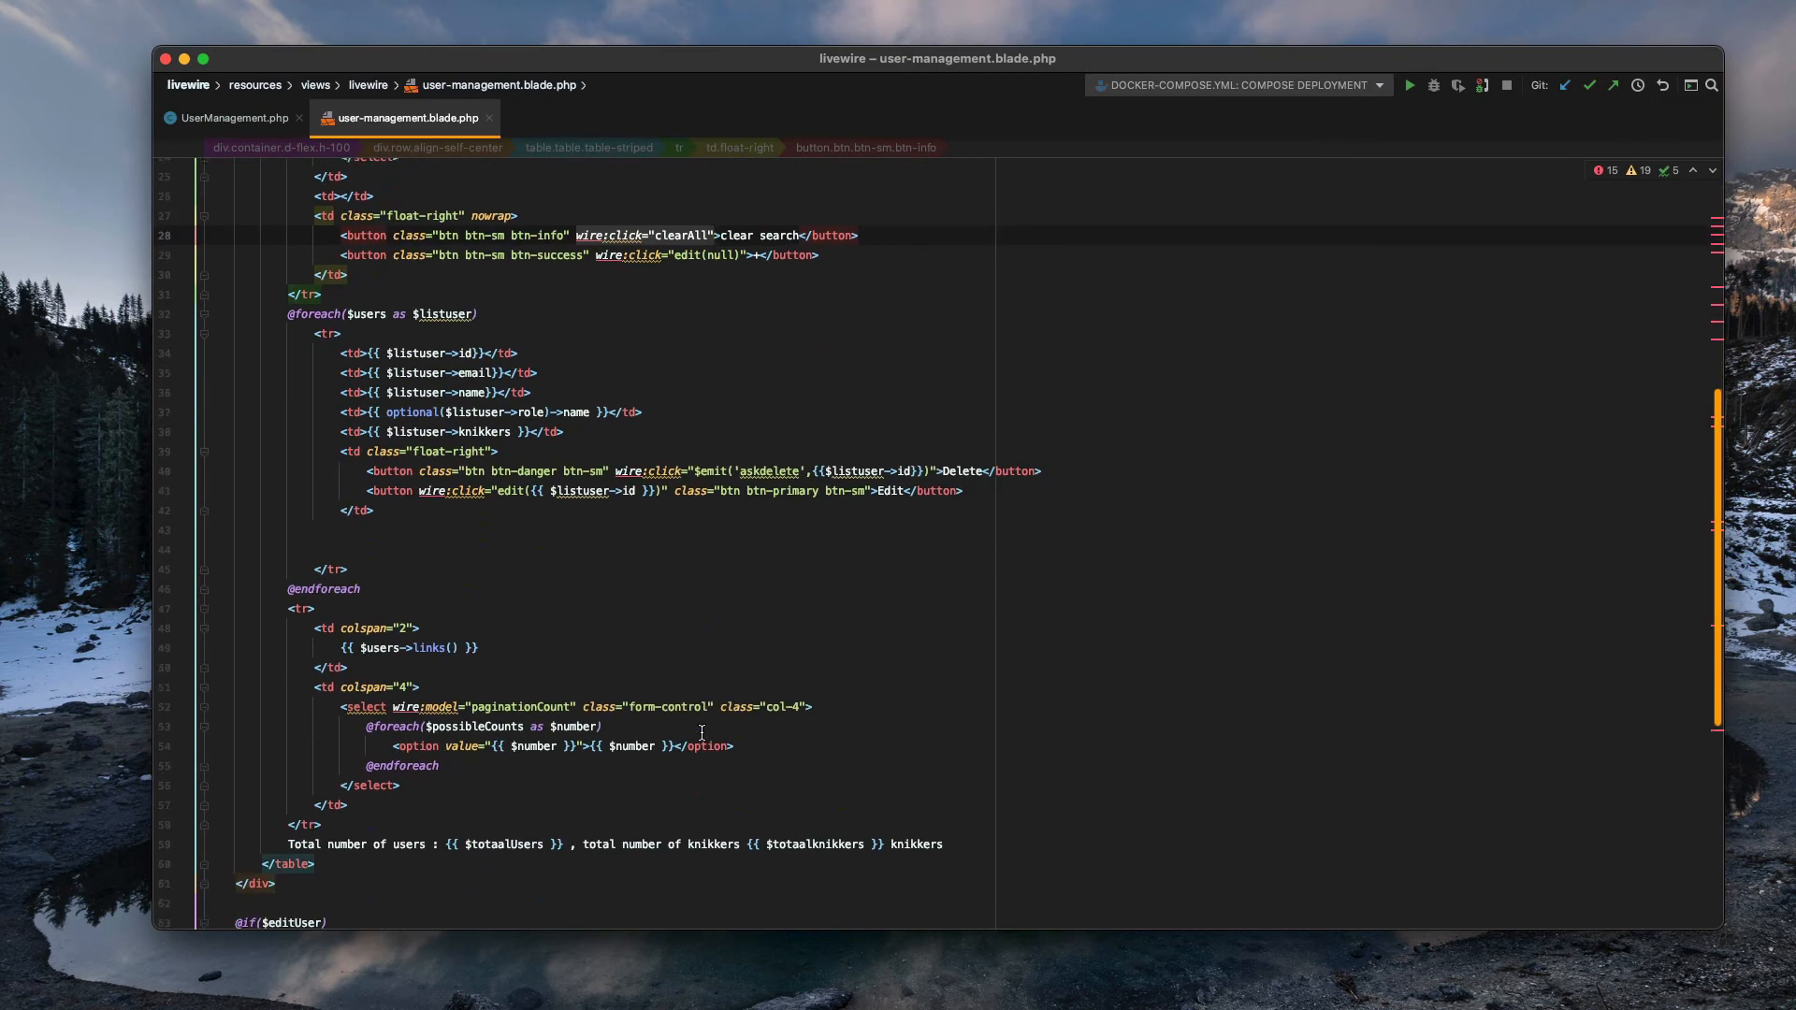
scroll(down, 3)
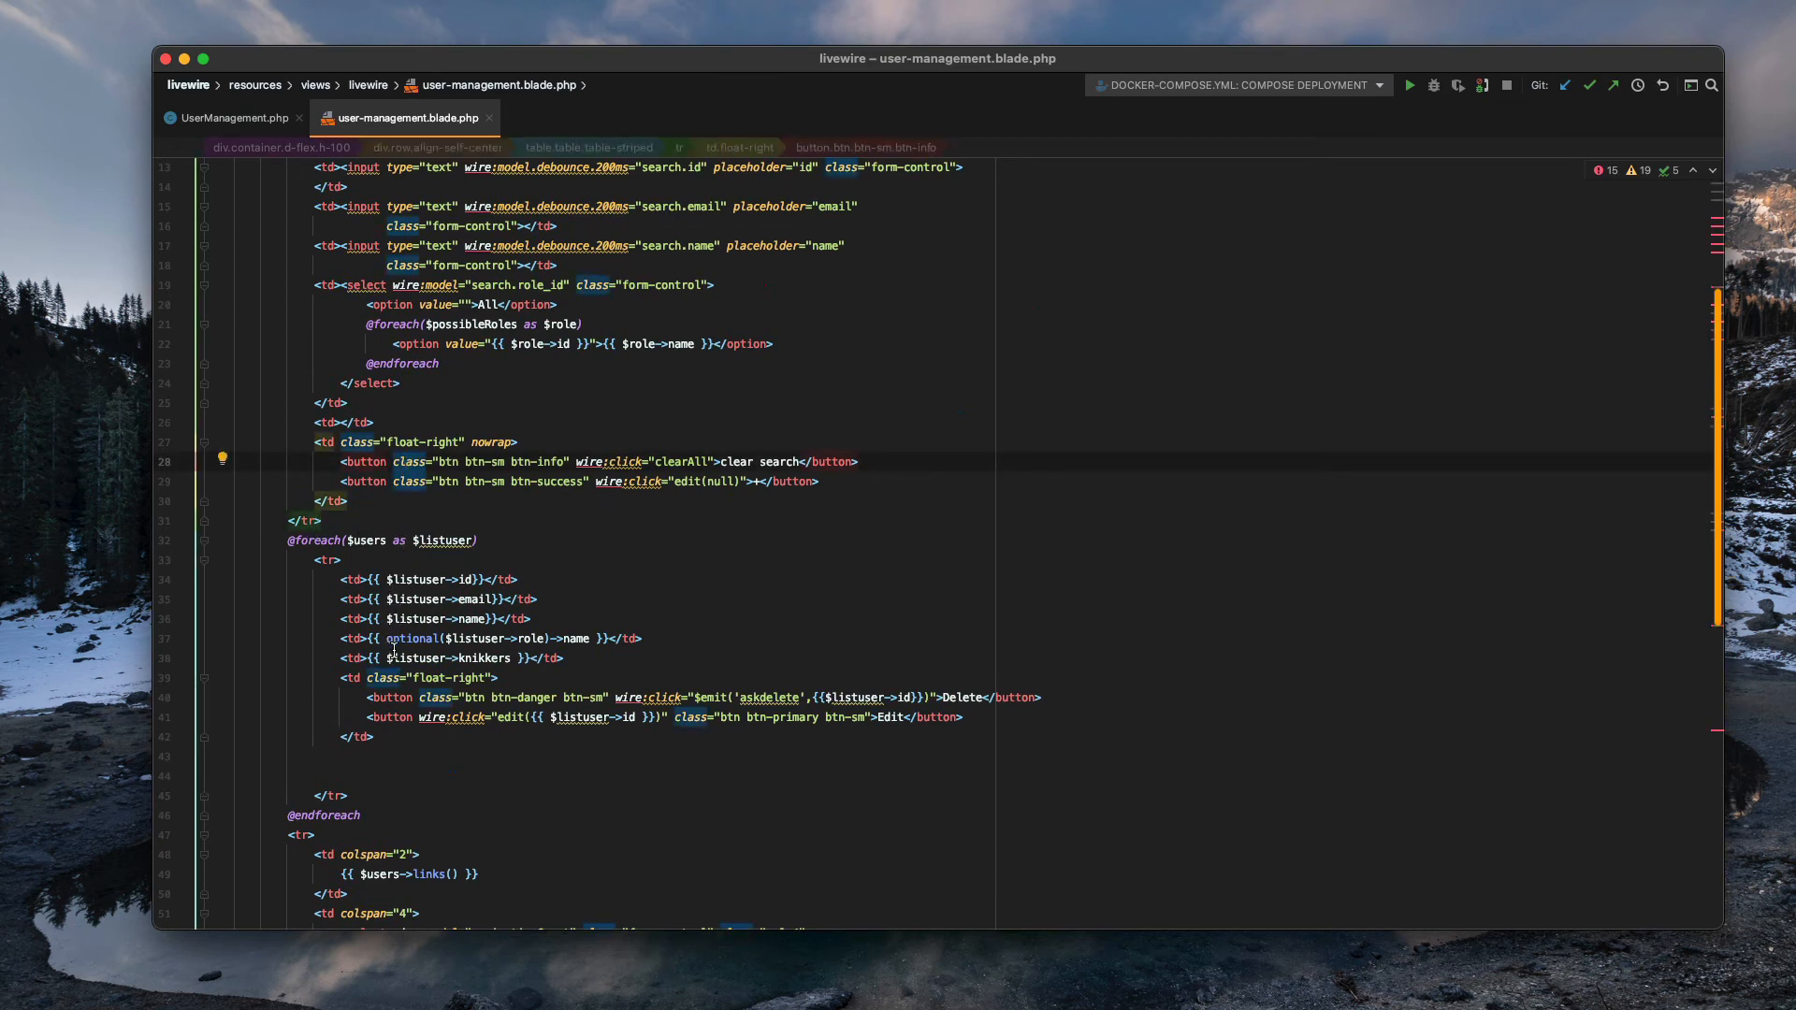
mouse_move(481, 652)
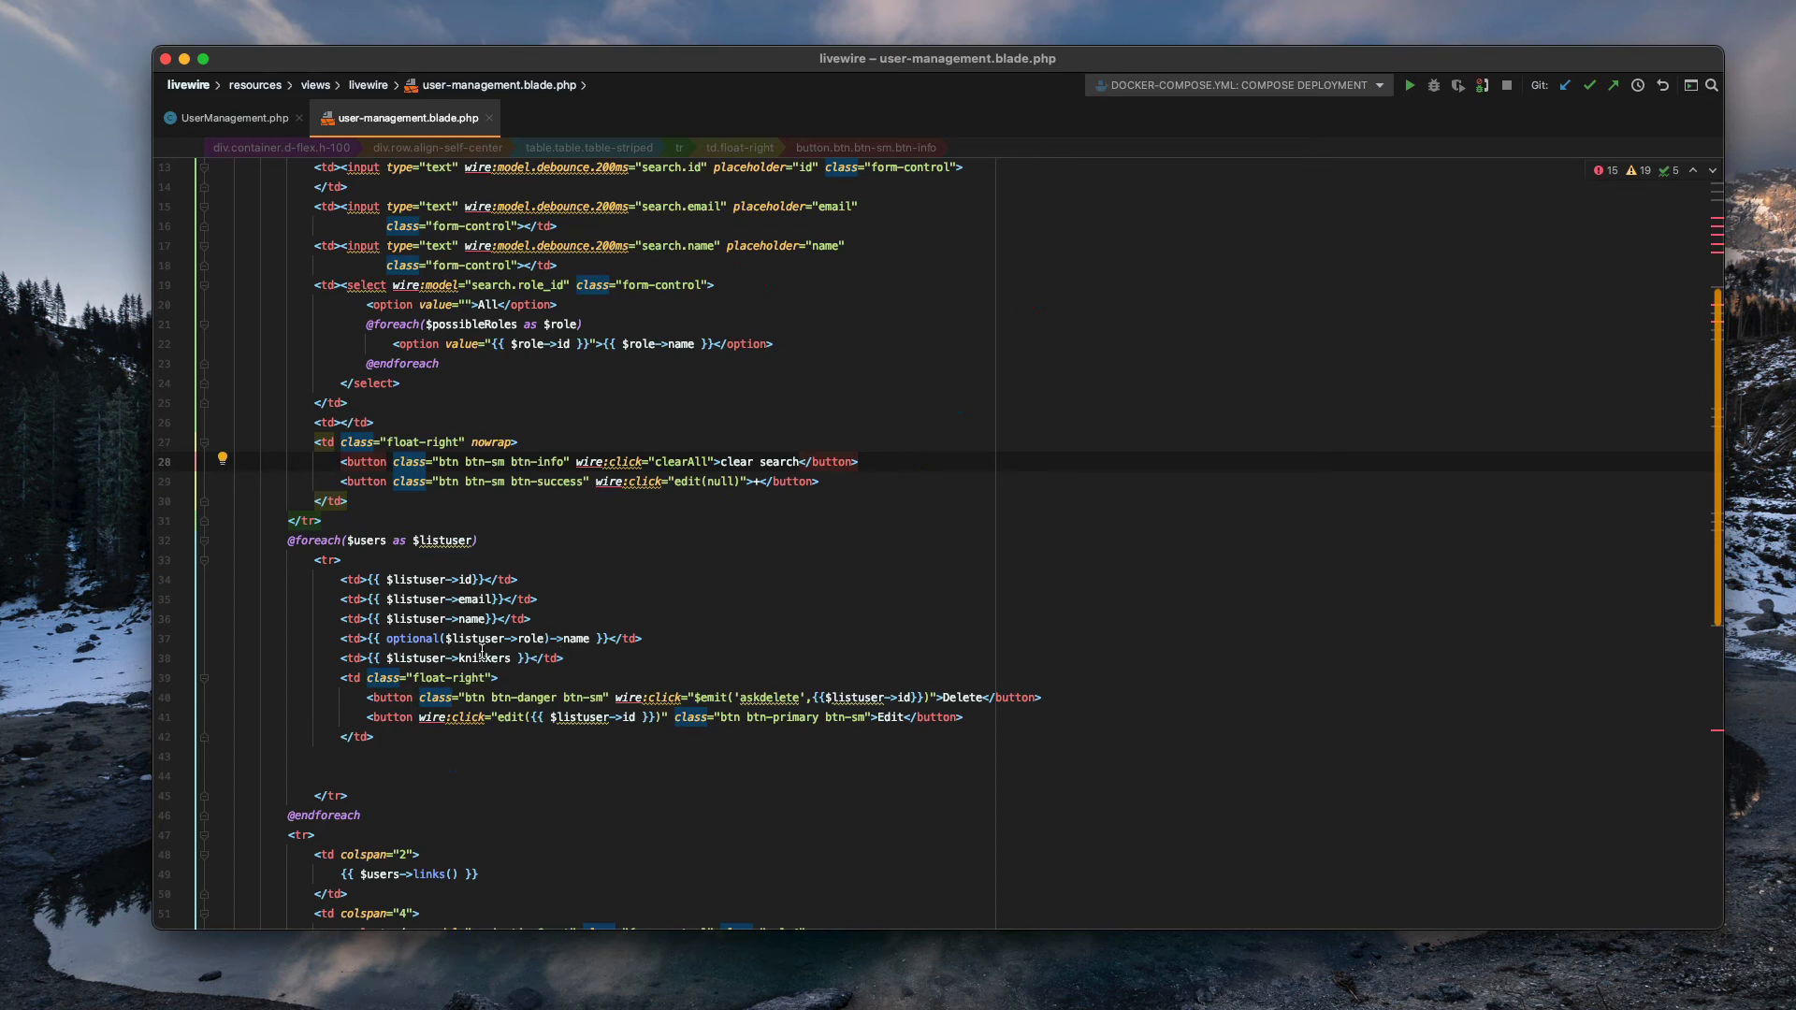
mouse_move(580, 698)
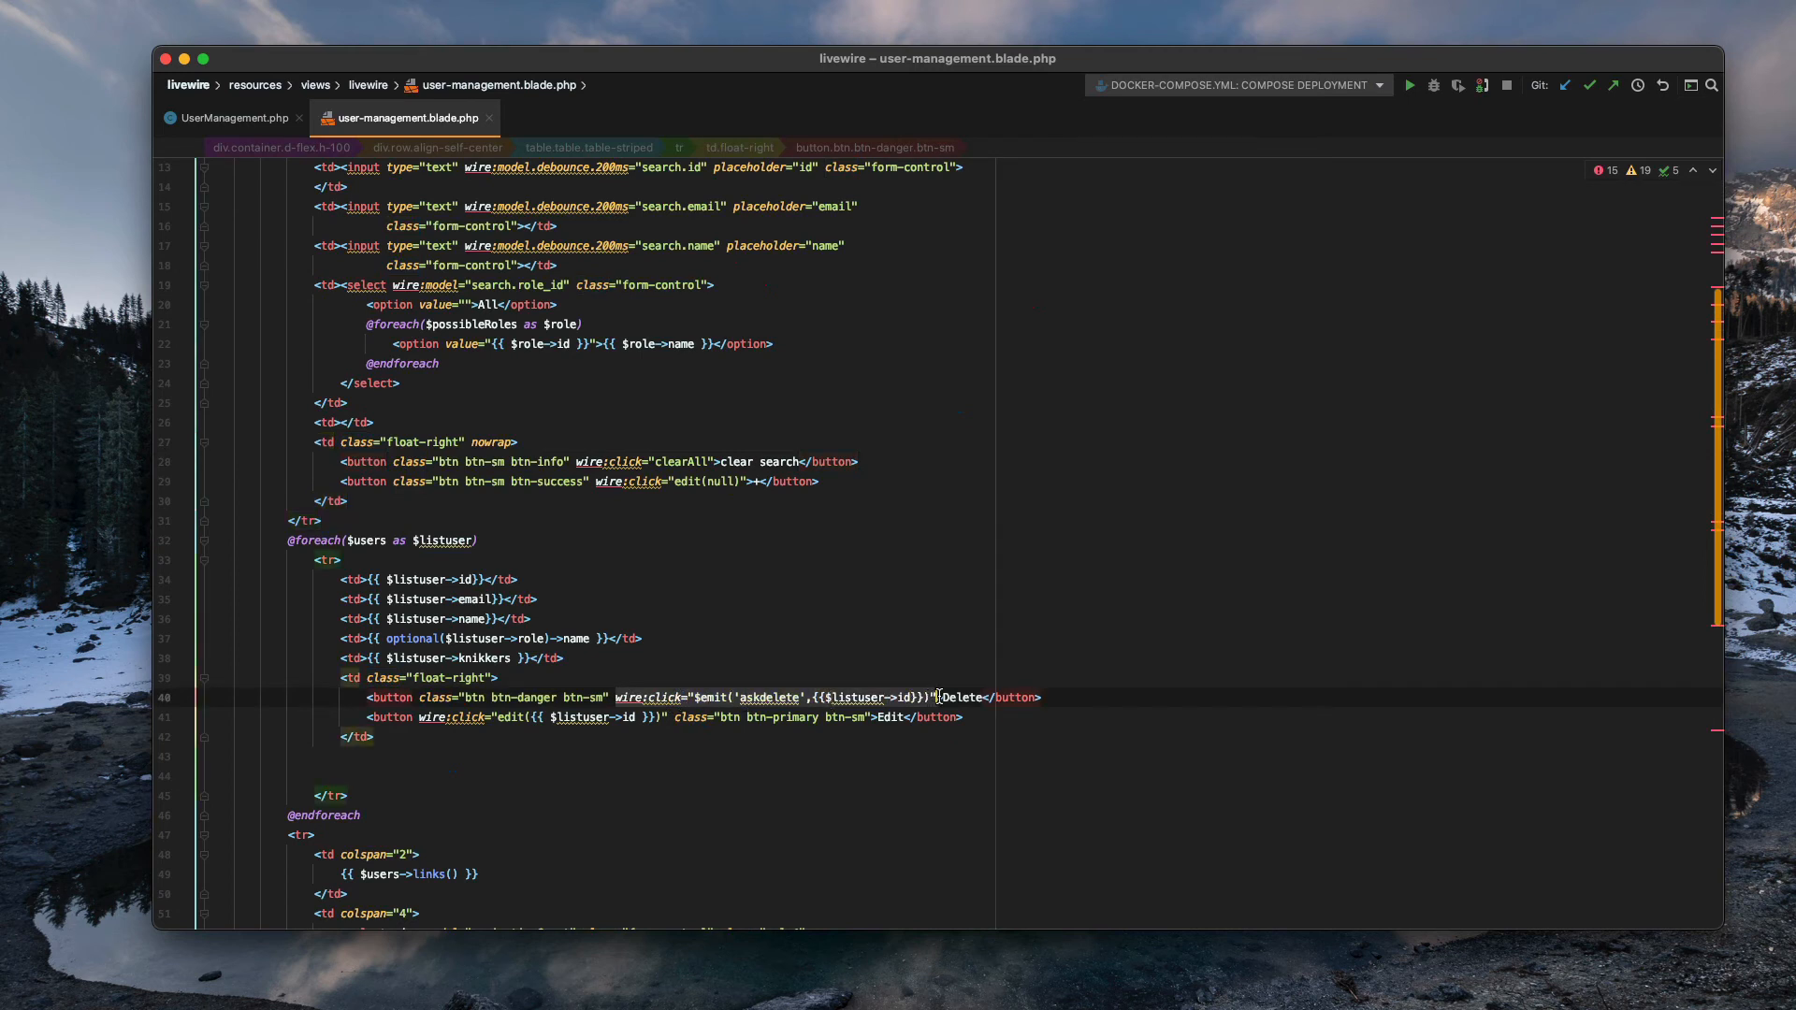
scroll(down, 3)
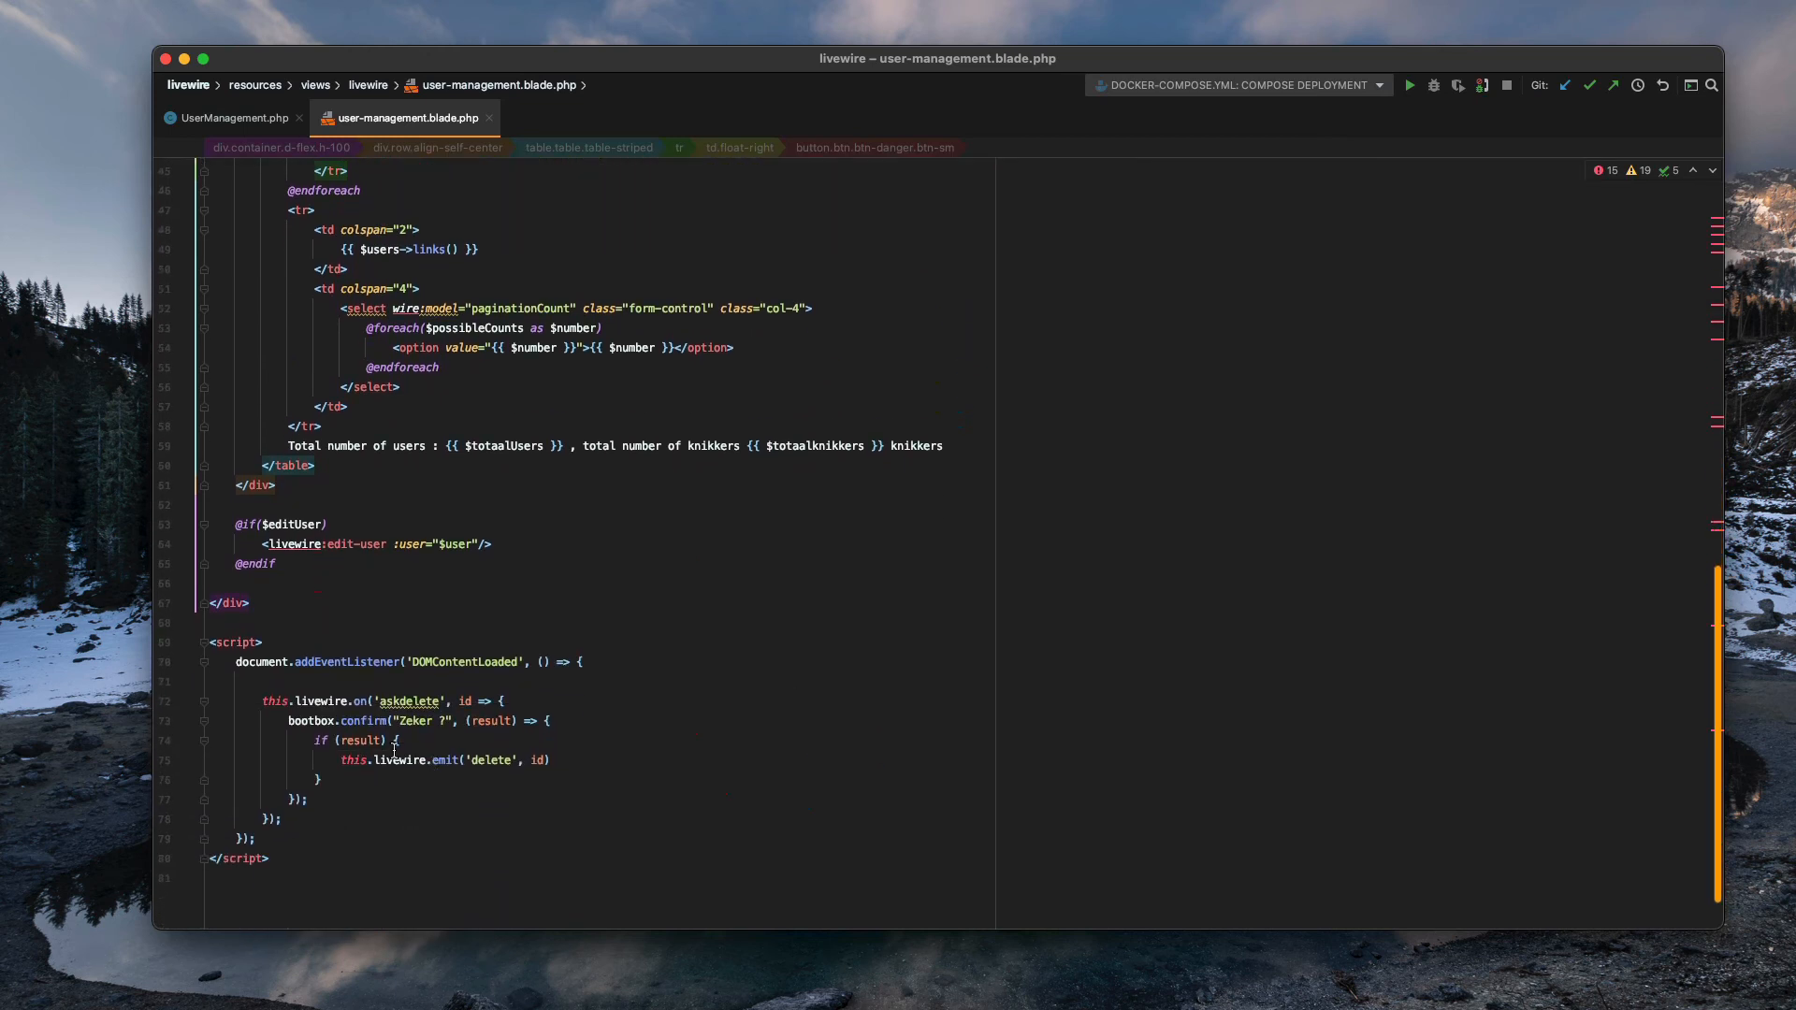
- Look over the script and Edit button in the Blade view, then switch to UserManagement.php
click(551, 700)
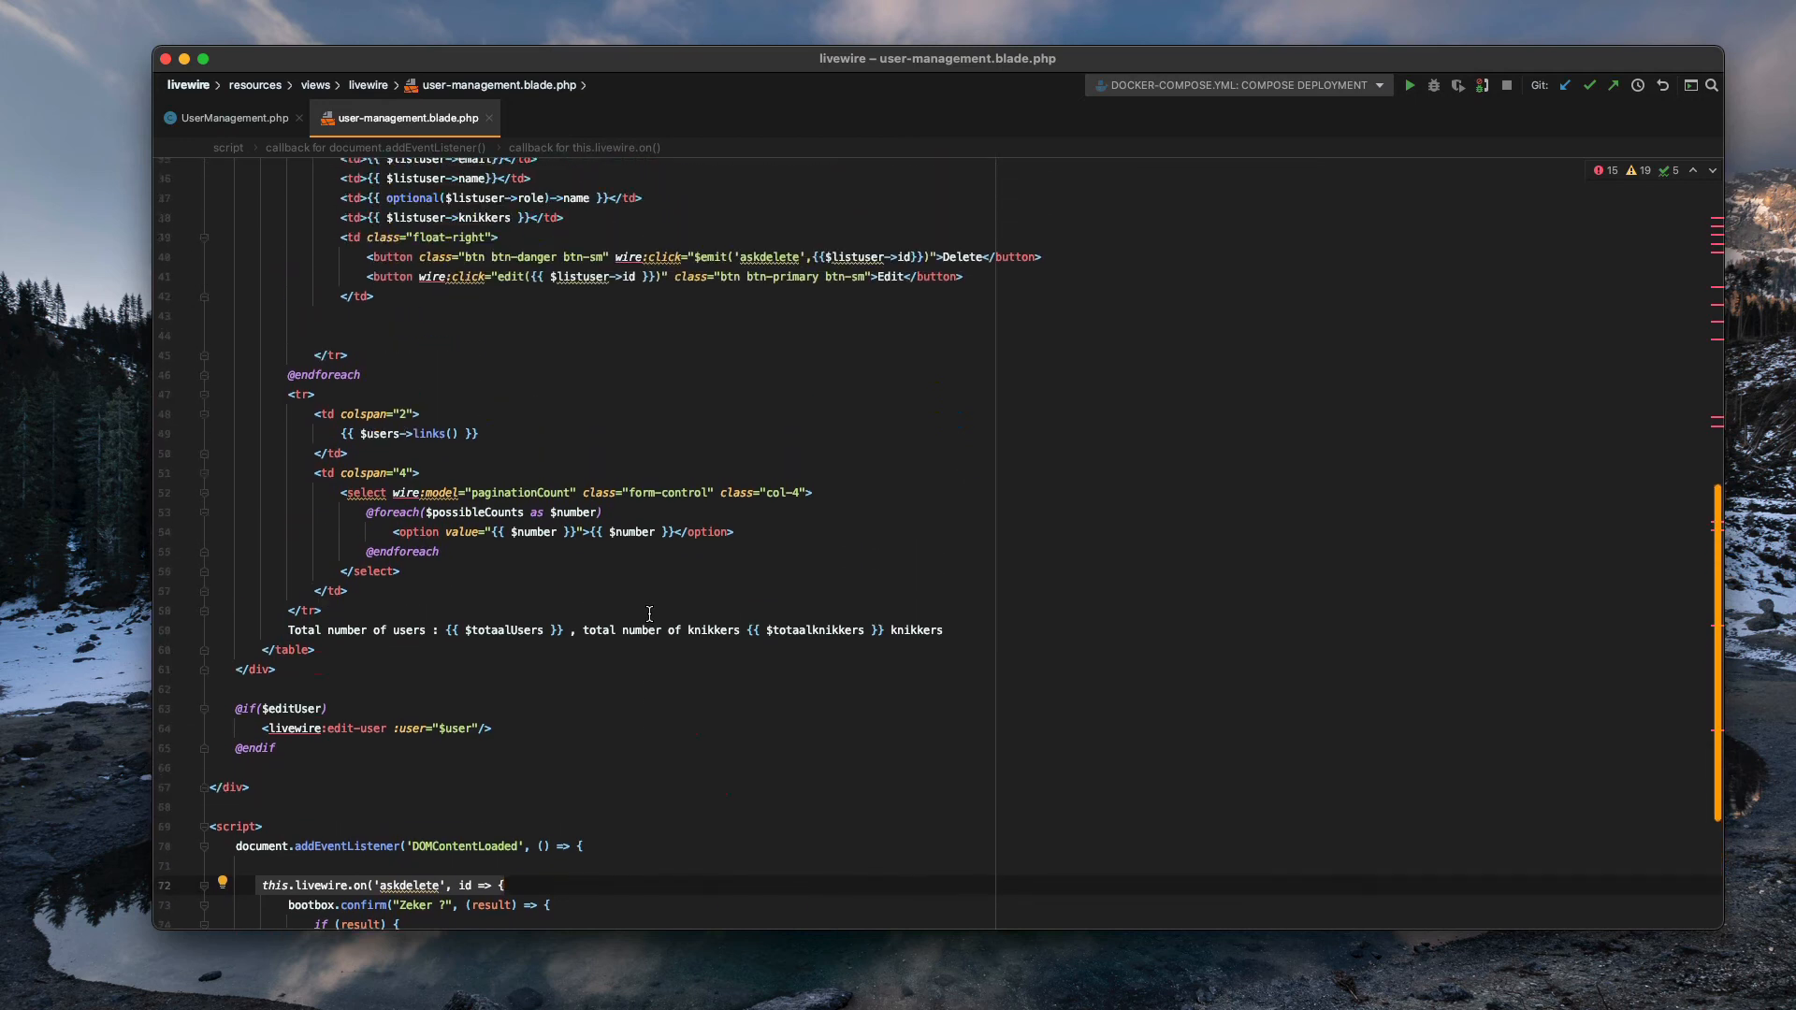
scroll(up, 3)
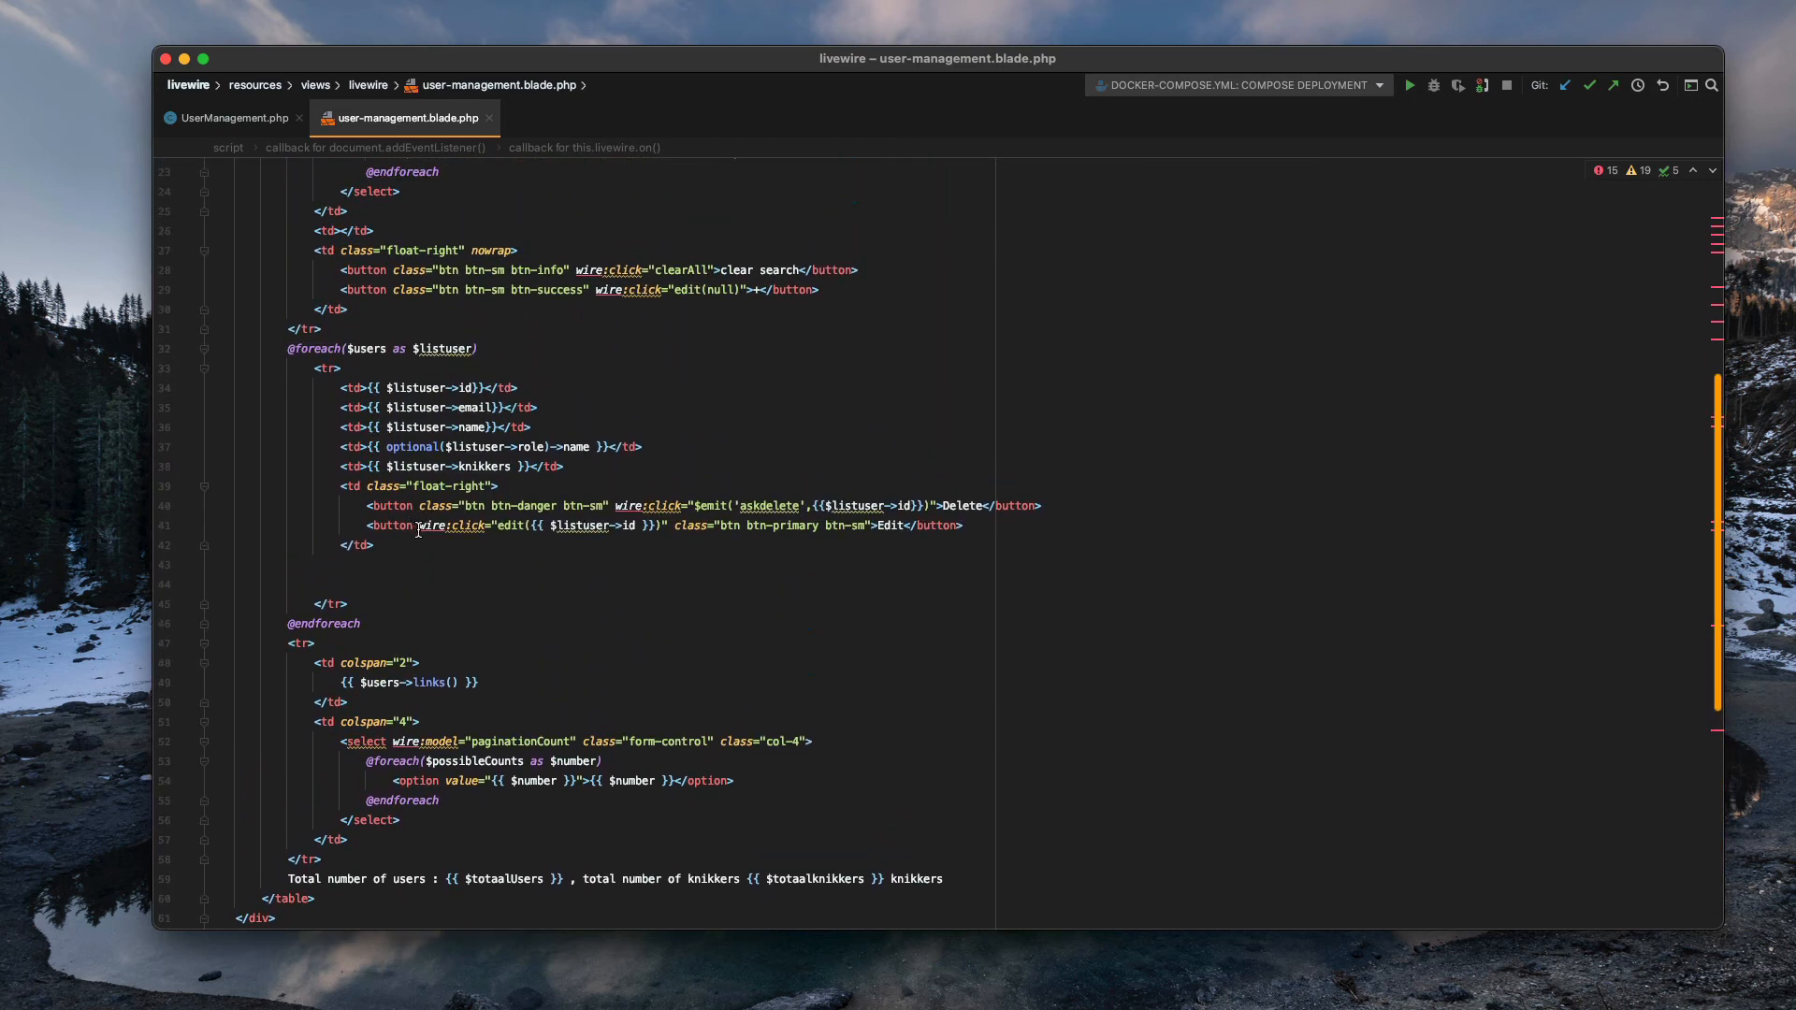
click(418, 526)
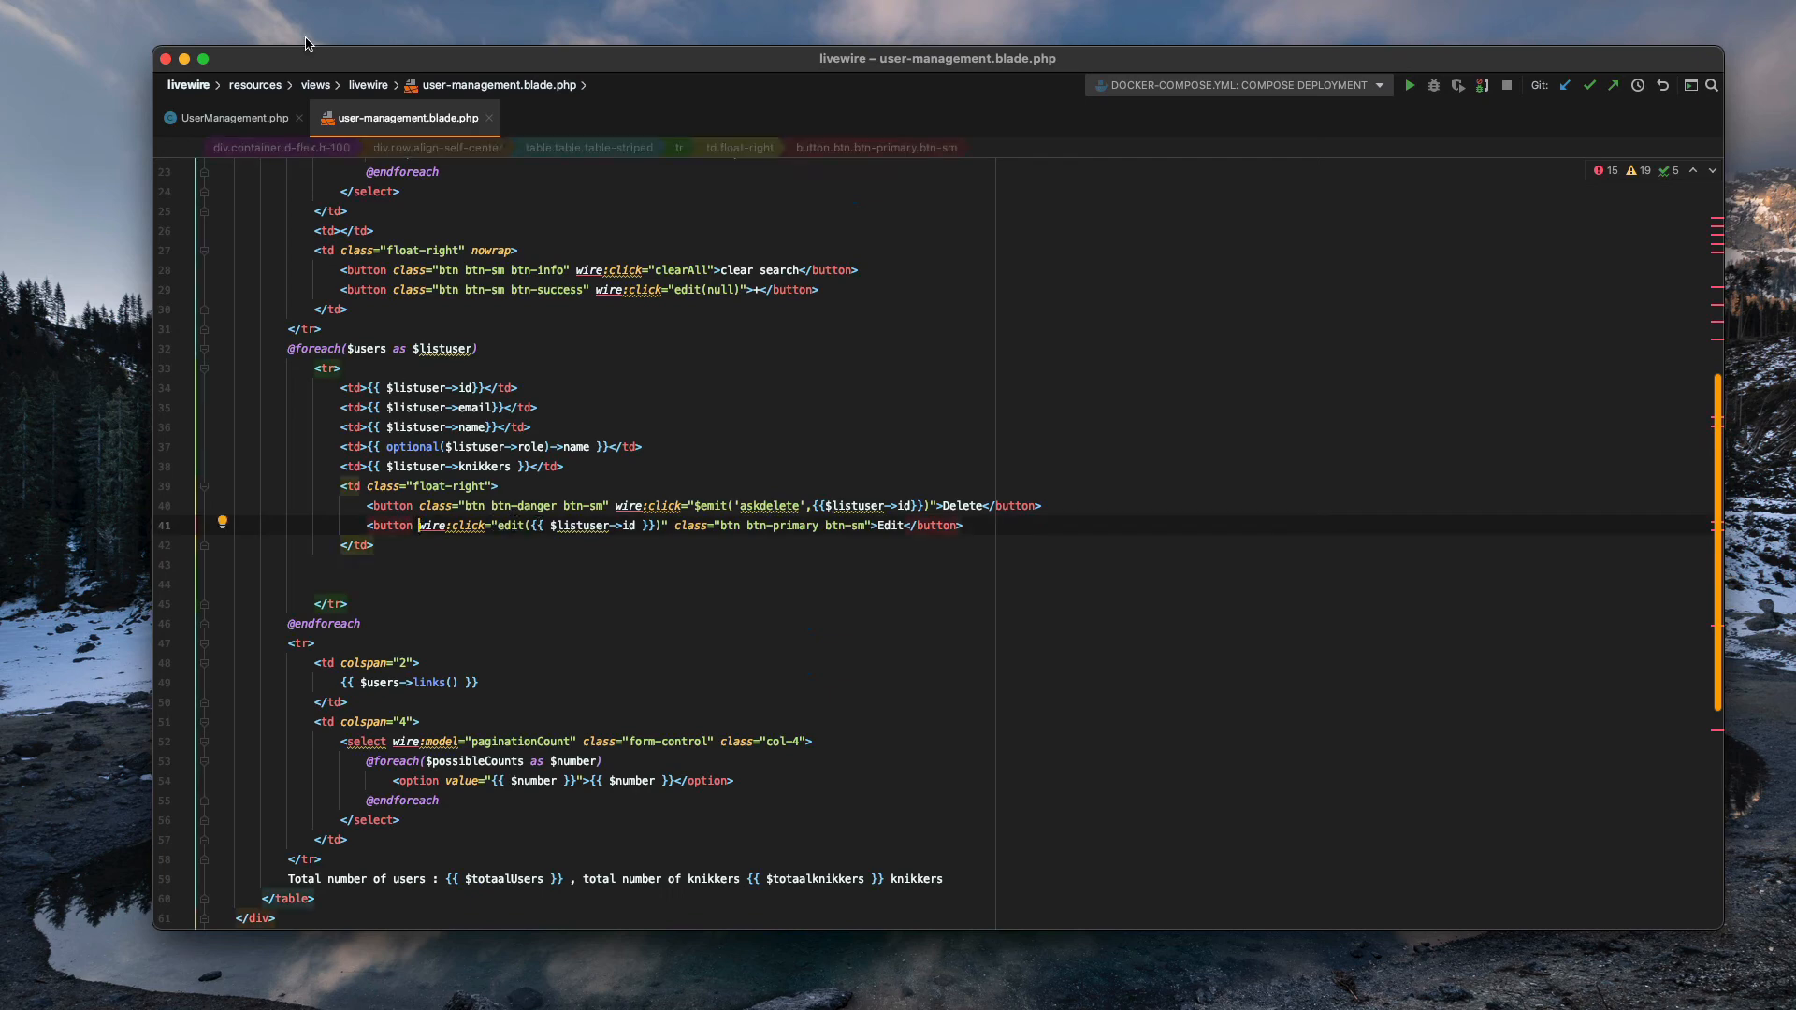
click(231, 118)
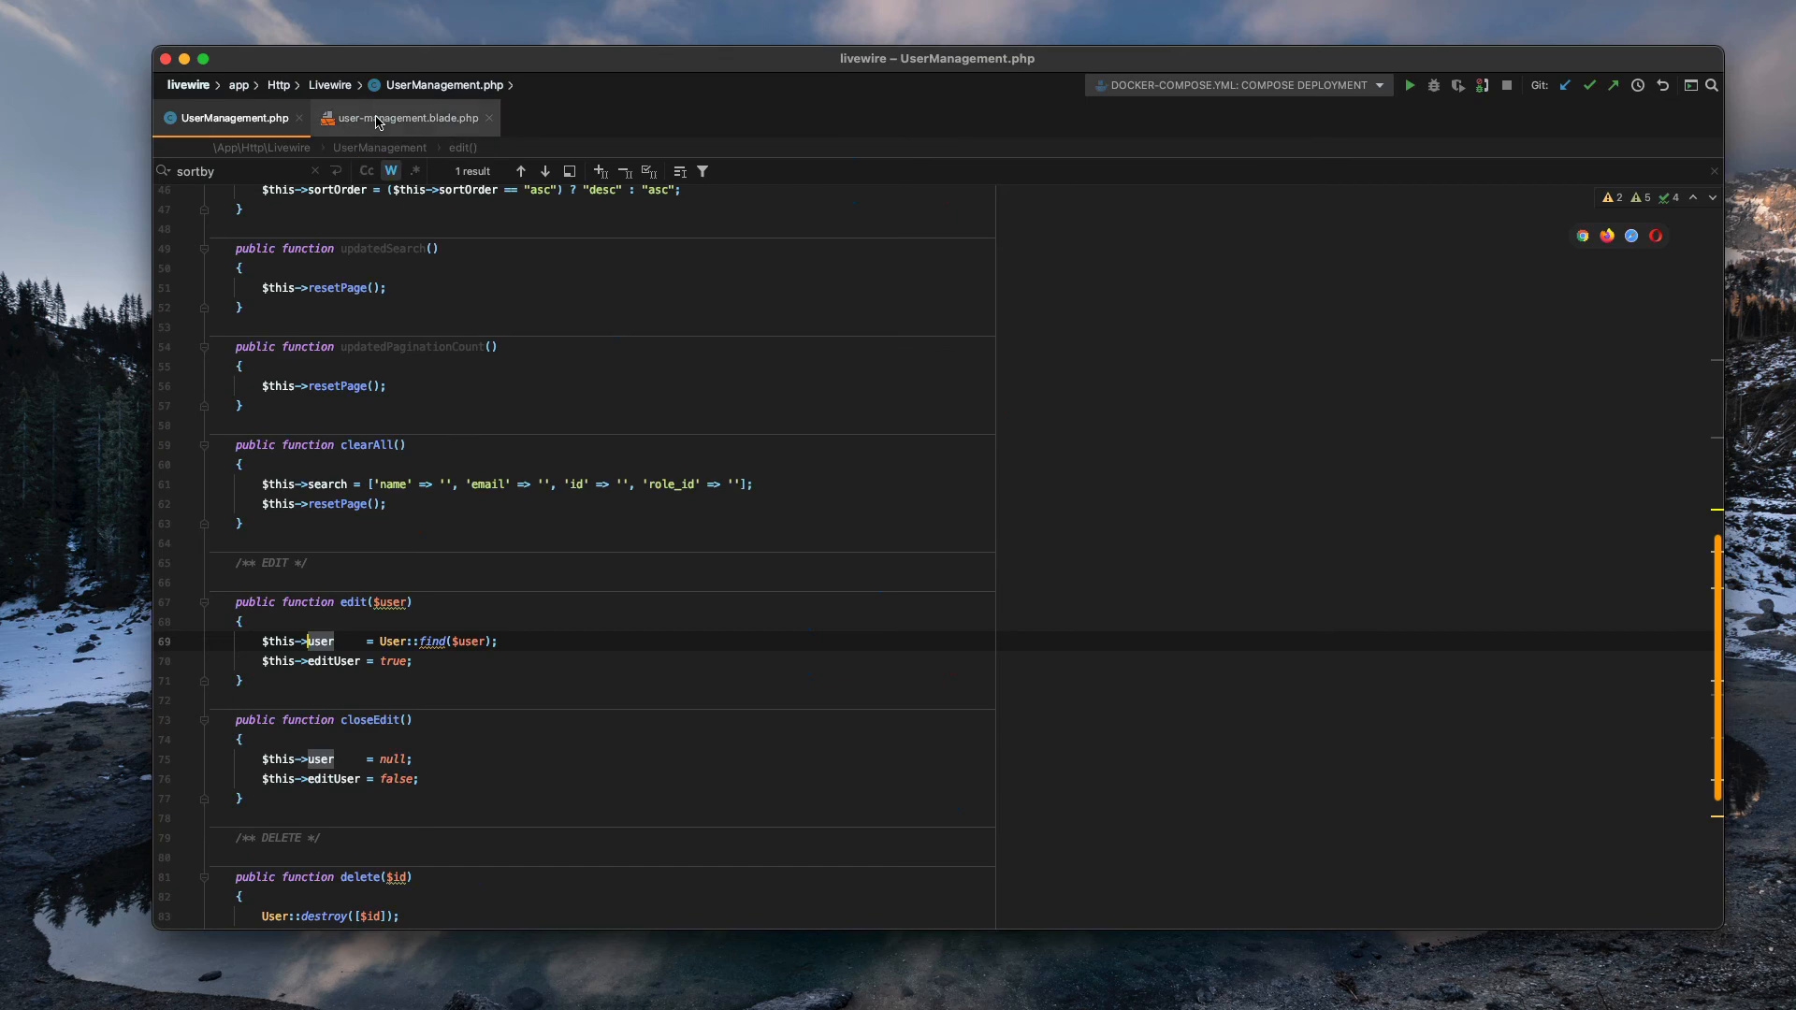
click(404, 118)
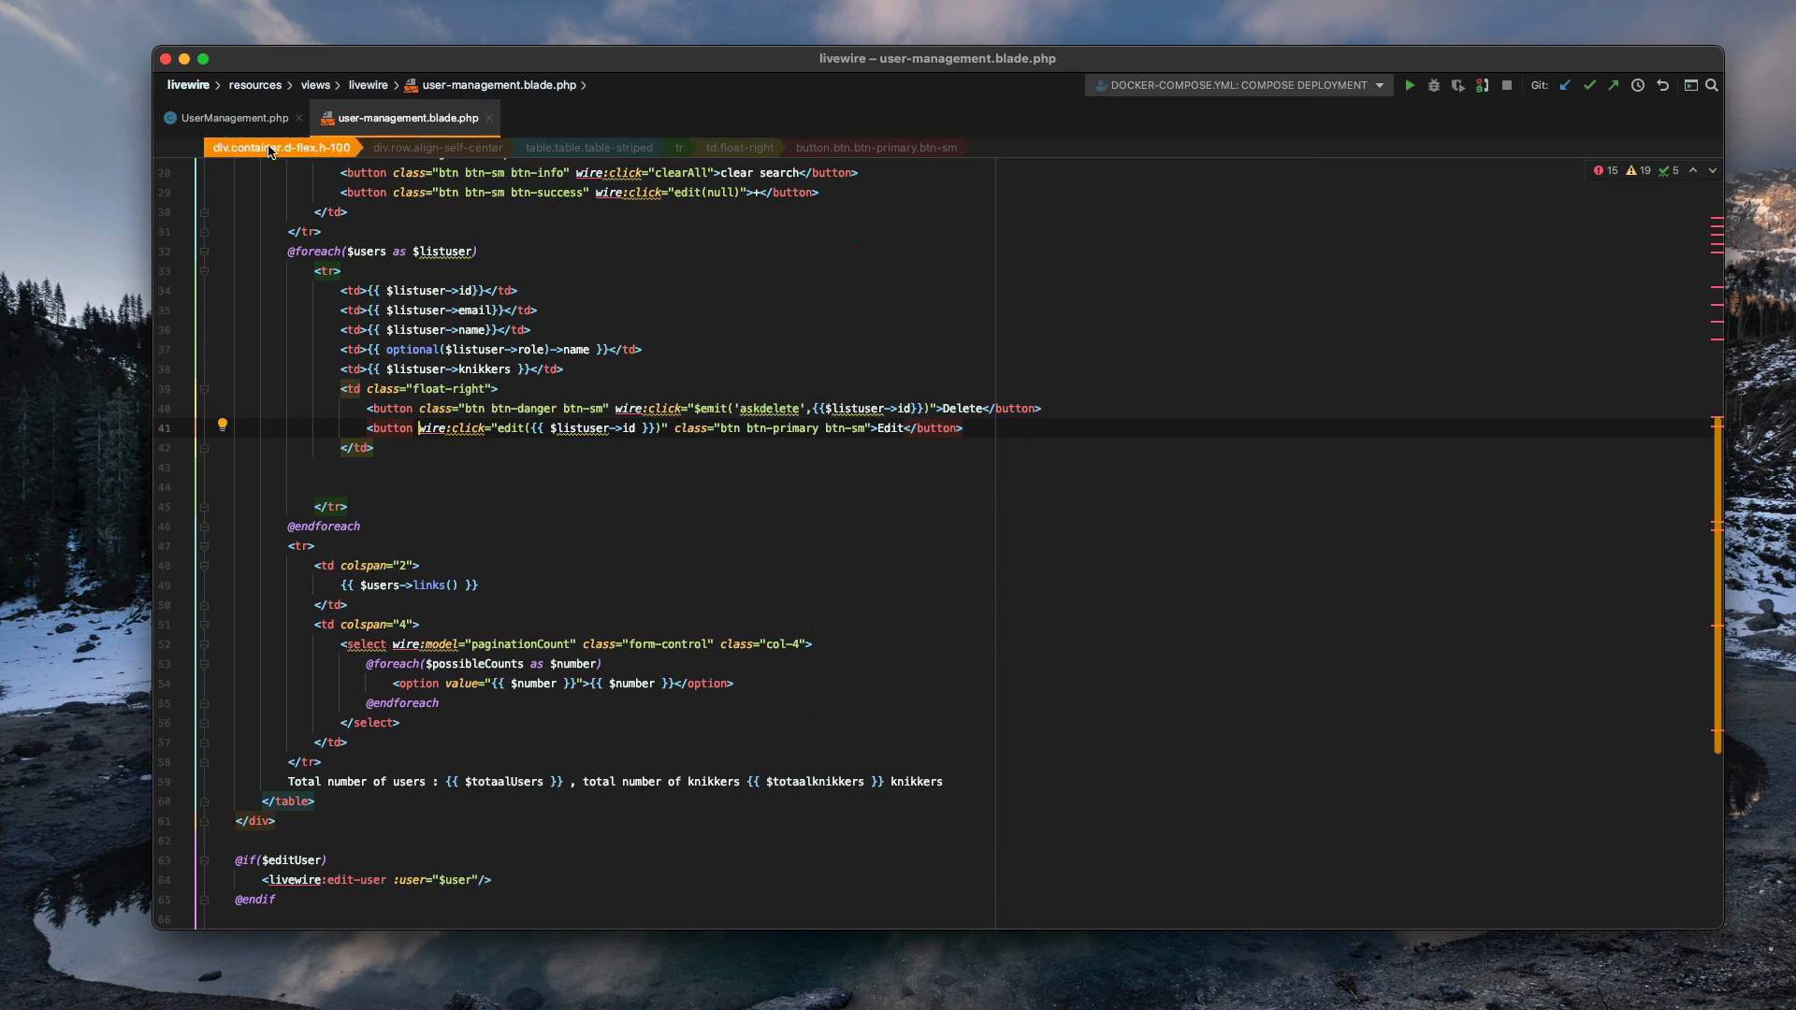
click(231, 118)
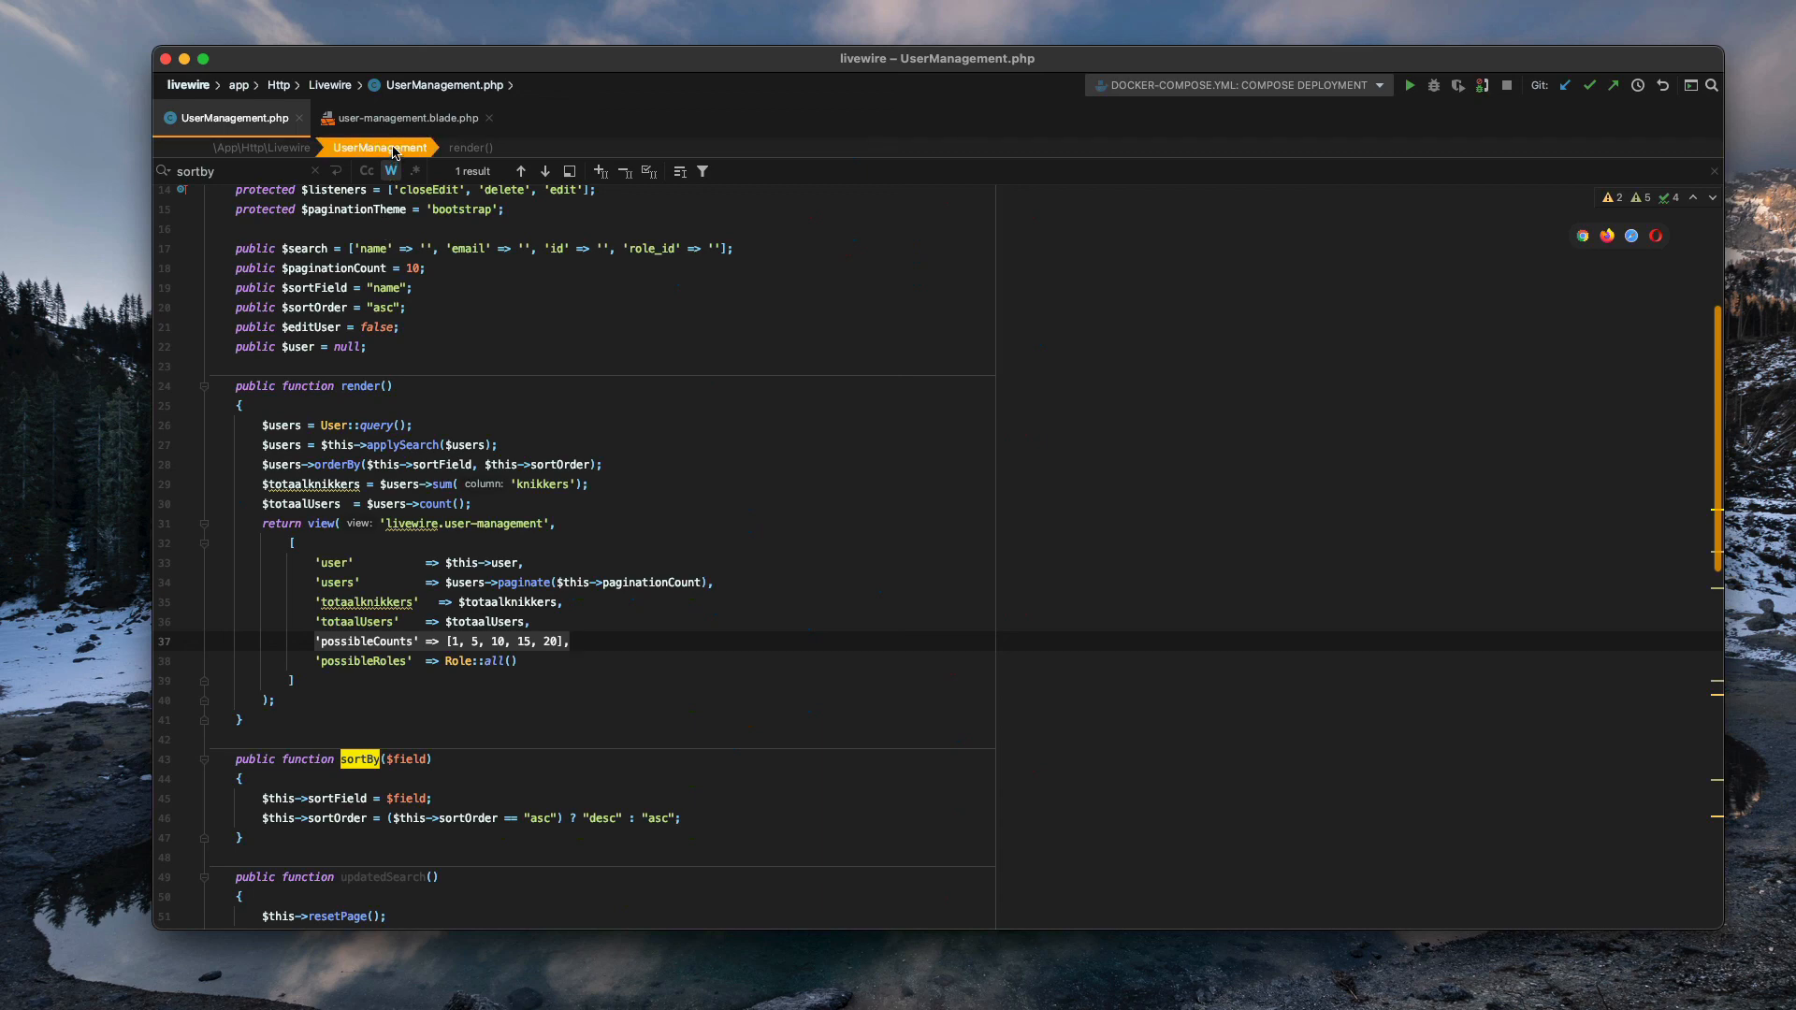
click(404, 118)
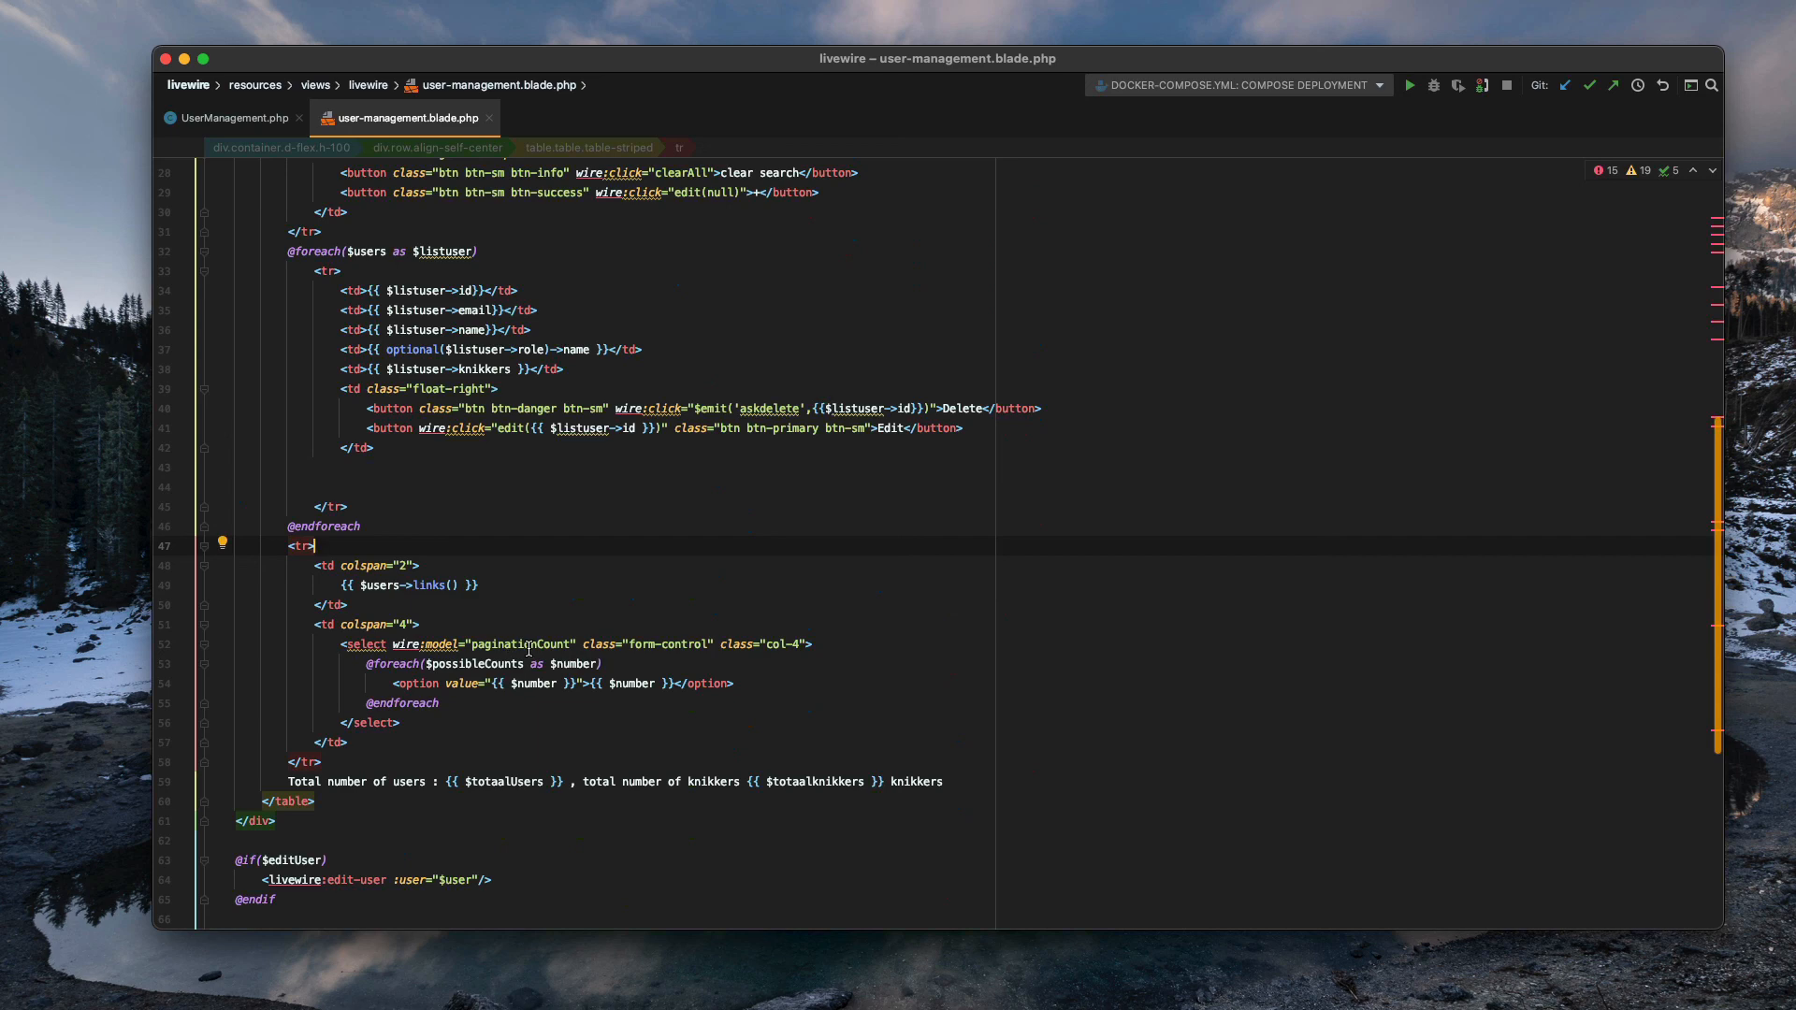
click(225, 117)
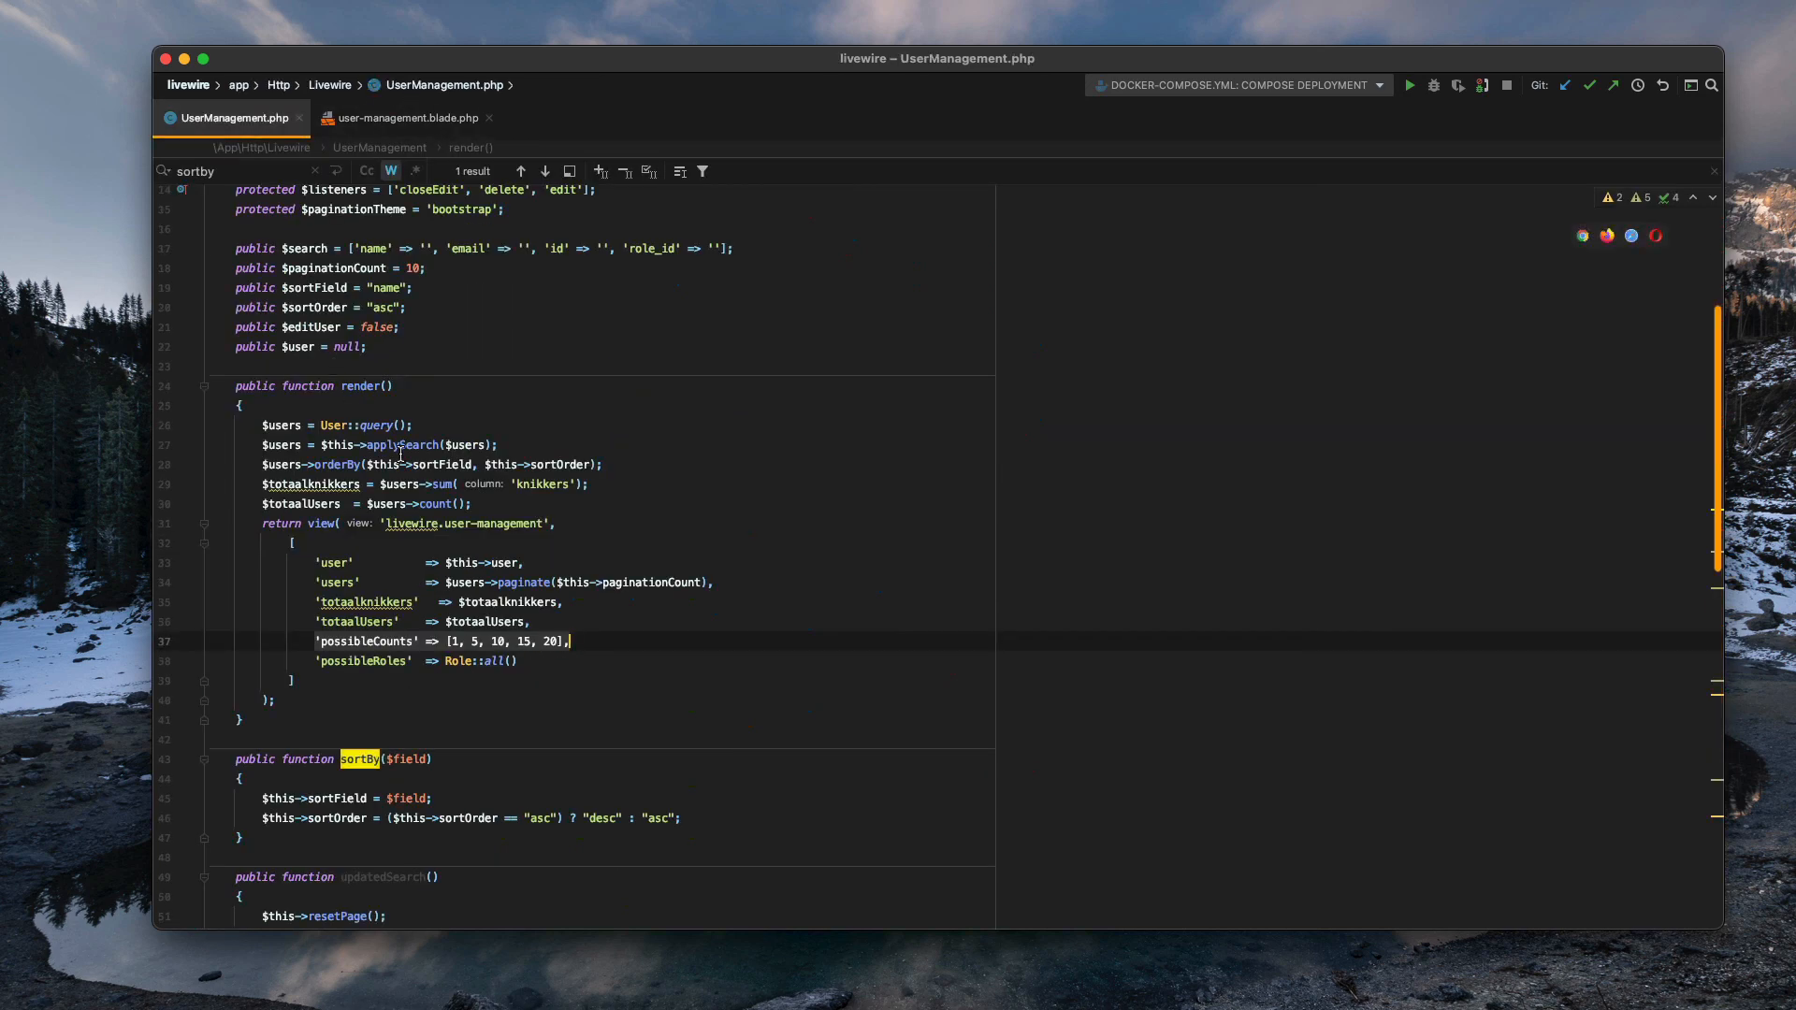
mouse_move(554, 523)
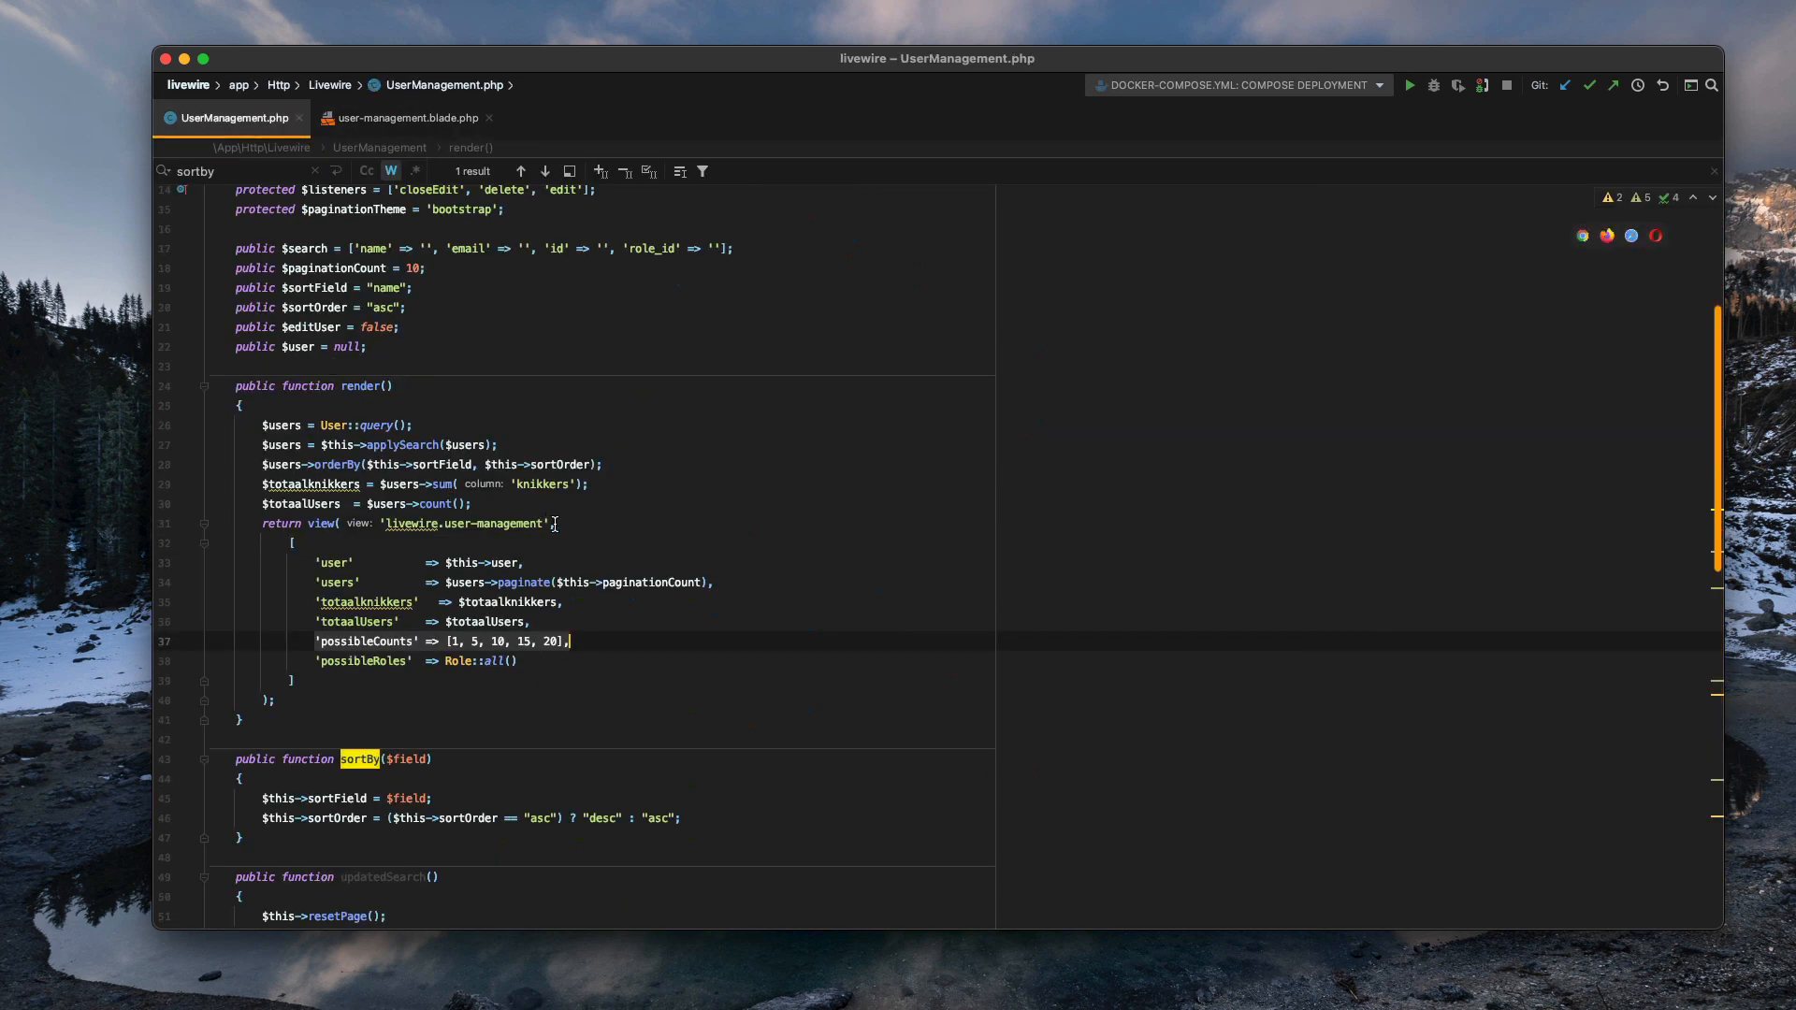